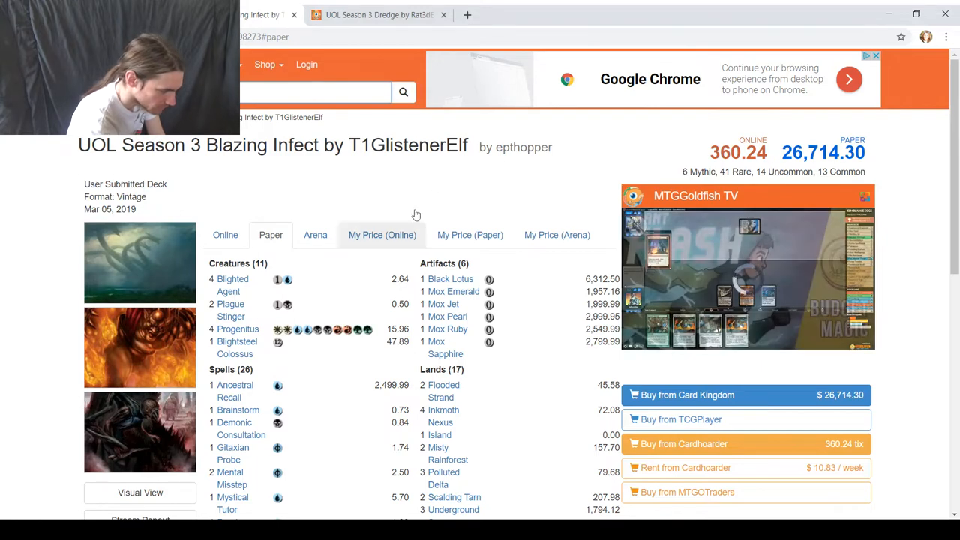
# Step: Switch to the MTGGoldfish tab showing Rat3dE's UOL Season 3 Dredge deck list
pyautogui.scroll(-3)
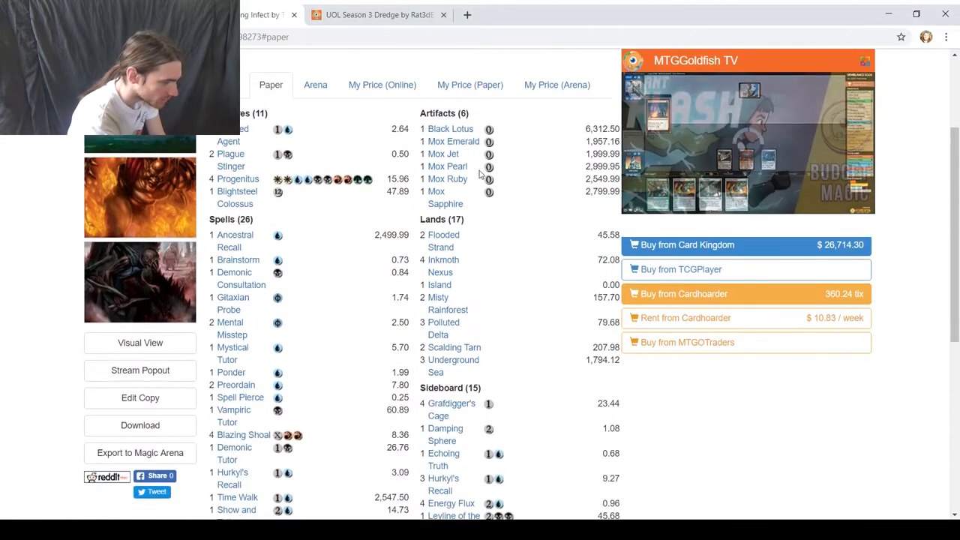
pyautogui.moveTo(228, 142)
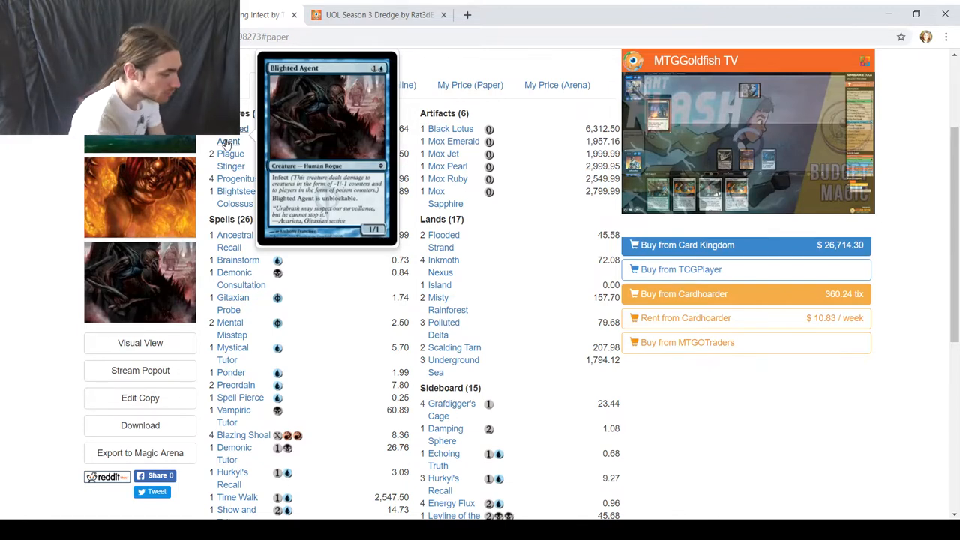
pyautogui.moveTo(230, 160)
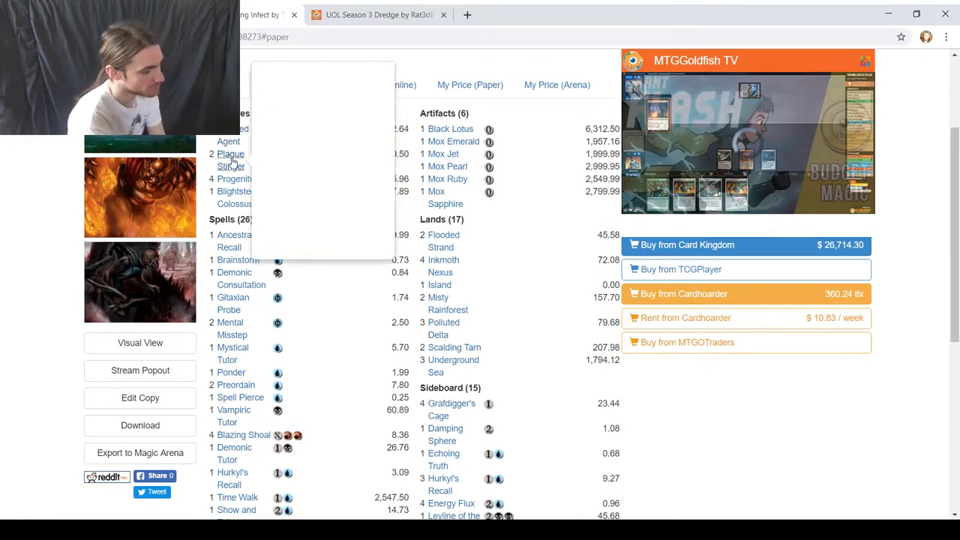
pyautogui.moveTo(231, 160)
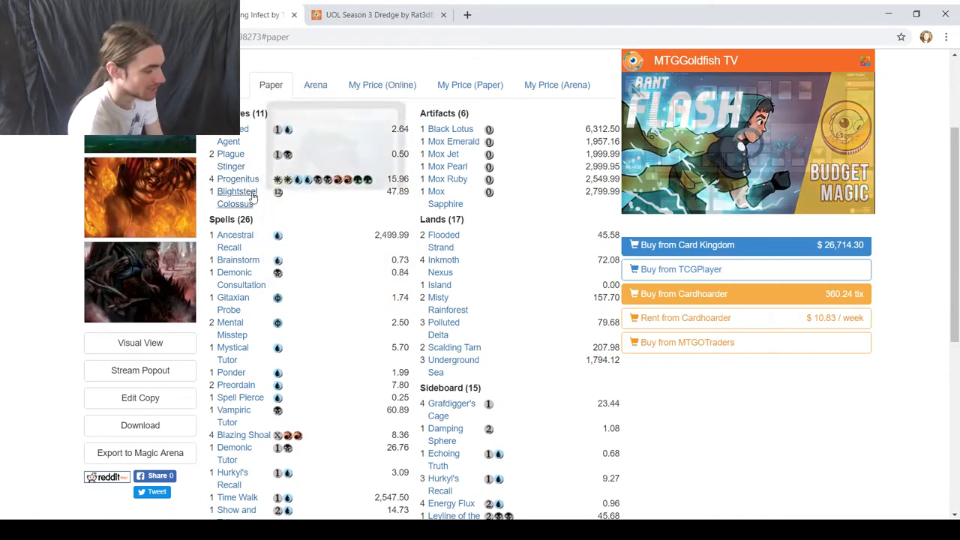
pyautogui.moveTo(237, 197)
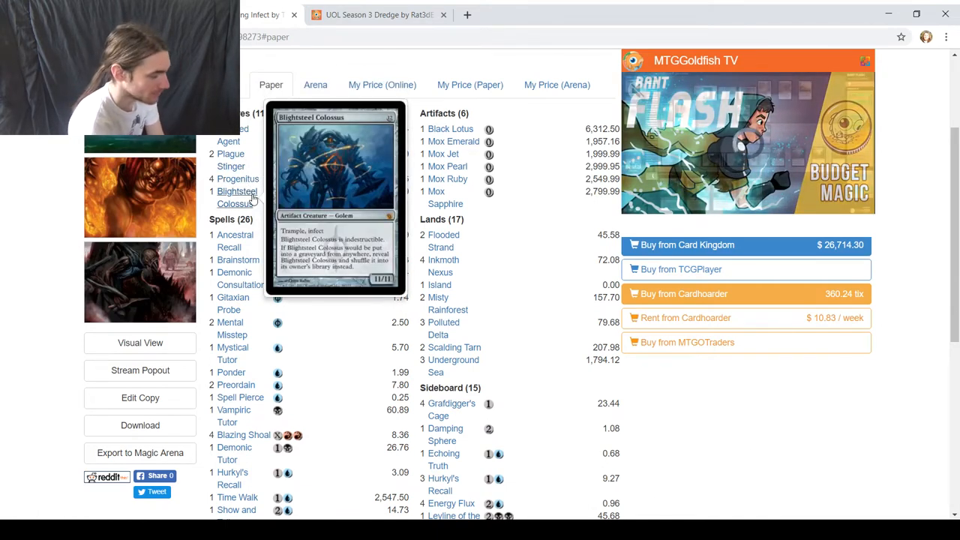
pyautogui.moveTo(238, 179)
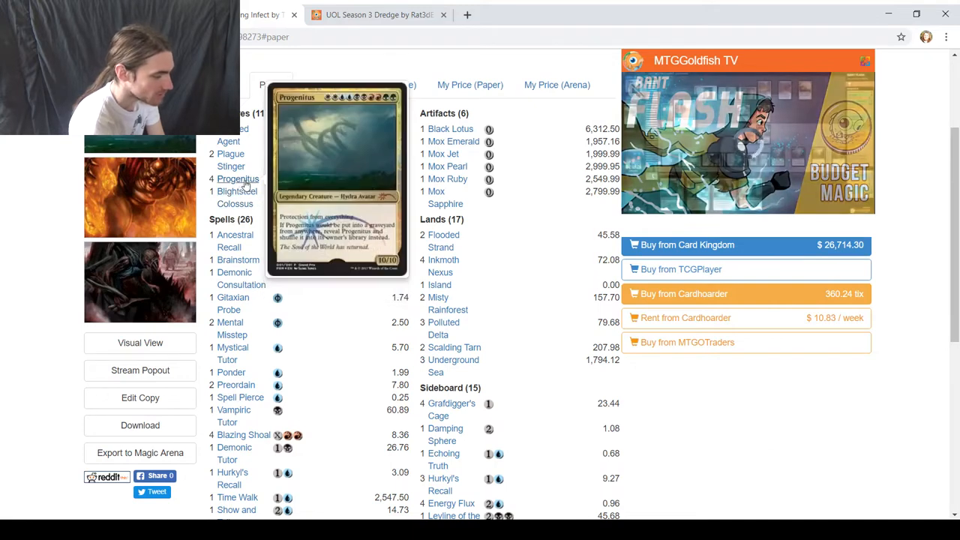
pyautogui.moveTo(333, 378)
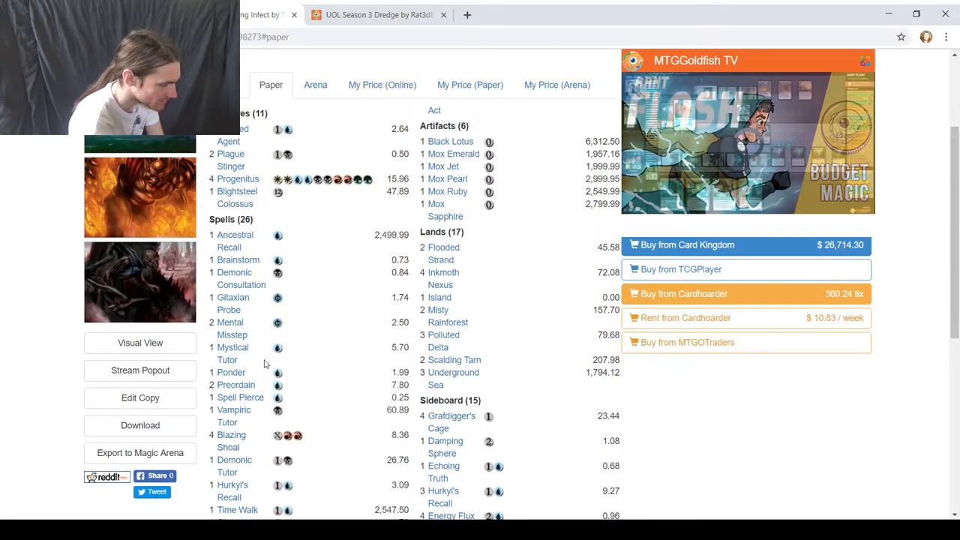
pyautogui.moveTo(260, 420)
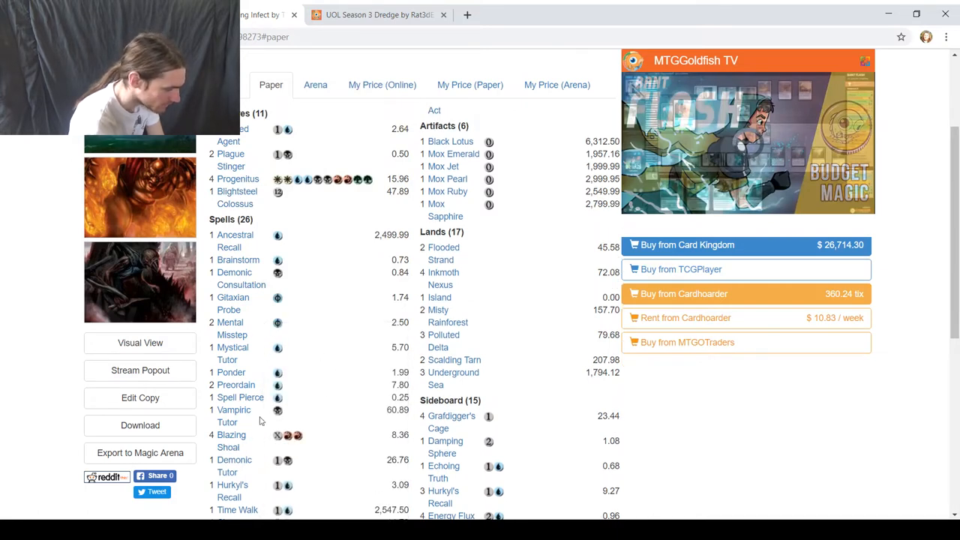
pyautogui.moveTo(231, 440)
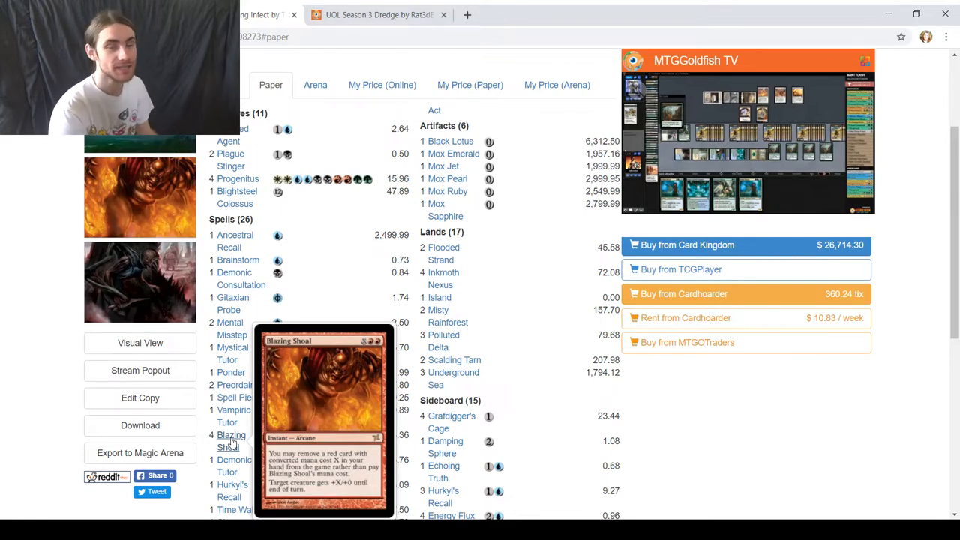
pyautogui.click(375, 14)
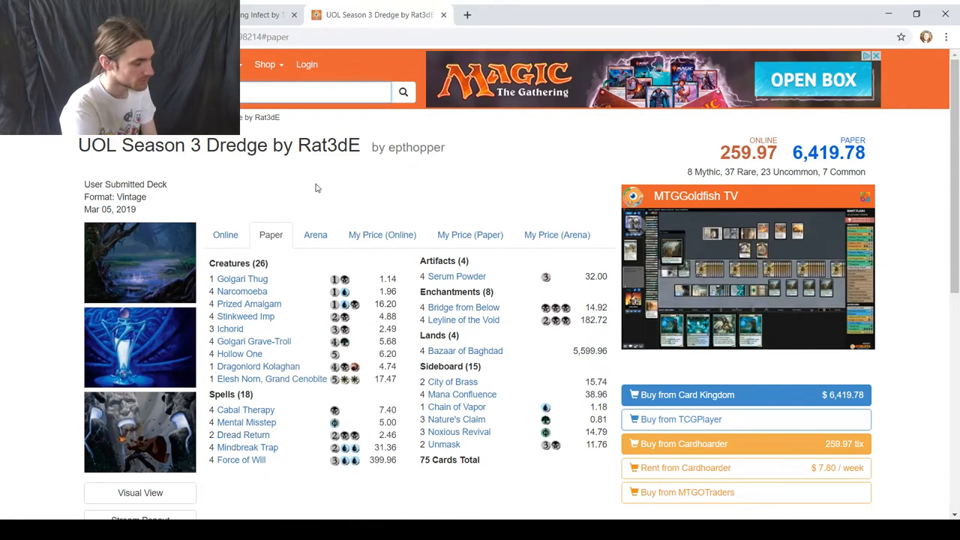
pyautogui.moveTo(285, 304)
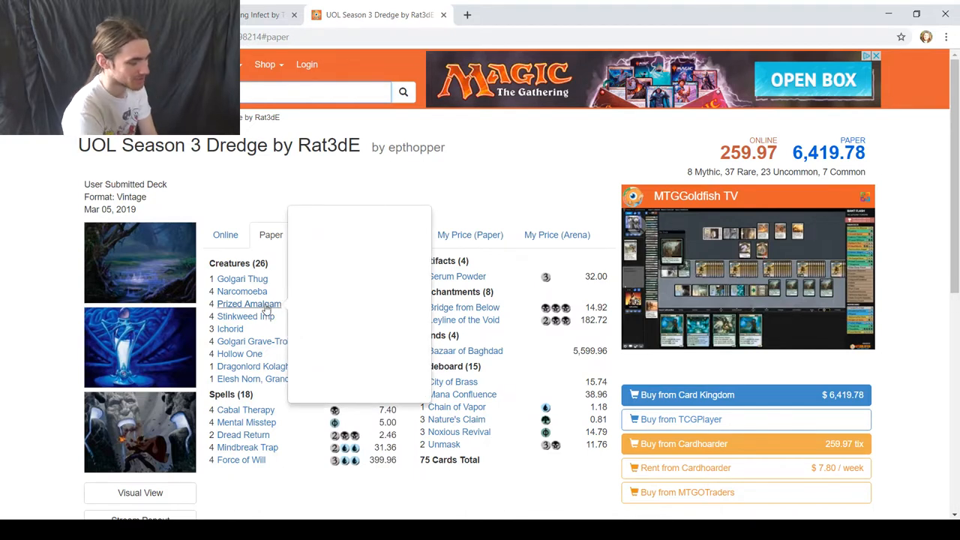
pyautogui.moveTo(249, 304)
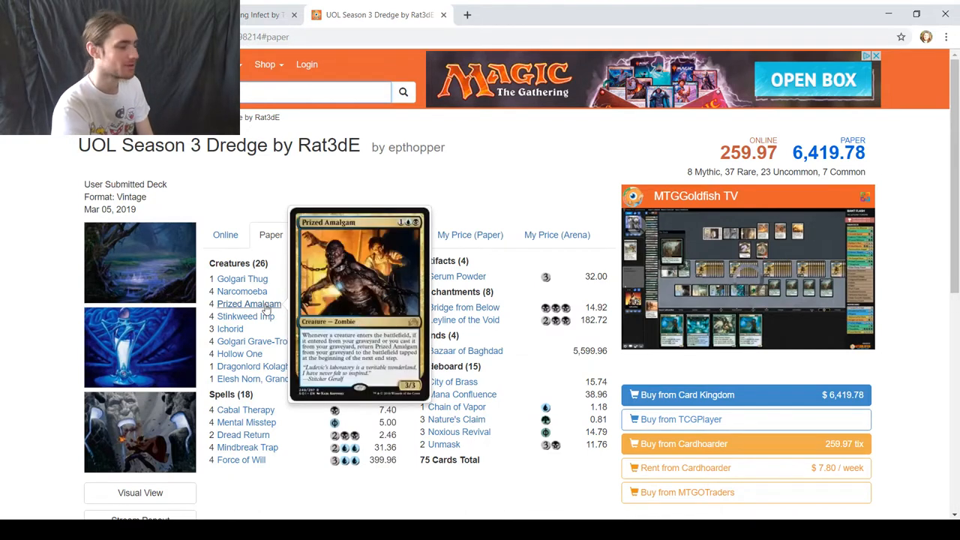
pyautogui.moveTo(254, 360)
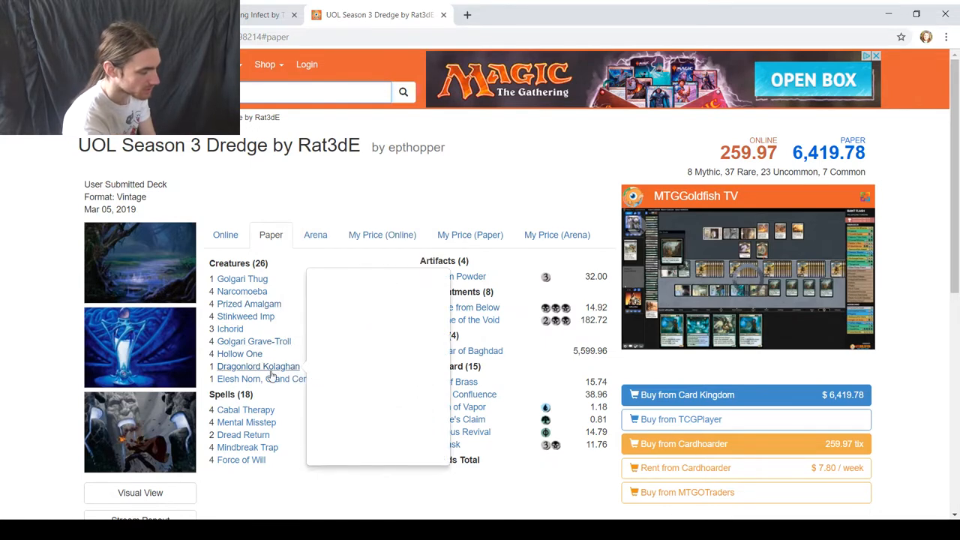
pyautogui.moveTo(257, 366)
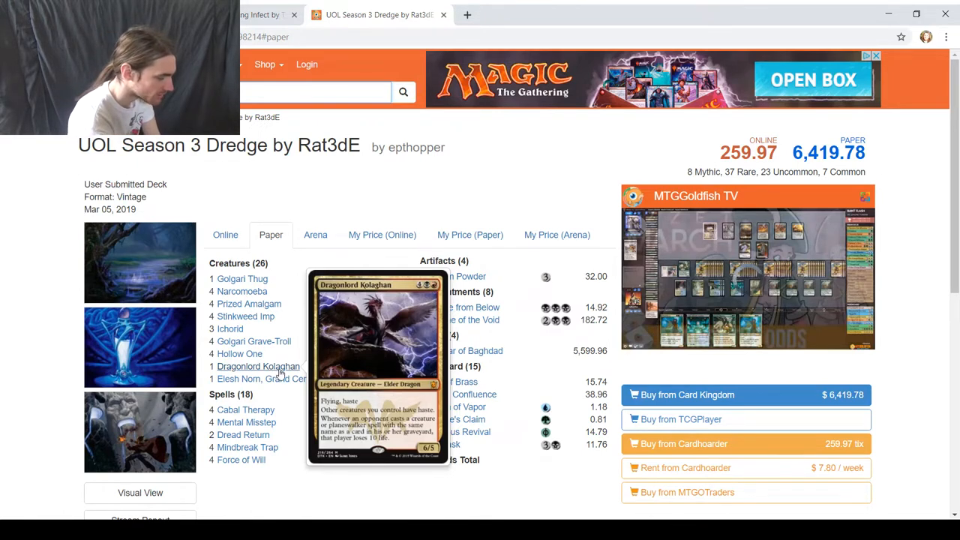
pyautogui.moveTo(271, 377)
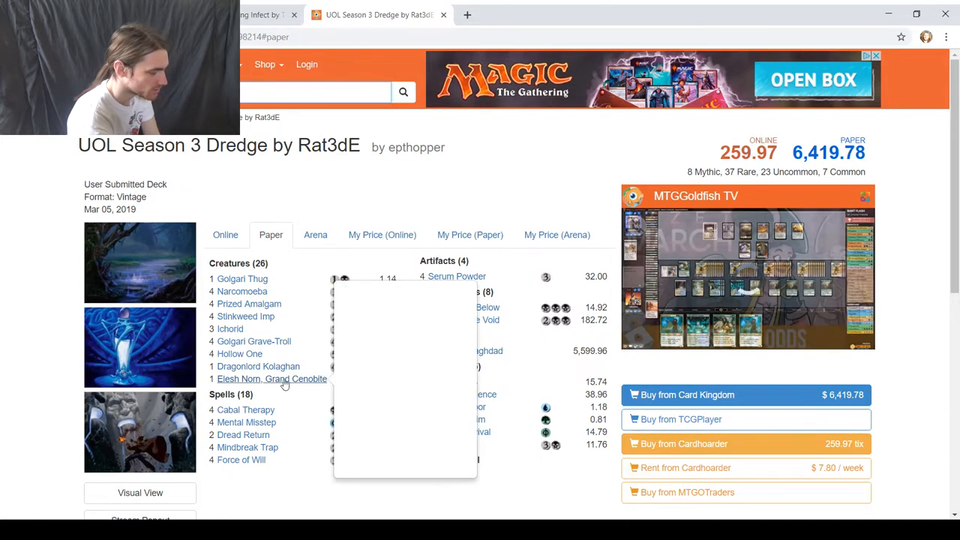
pyautogui.moveTo(271, 378)
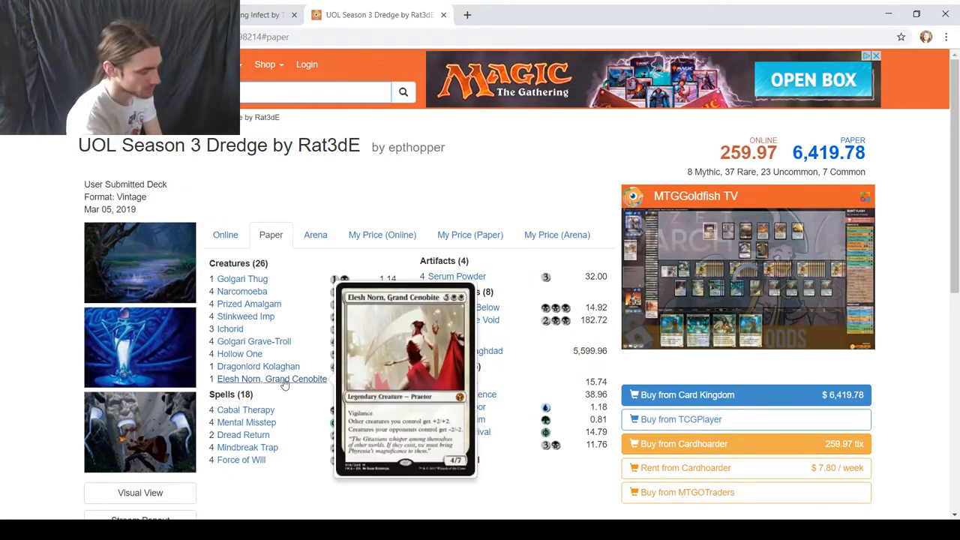
pyautogui.moveTo(291, 418)
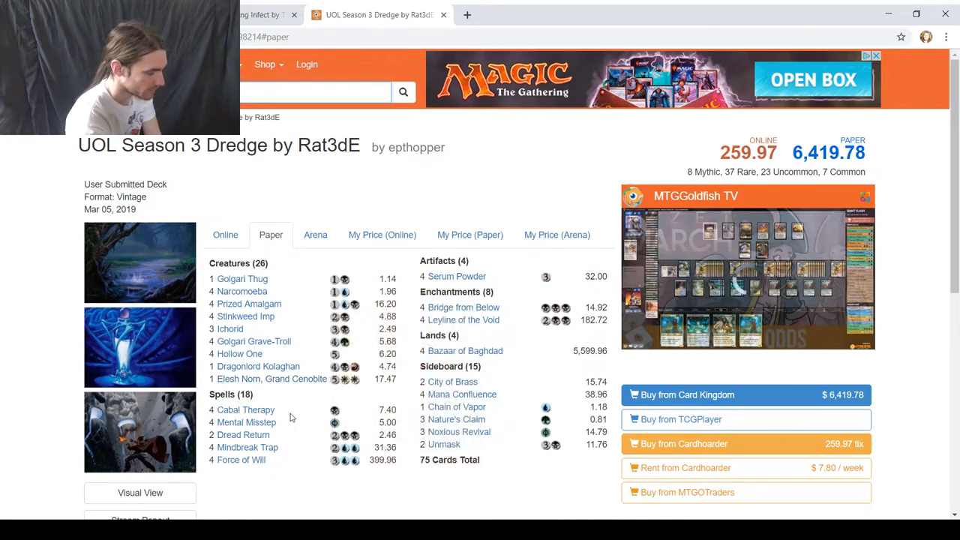
pyautogui.moveTo(246, 422)
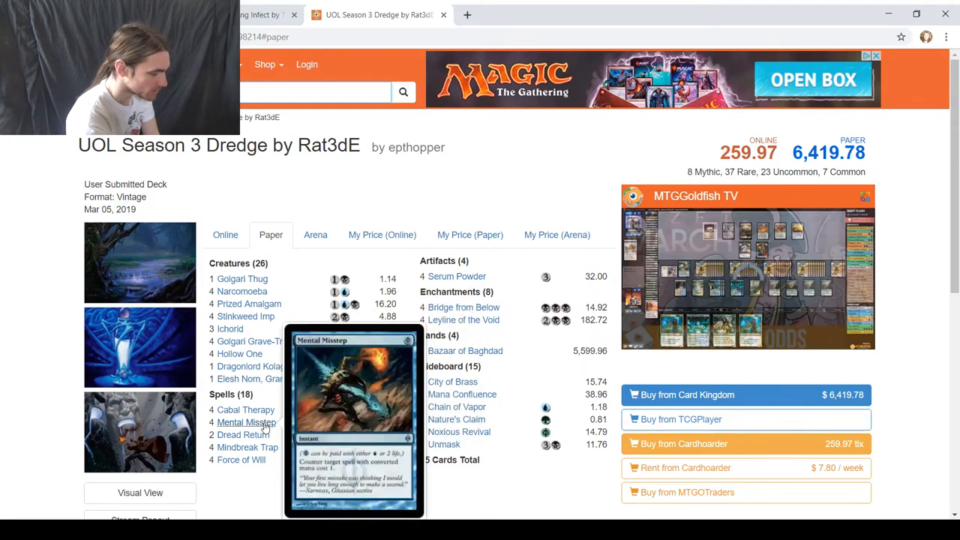
pyautogui.moveTo(247, 447)
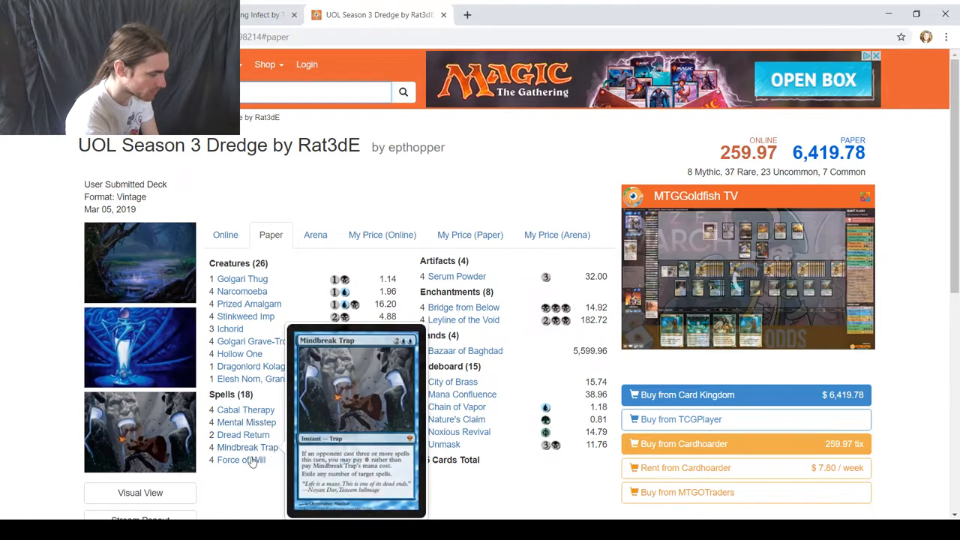
pyautogui.moveTo(241, 459)
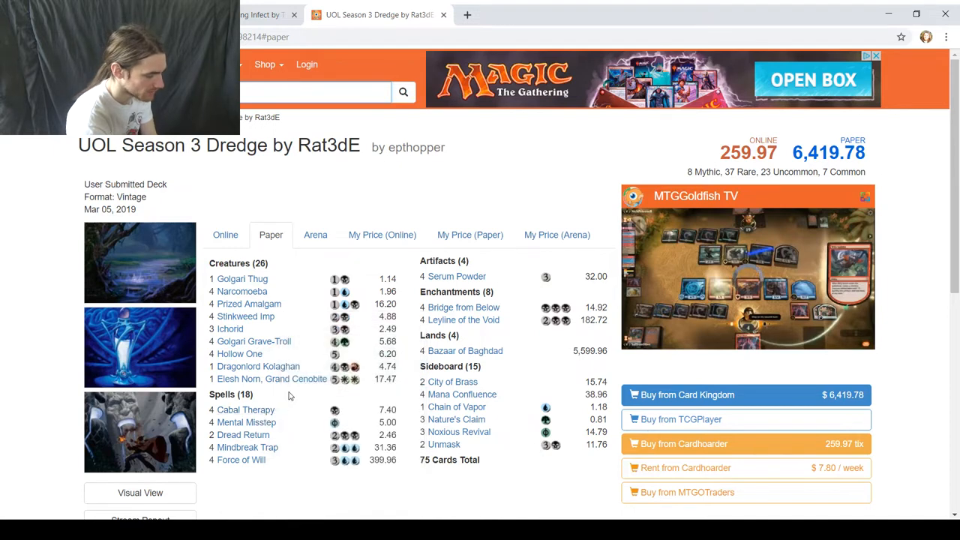
pyautogui.moveTo(253, 341)
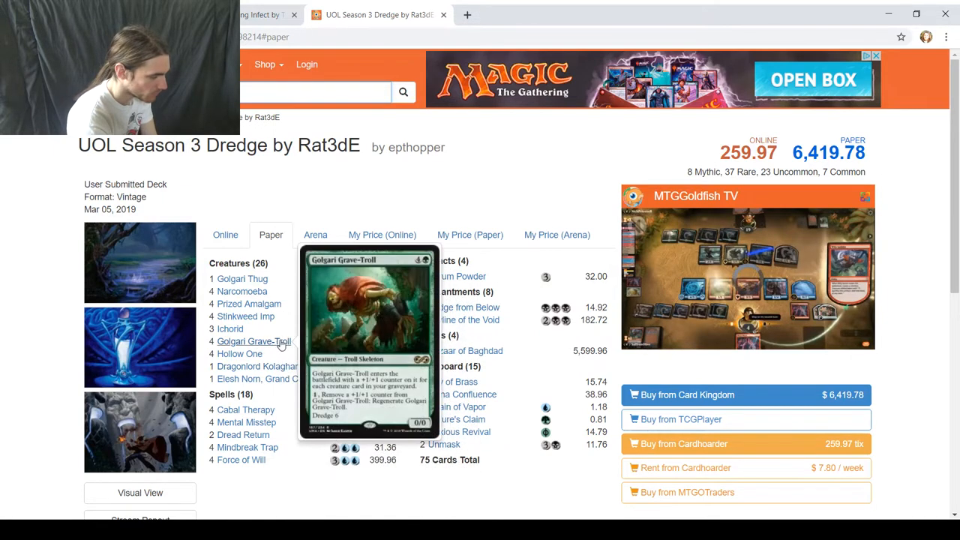
pyautogui.moveTo(291, 322)
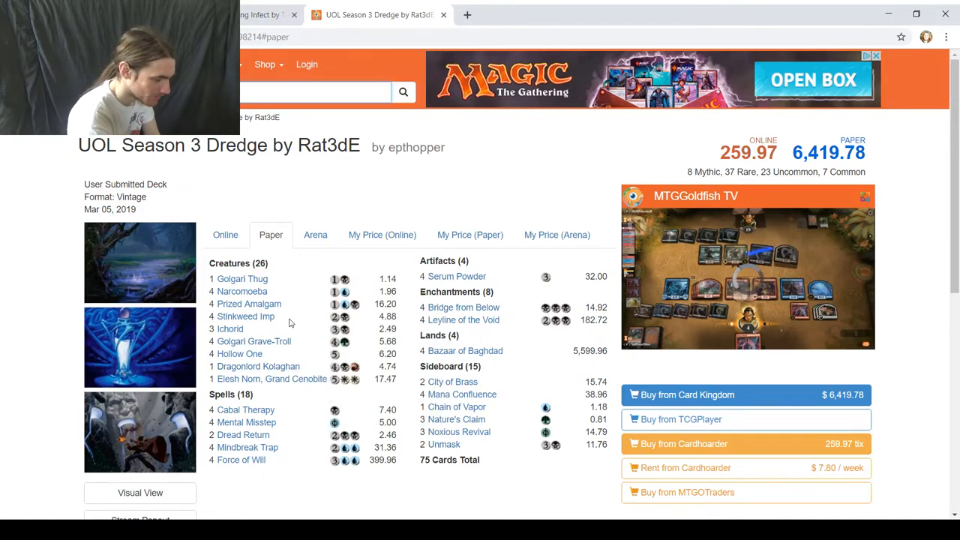
pyautogui.moveTo(246, 315)
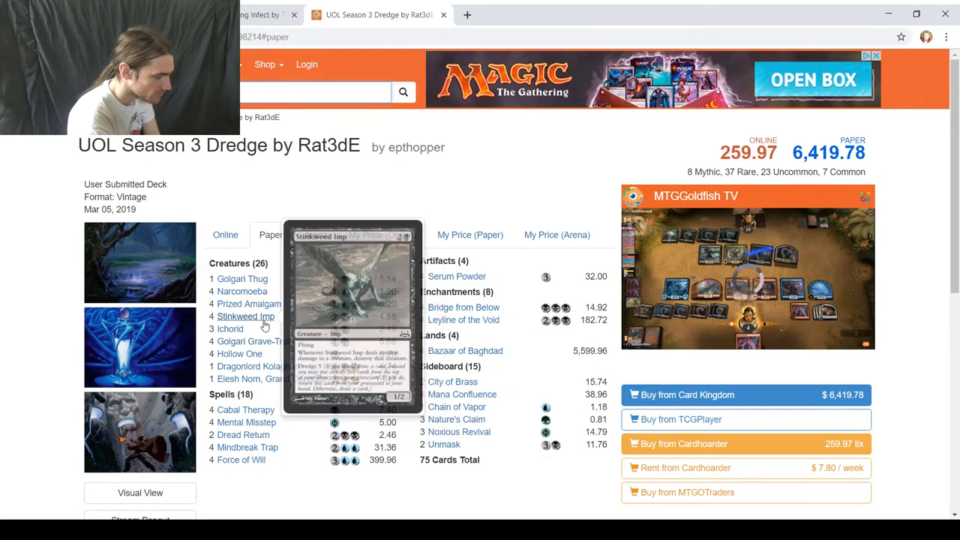
pyautogui.moveTo(243, 278)
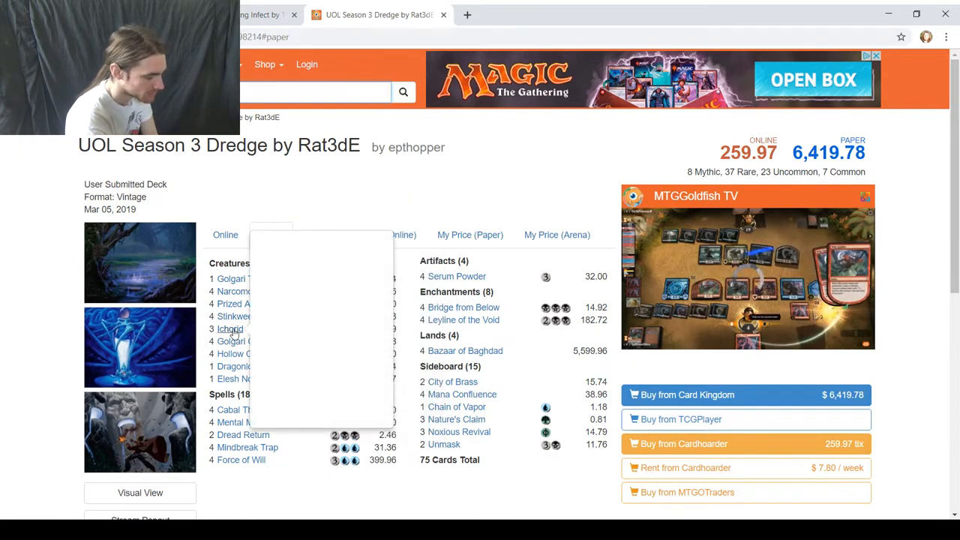
pyautogui.moveTo(230, 328)
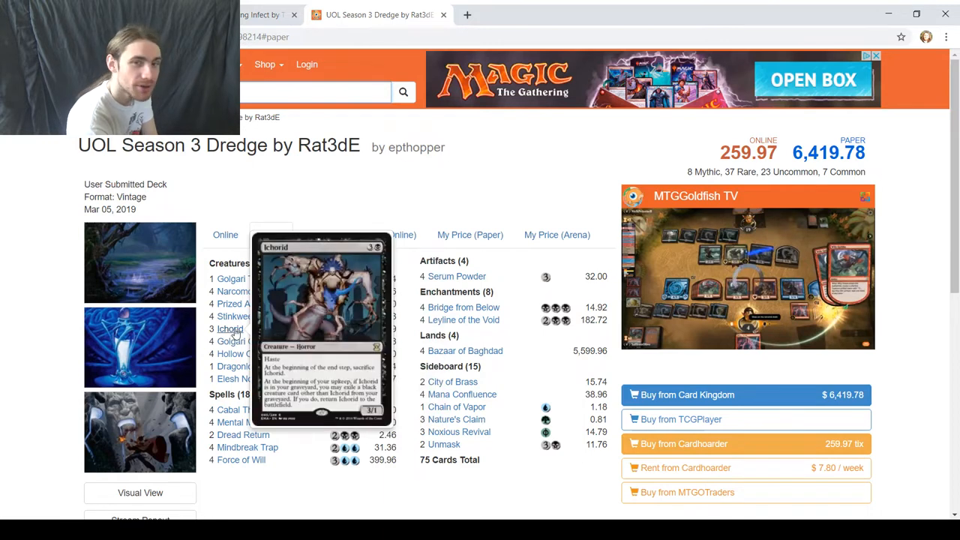
pyautogui.moveTo(242, 291)
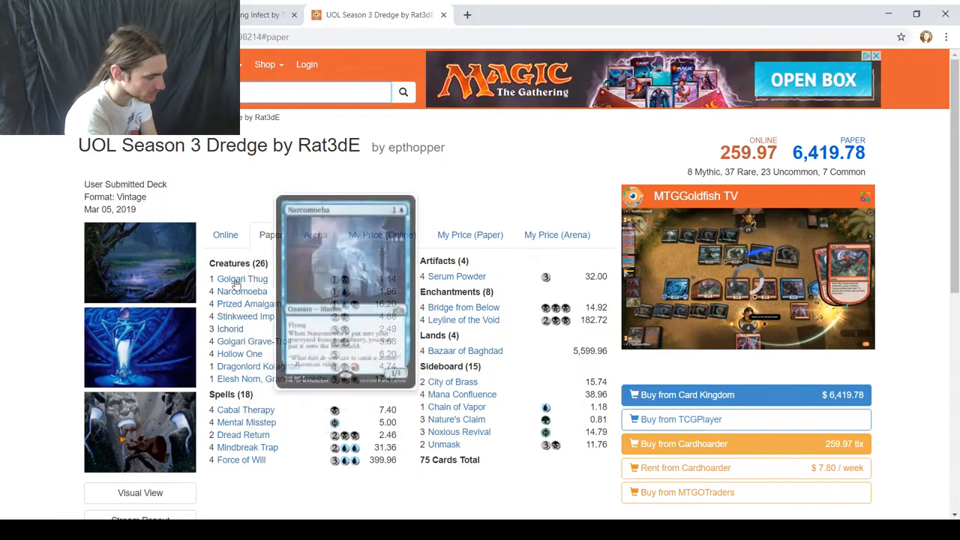
pyautogui.moveTo(456, 276)
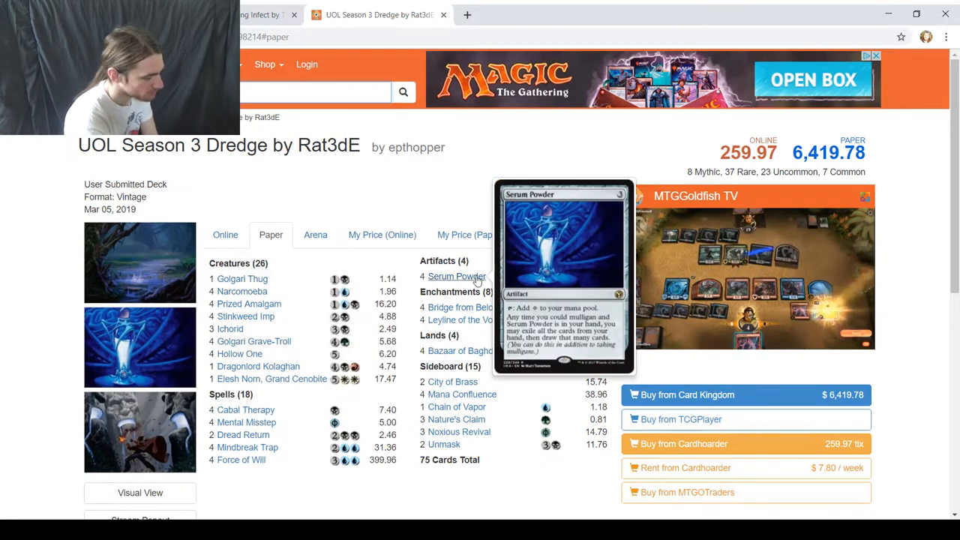
pyautogui.moveTo(472, 346)
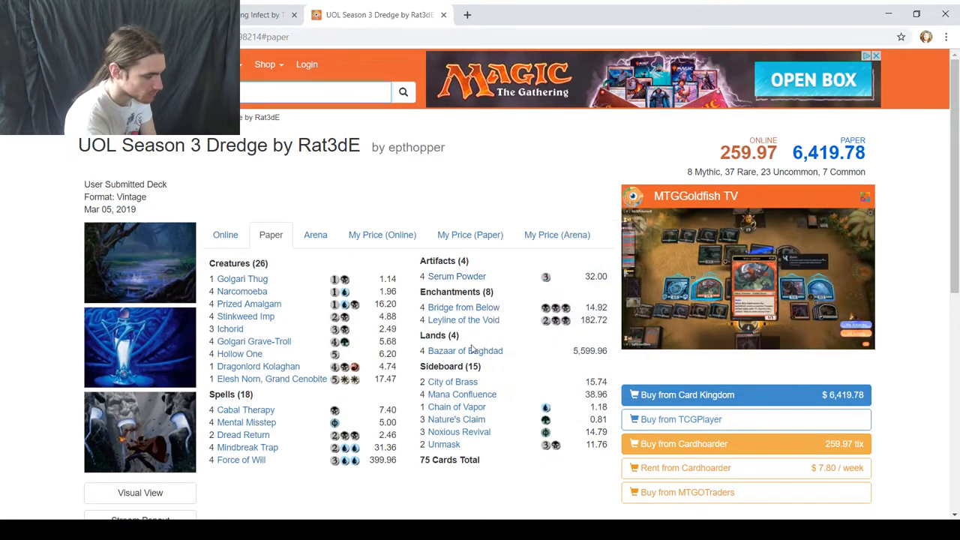
pyautogui.moveTo(465, 350)
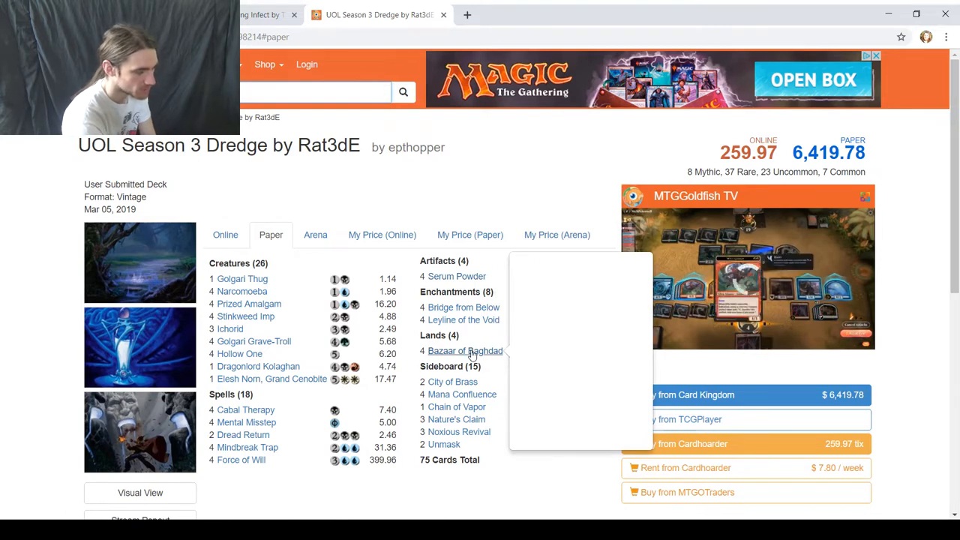
pyautogui.moveTo(464, 350)
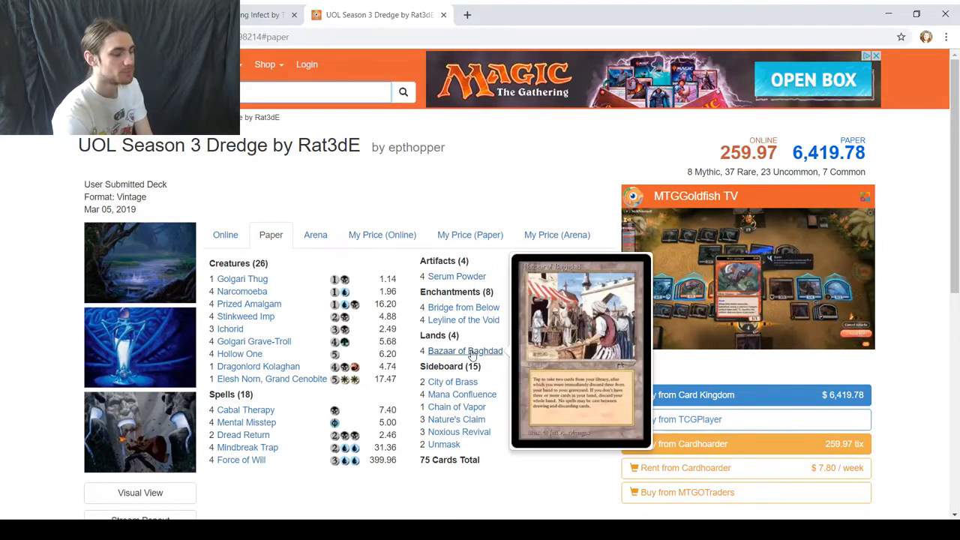
pyautogui.moveTo(463, 307)
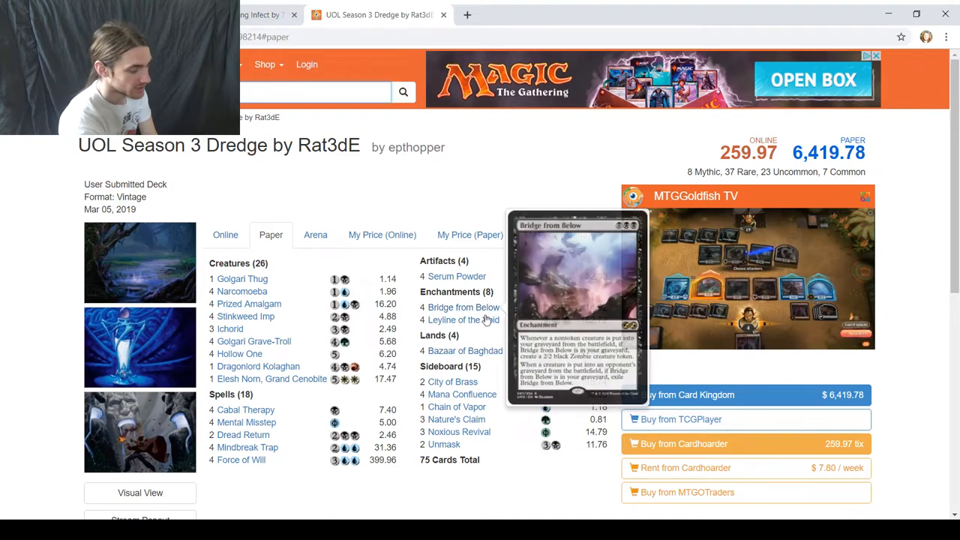
pyautogui.moveTo(462, 319)
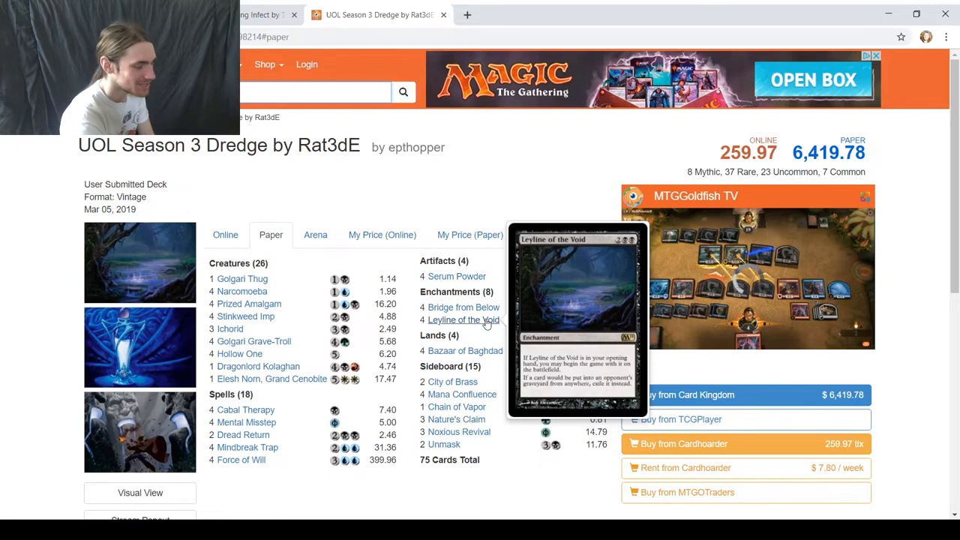
pyautogui.moveTo(482, 207)
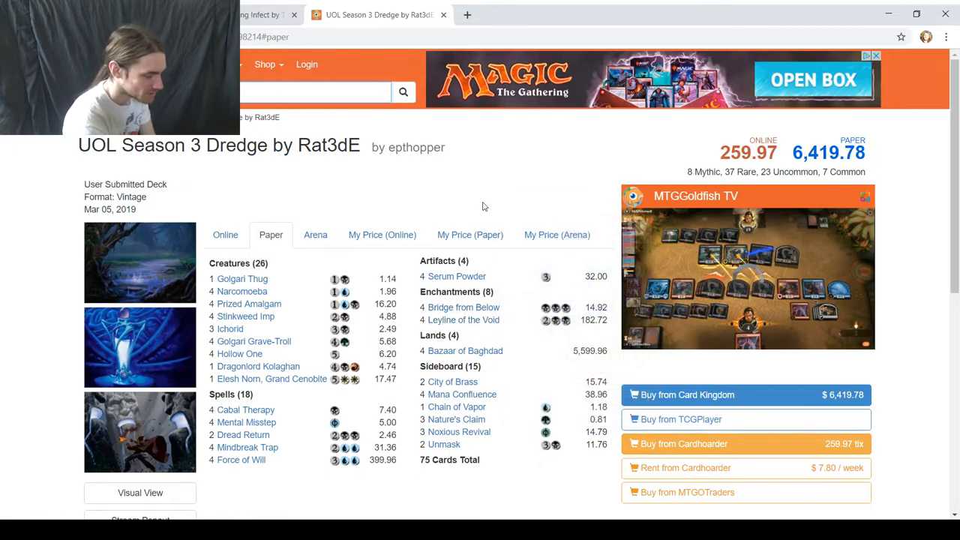
pyautogui.moveTo(379, 195)
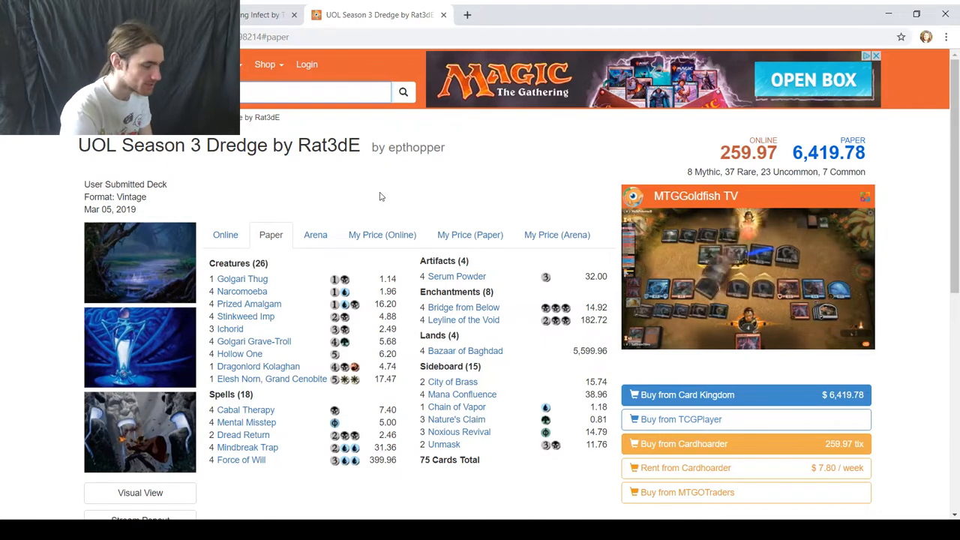
pyautogui.moveTo(463, 320)
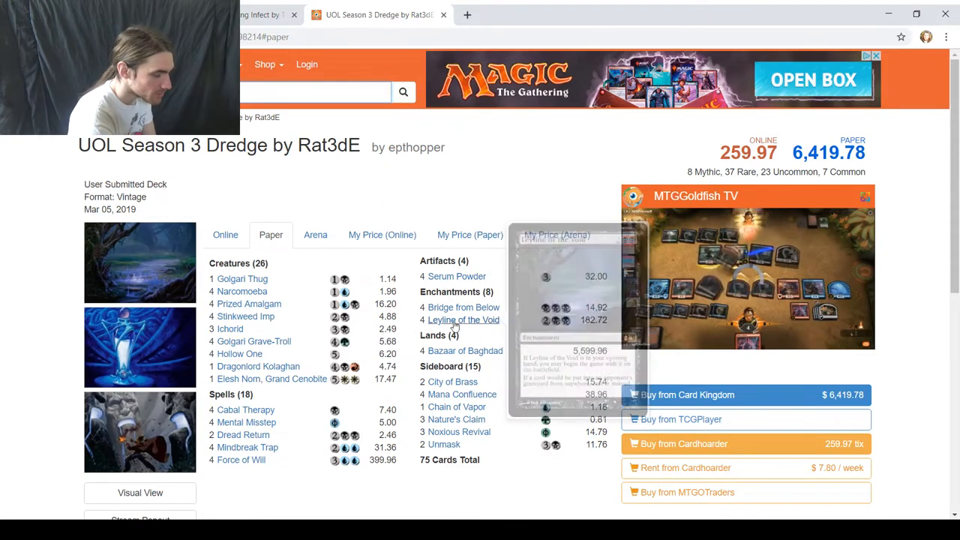
pyautogui.moveTo(361, 279)
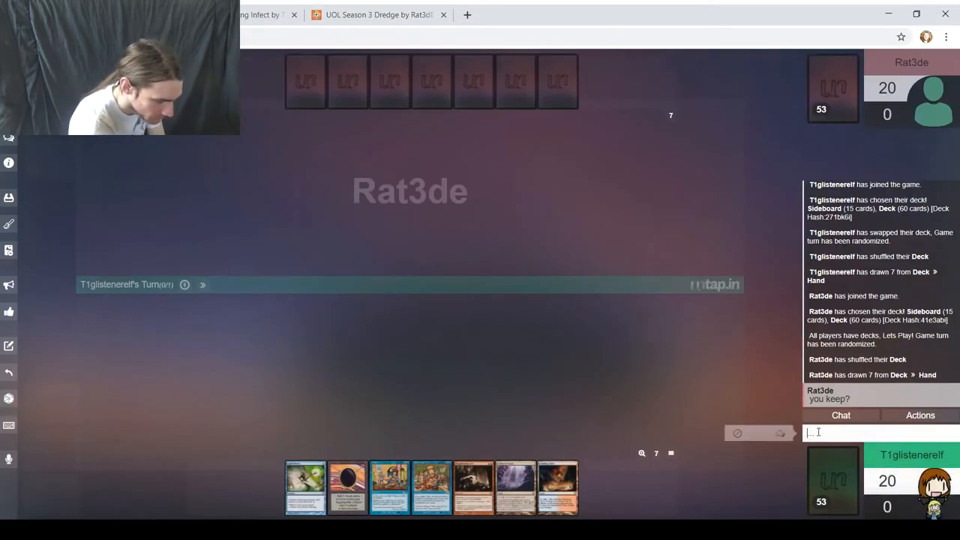
pyautogui.write('Just re')
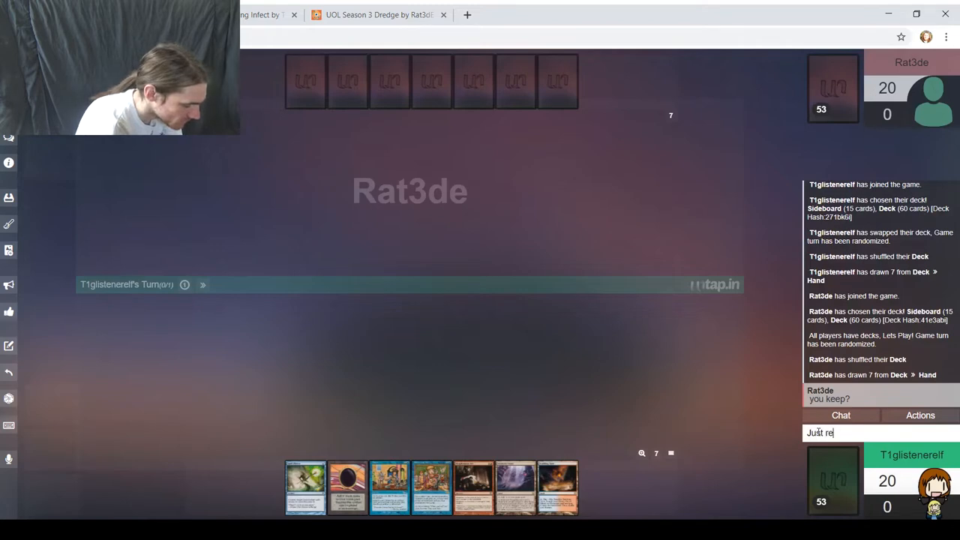
pyautogui.write('corded the op')
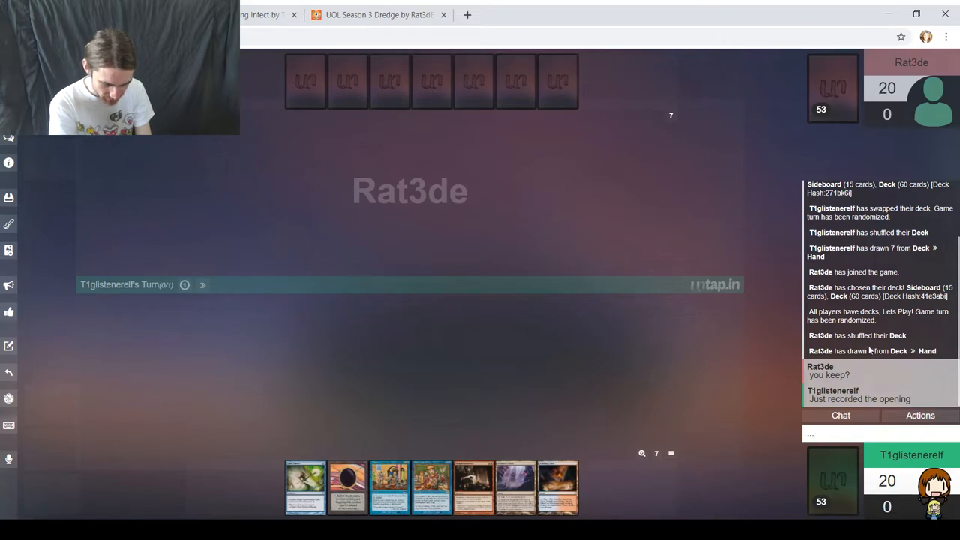
pyautogui.moveTo(542, 410)
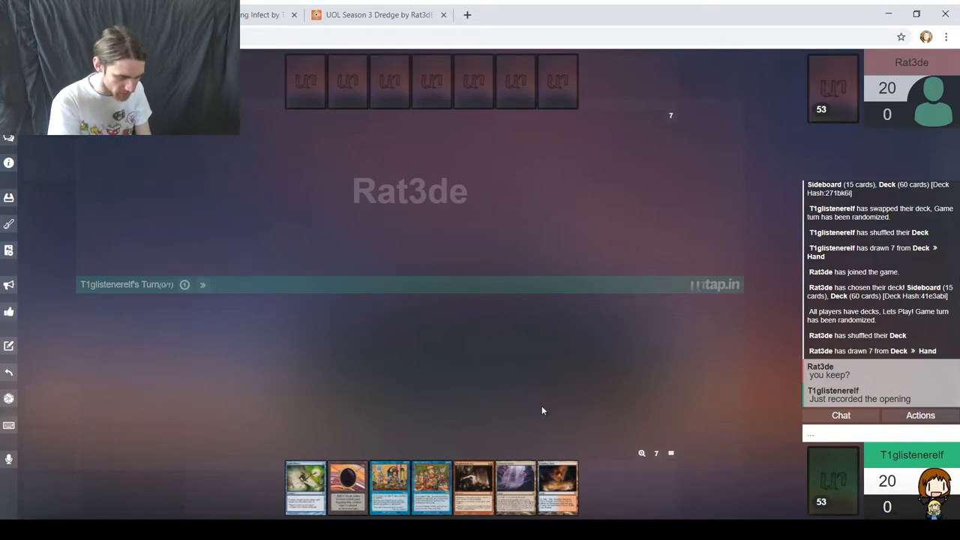
pyautogui.moveTo(558, 486)
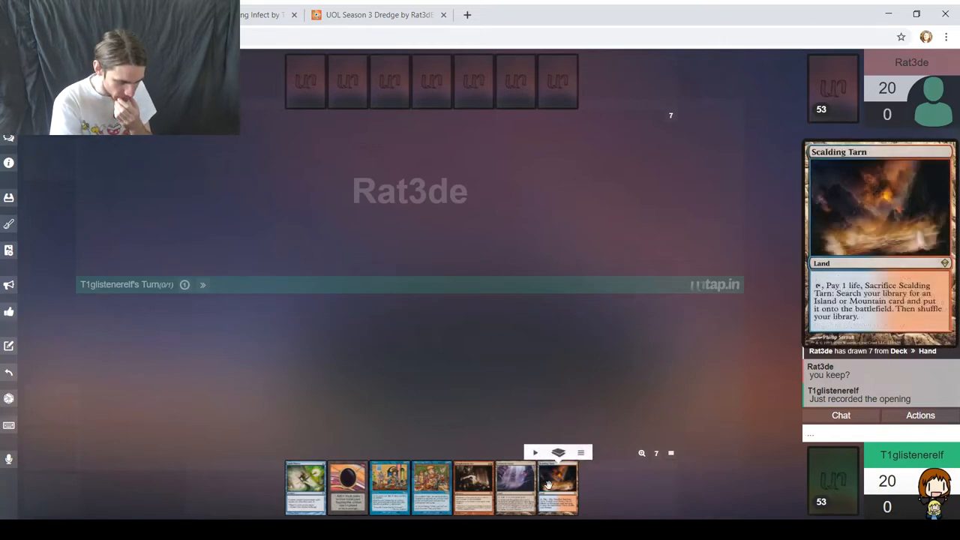
pyautogui.moveTo(431, 485)
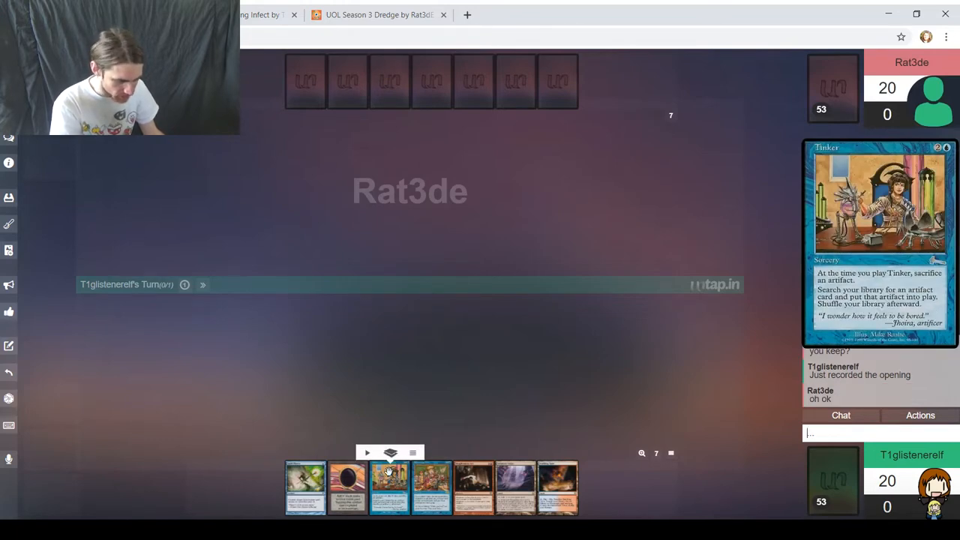
pyautogui.moveTo(558, 487)
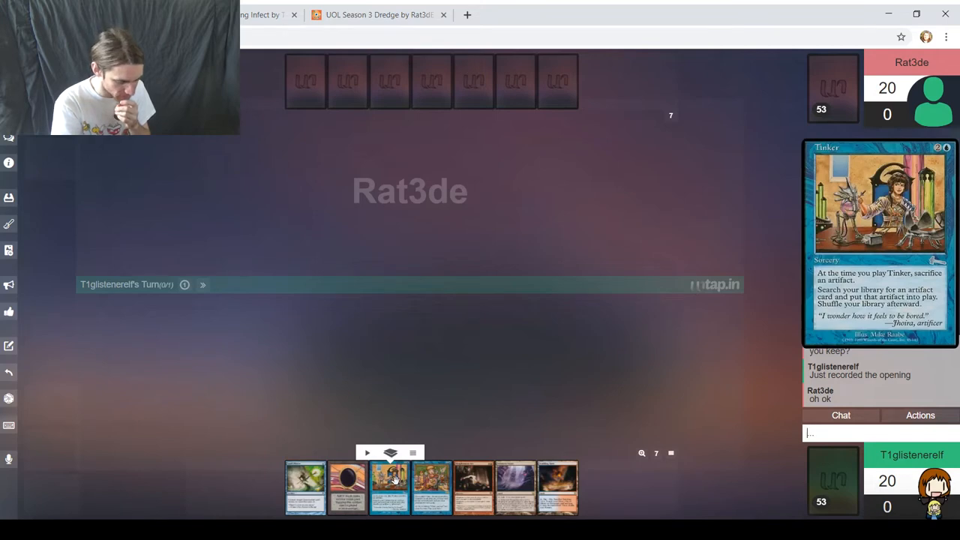
pyautogui.moveTo(305, 485)
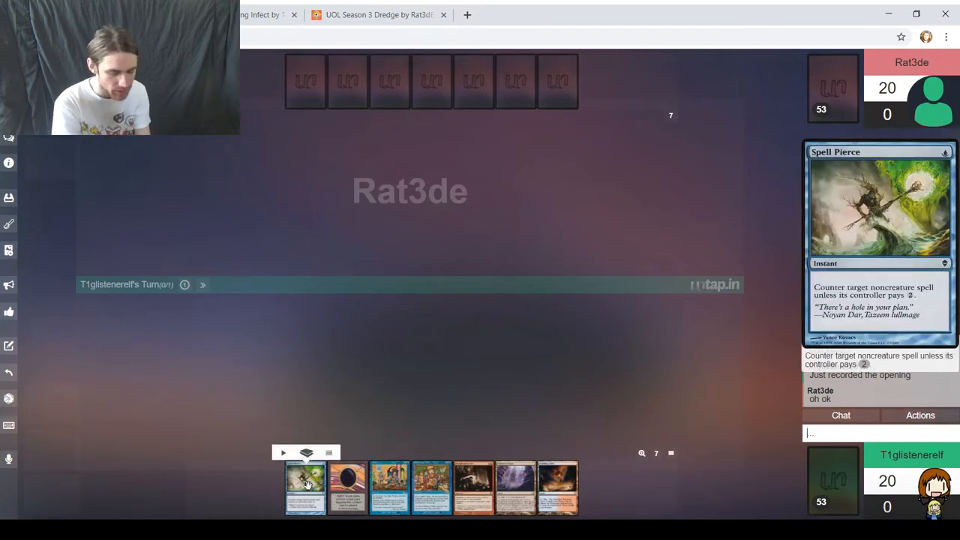
pyautogui.click(306, 453)
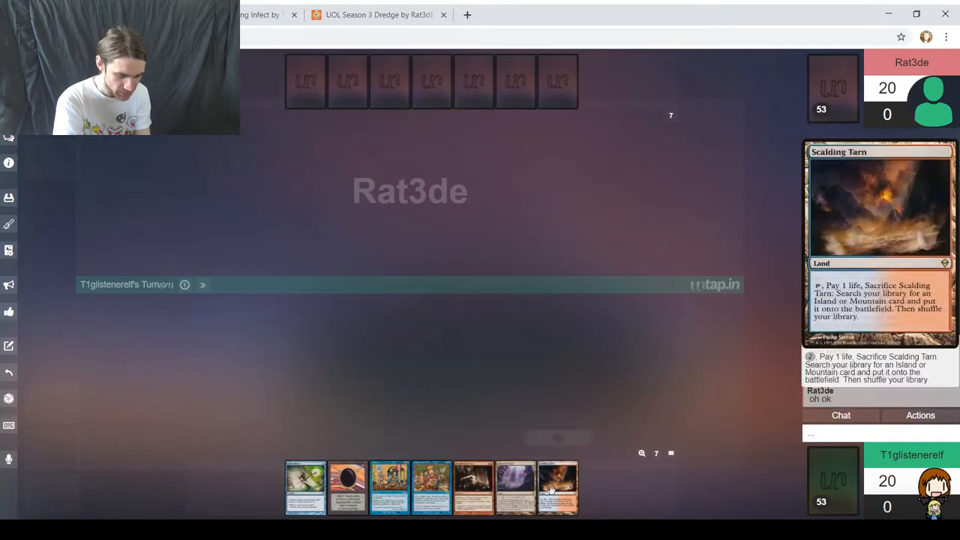
pyautogui.moveTo(557, 489)
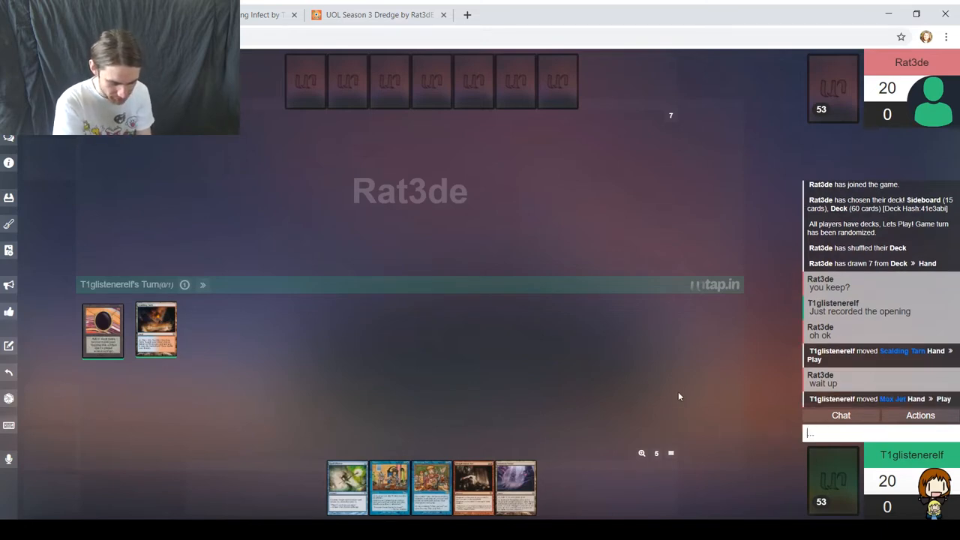
pyautogui.moveTo(581, 395)
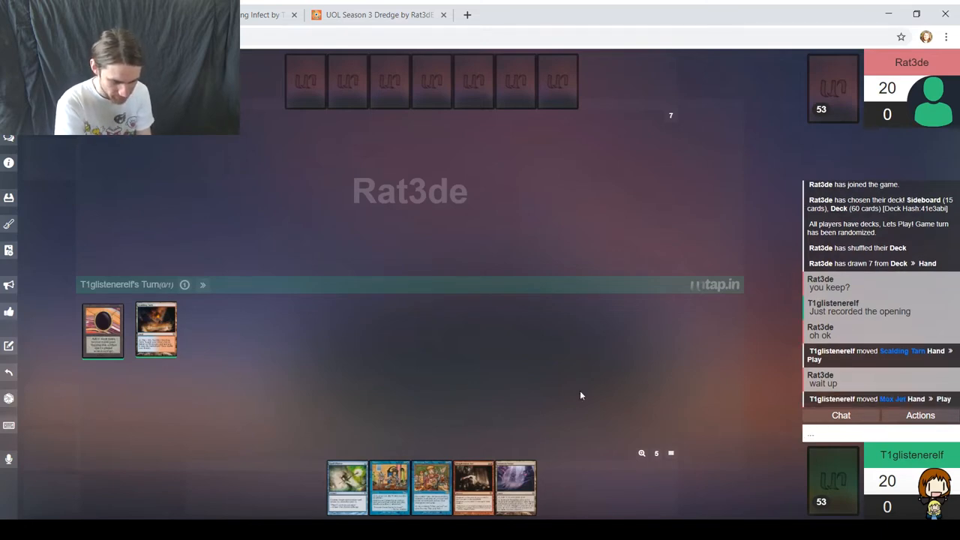
# Step: Type 'ke' into the Untap.in game chat
pyautogui.write('ke')
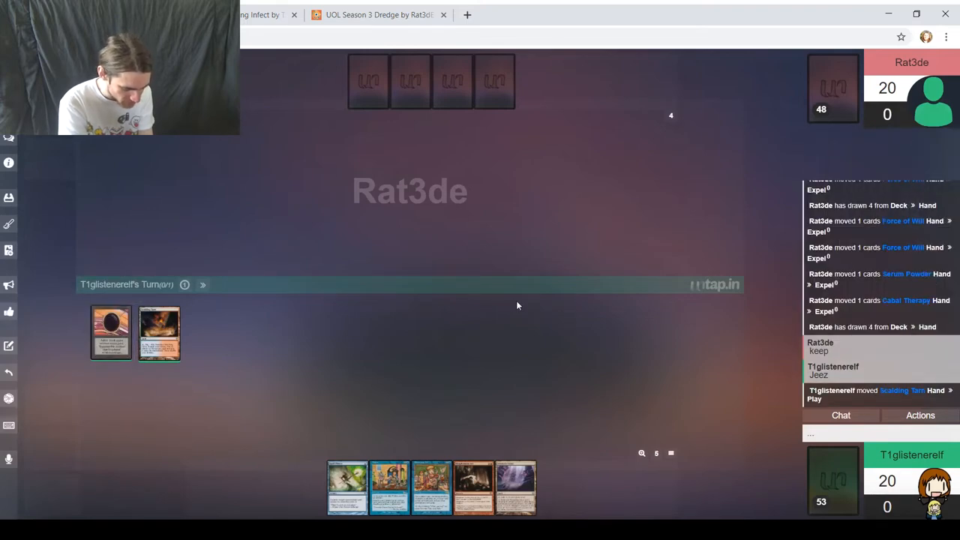
pyautogui.moveTo(203, 285)
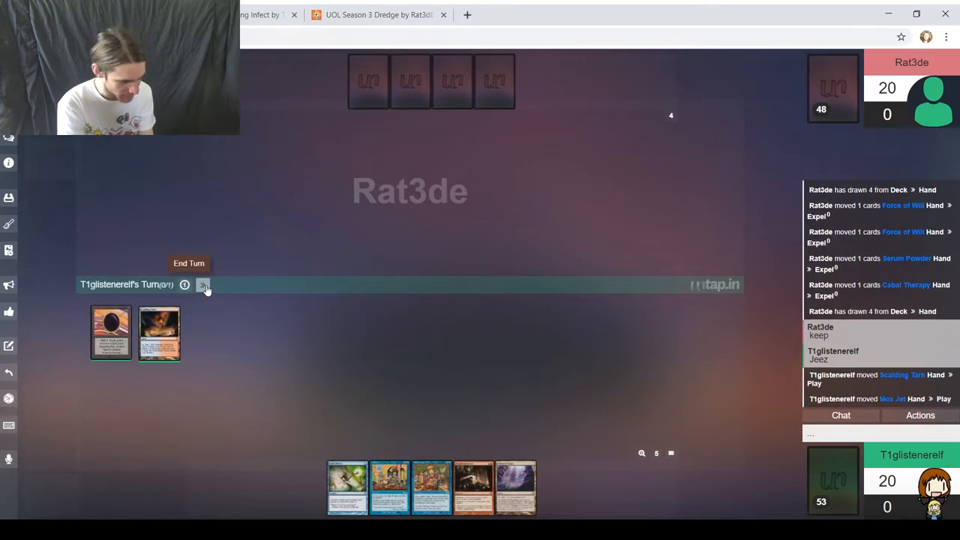
# Step: End the turn so play passes to Rat3de
pyautogui.click(203, 285)
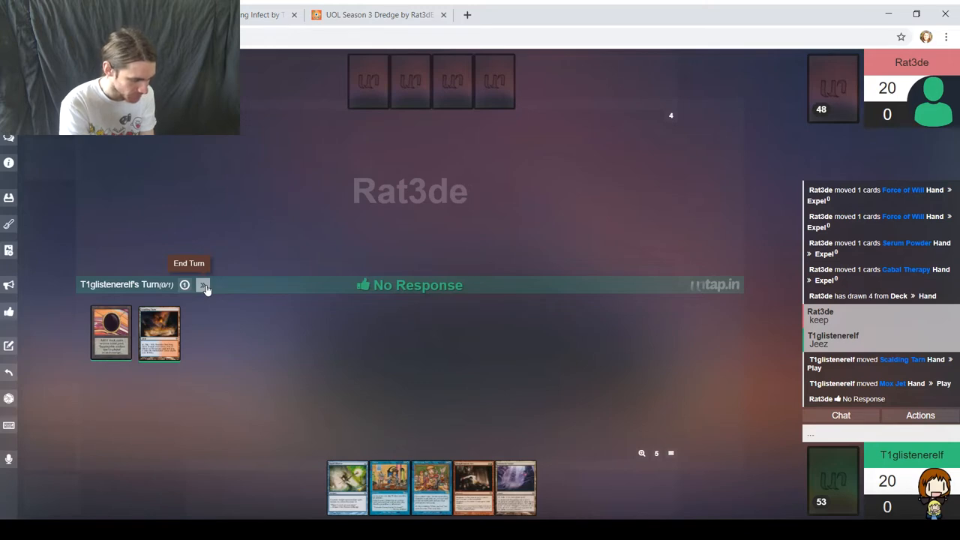
pyautogui.moveTo(242, 260)
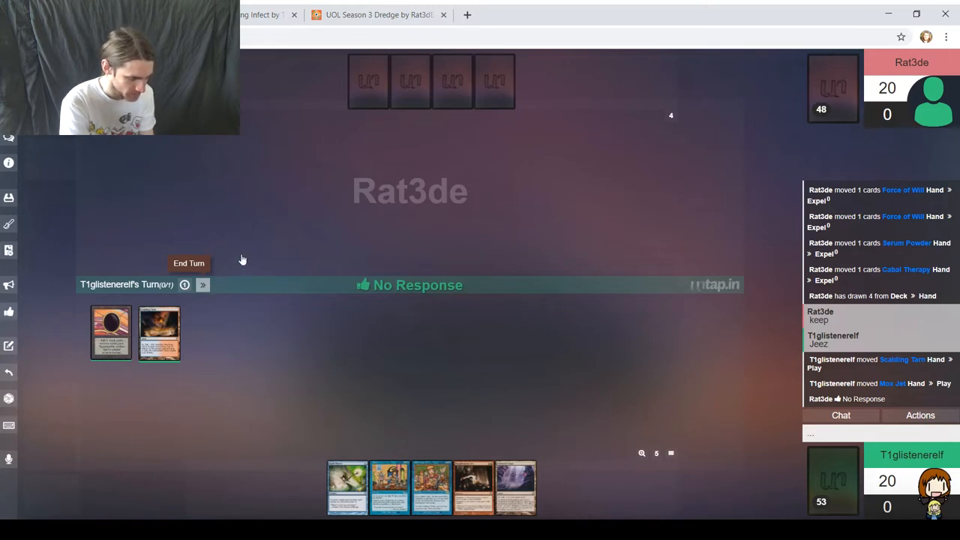
pyautogui.click(188, 263)
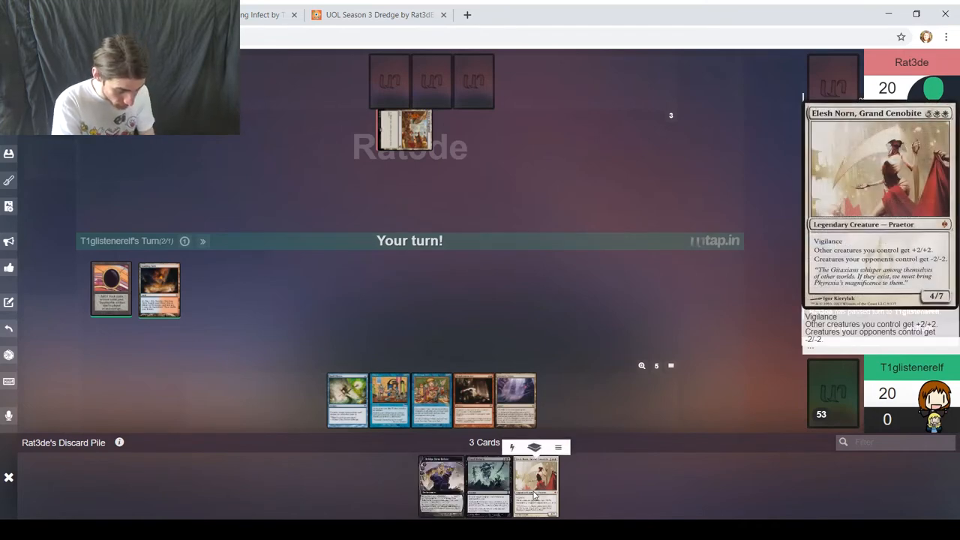
pyautogui.moveTo(442, 473)
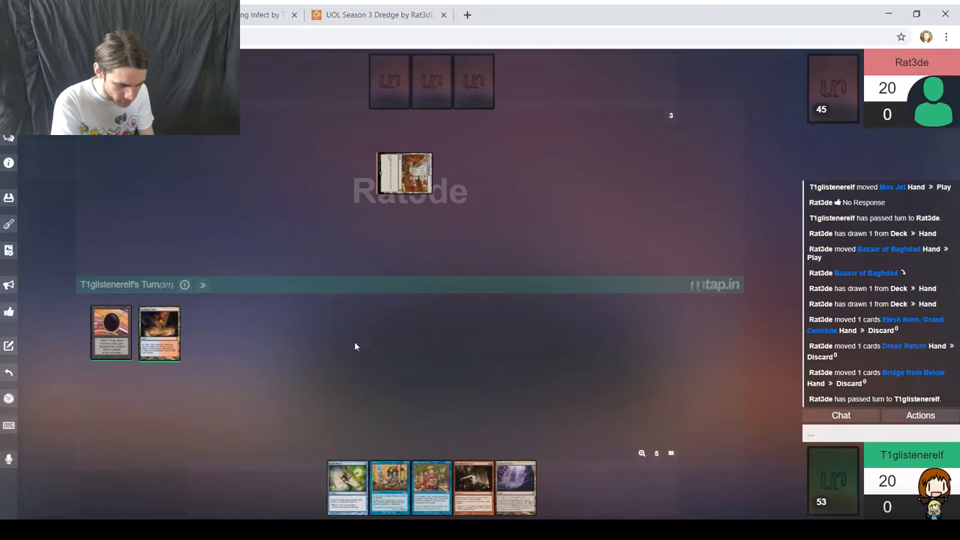
pyautogui.moveTo(362, 348)
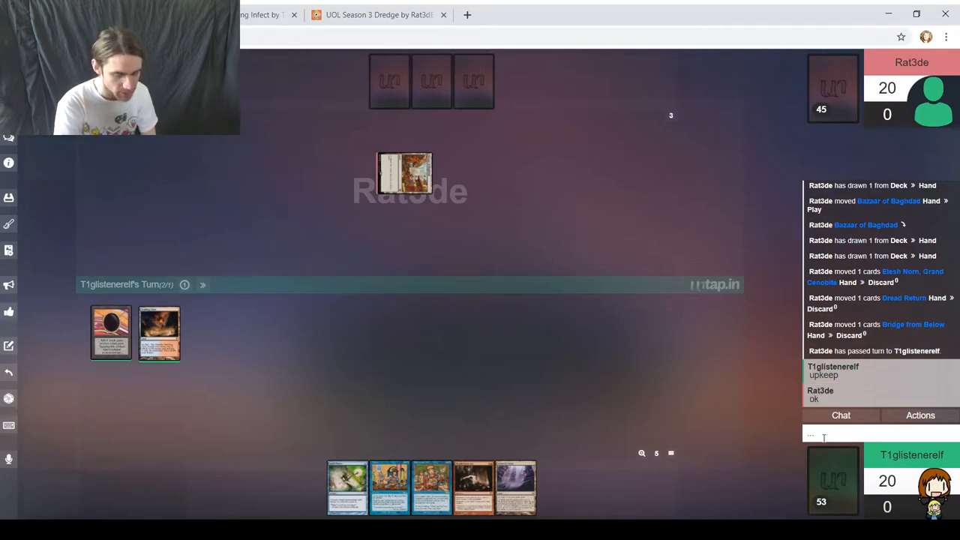
pyautogui.moveTo(700, 360)
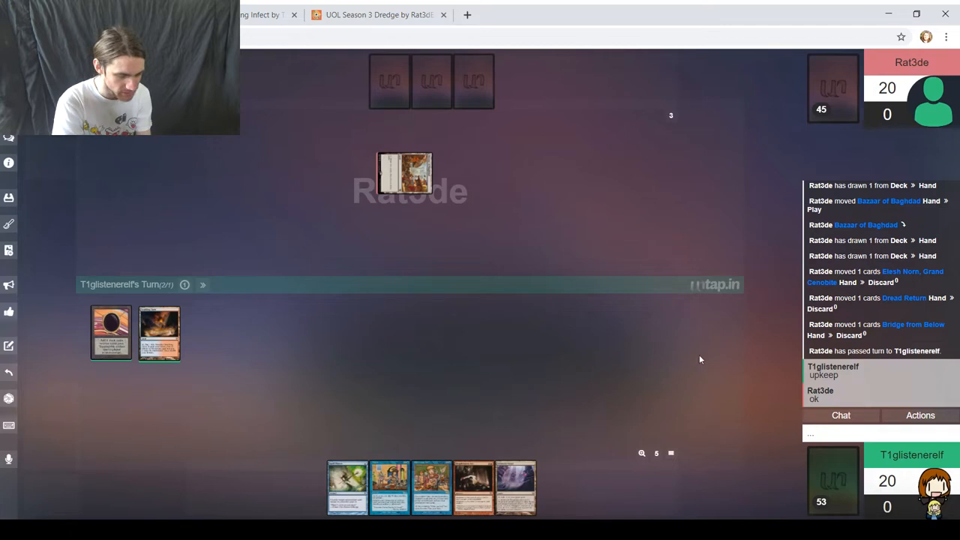
# Step: Crack Scalding Tarn and search the library for Underground Sea
pyautogui.click(379, 14)
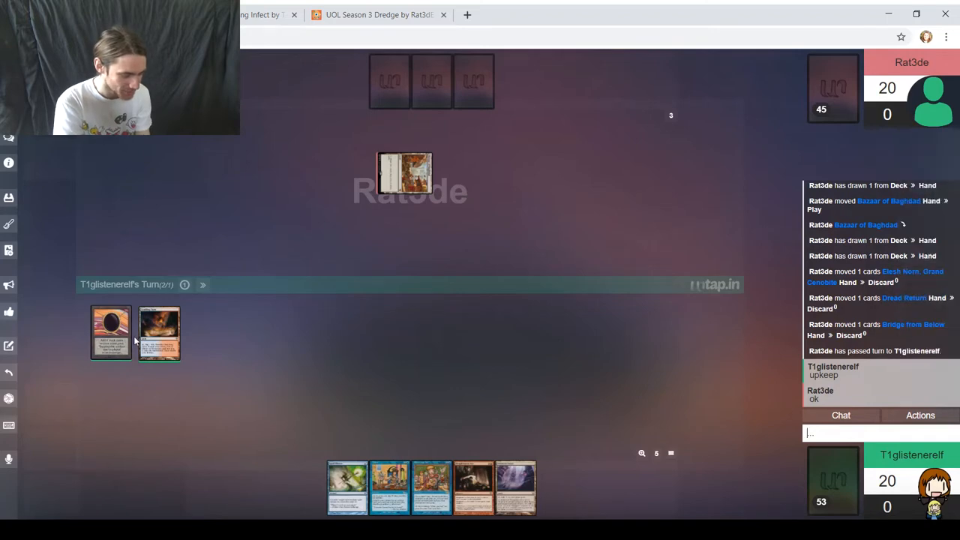
pyautogui.moveTo(159, 333)
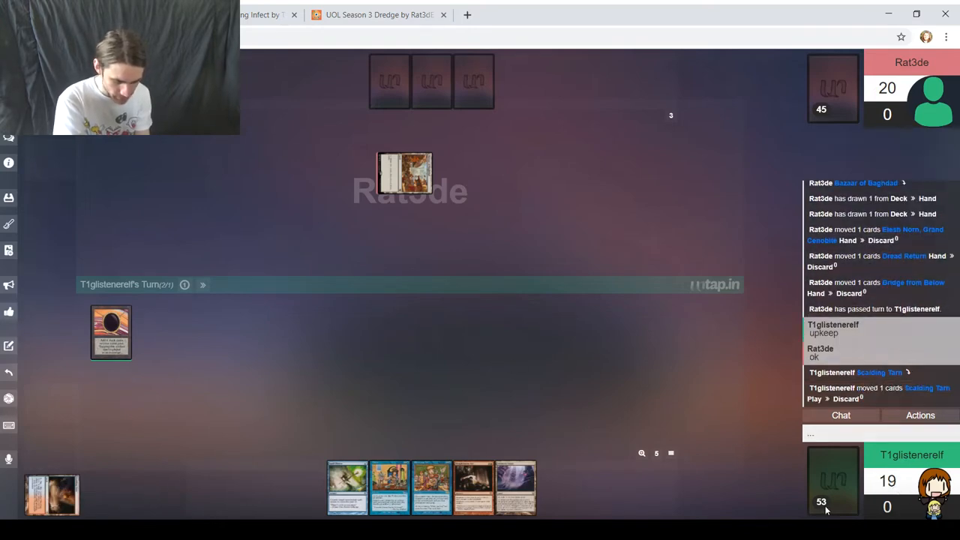
pyautogui.click(792, 482)
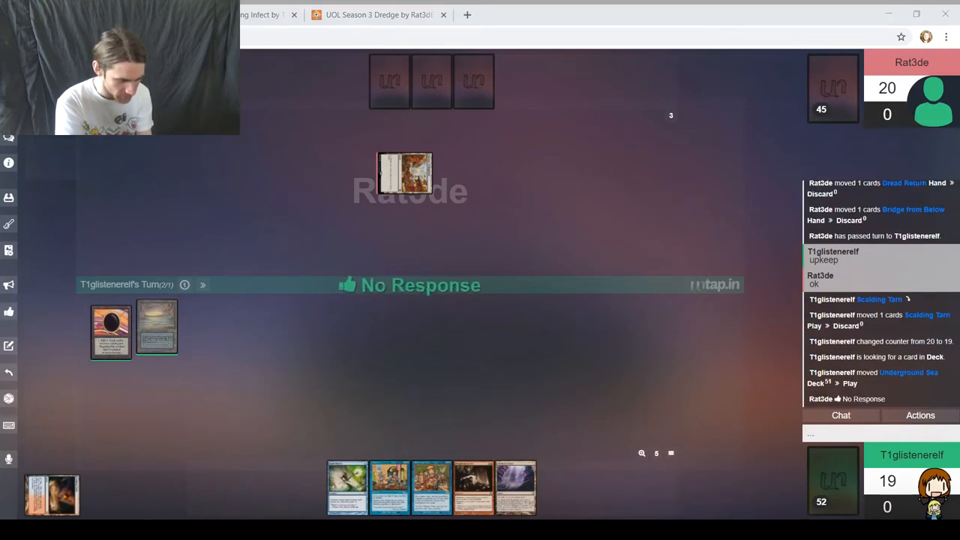
pyautogui.moveTo(157, 326)
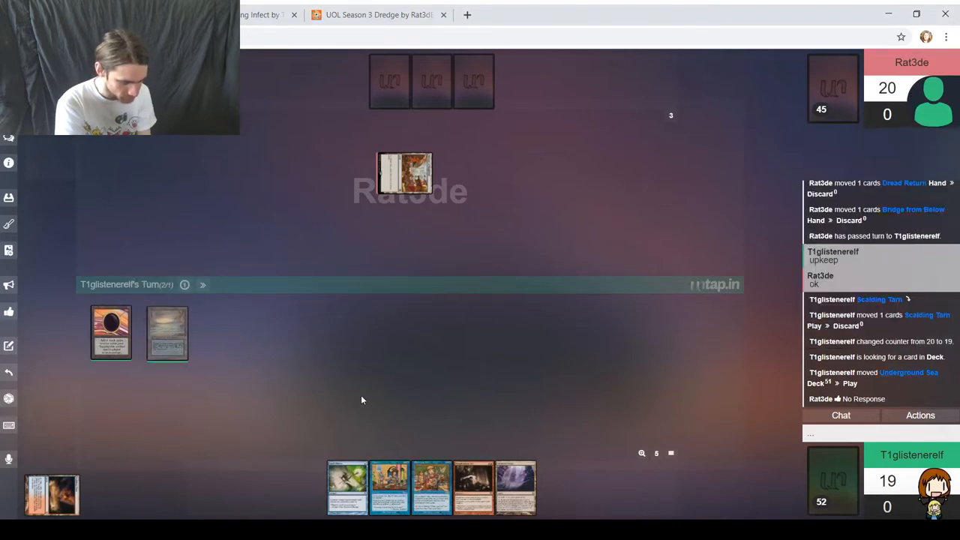
pyautogui.moveTo(497, 403)
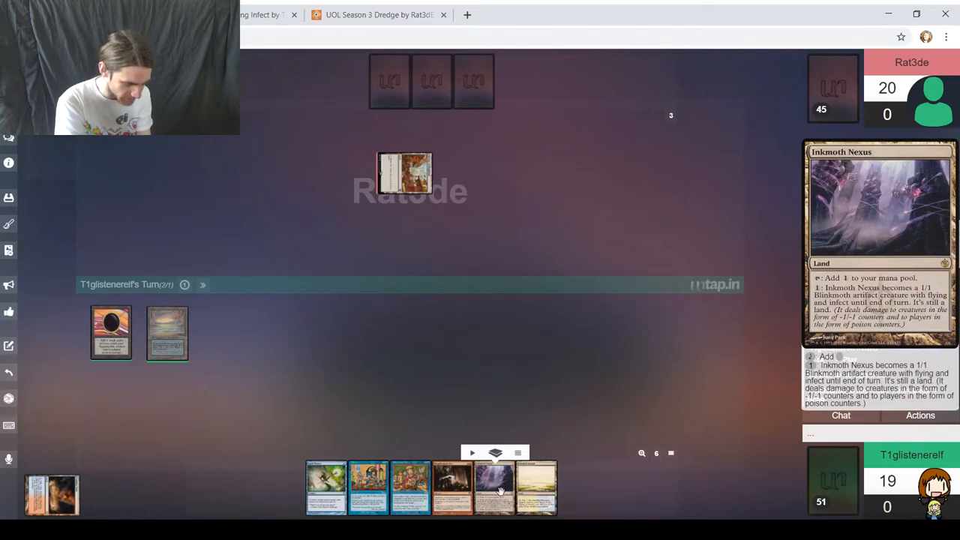
# Step: Play Inkmoth Nexus from hand onto the battlefield beside Underground Sea
pyautogui.moveTo(493, 485); pyautogui.dragTo(226, 334)
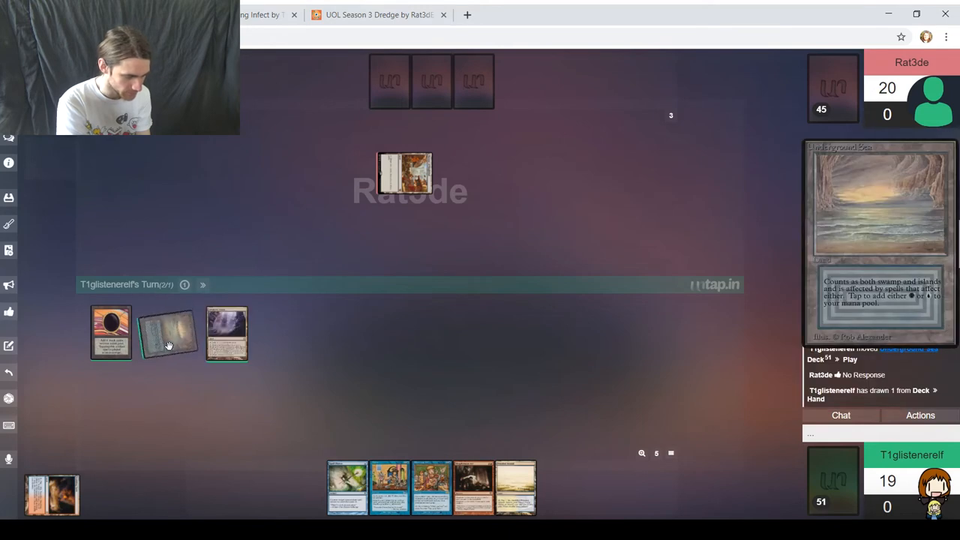
pyautogui.moveTo(227, 334)
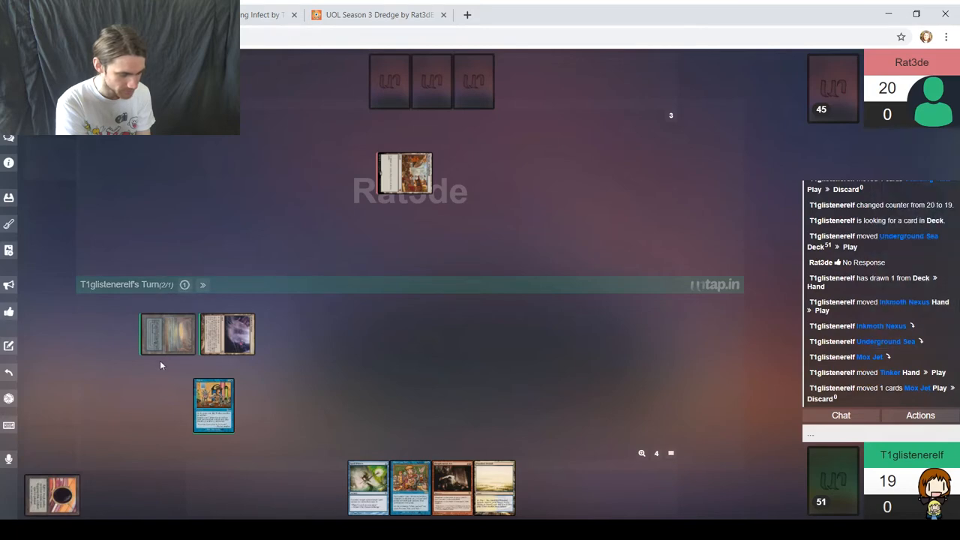
pyautogui.moveTo(446, 364)
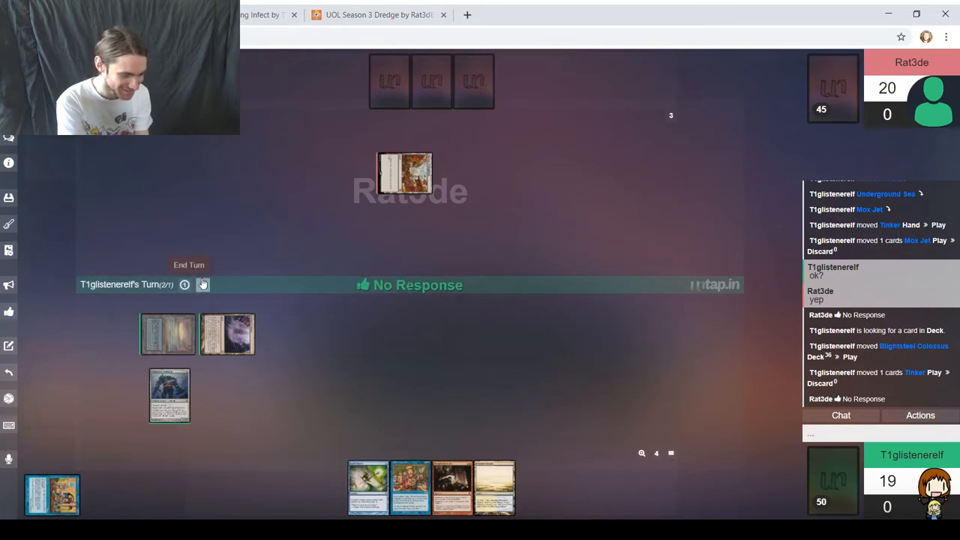
pyautogui.click(189, 265)
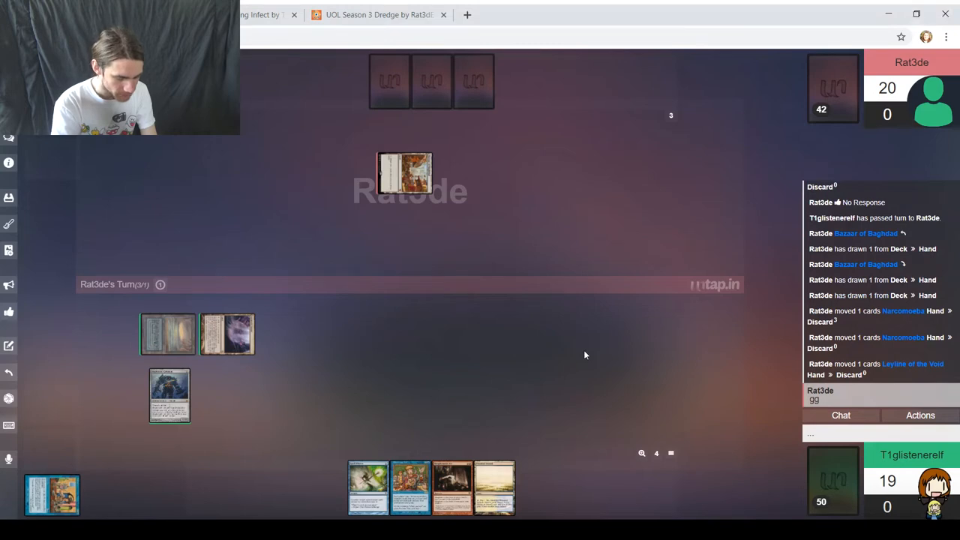
pyautogui.moveTo(467, 306)
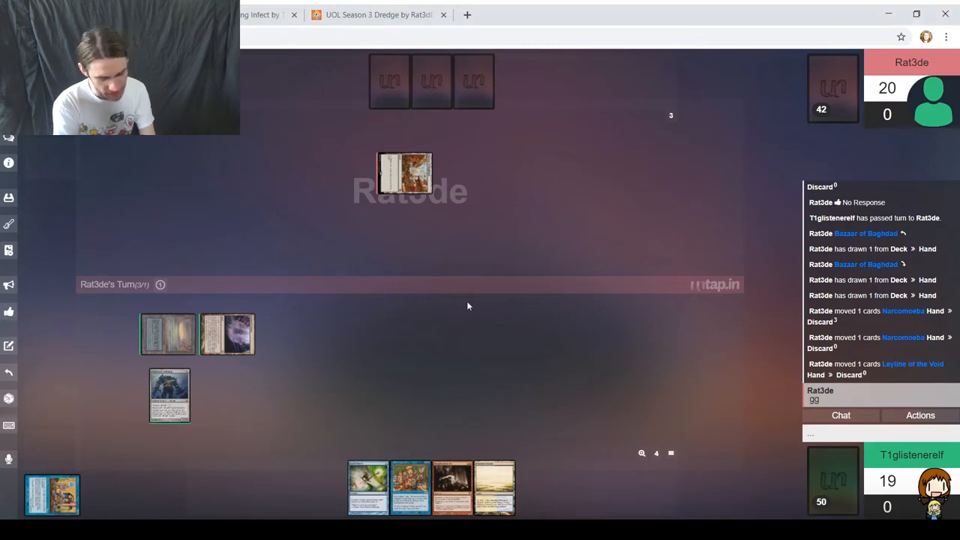
# Step: Send 'gg' in chat and begin typing 'May I g...' to the opponent
pyautogui.write('gg')
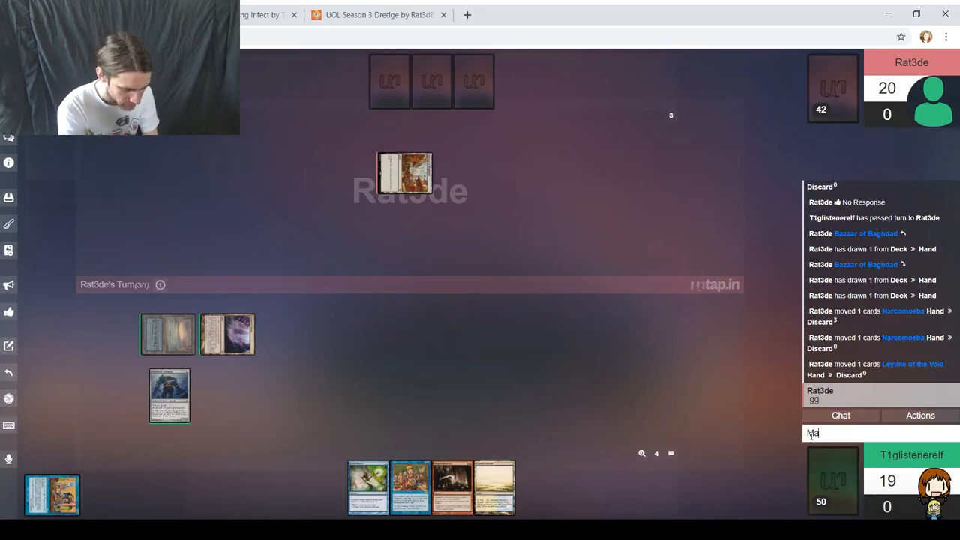
pyautogui.write('May I g')
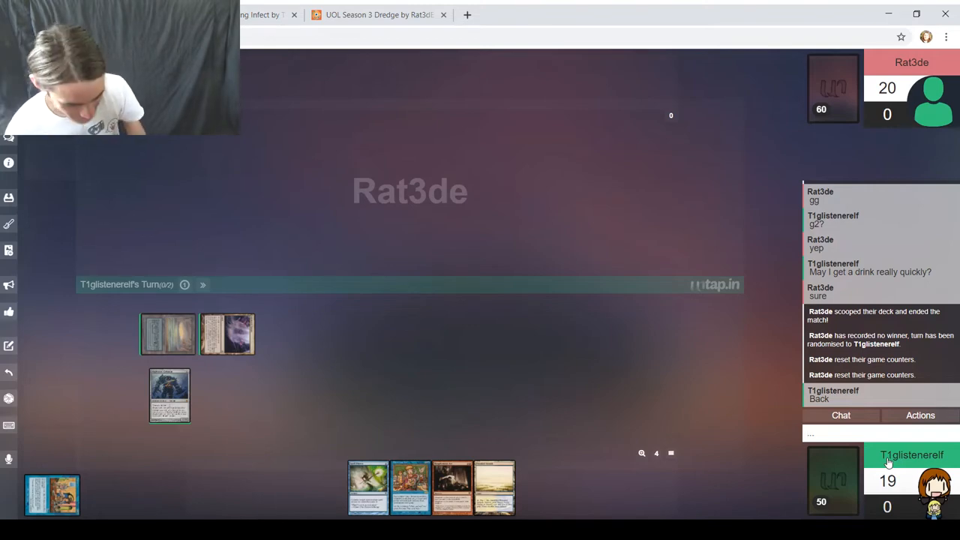
pyautogui.moveTo(578, 327)
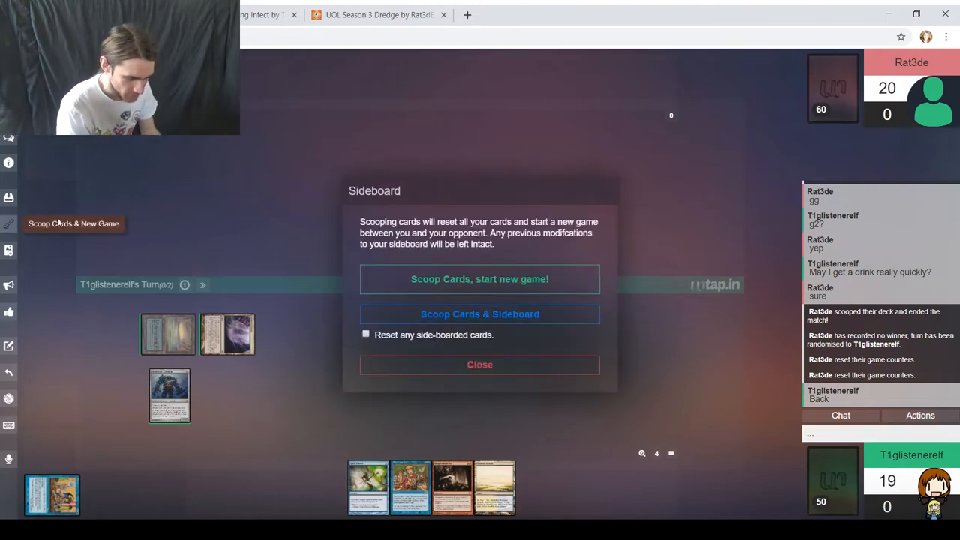
pyautogui.moveTo(479, 313)
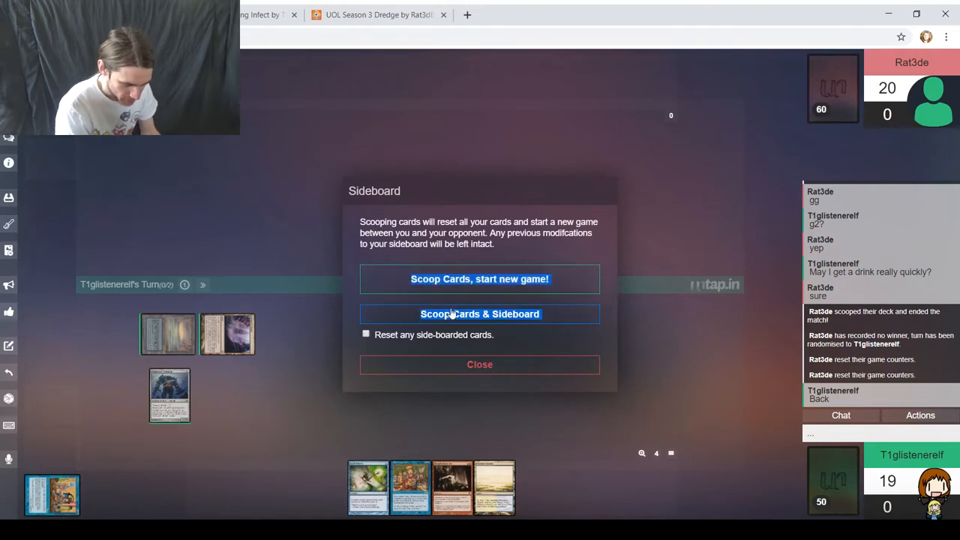
# Step: Reset for game two, moving Leyline of the Void and Grafdigger's Cage into the deck
pyautogui.click(479, 313)
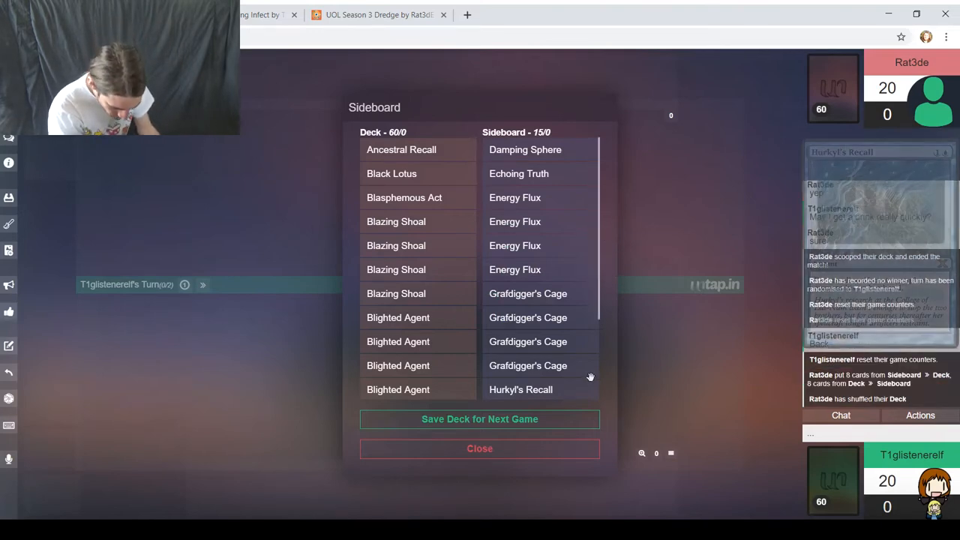
pyautogui.scroll(-3)
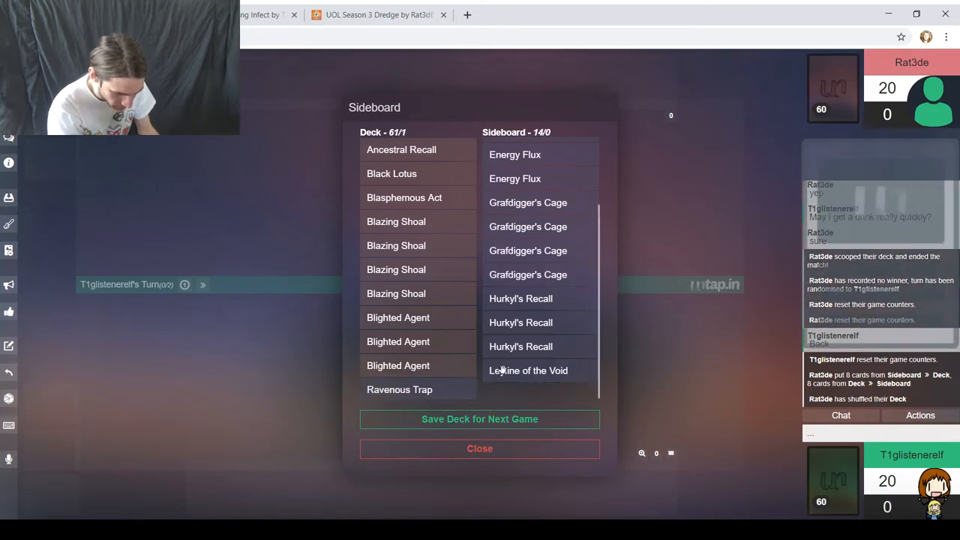
pyautogui.click(528, 370)
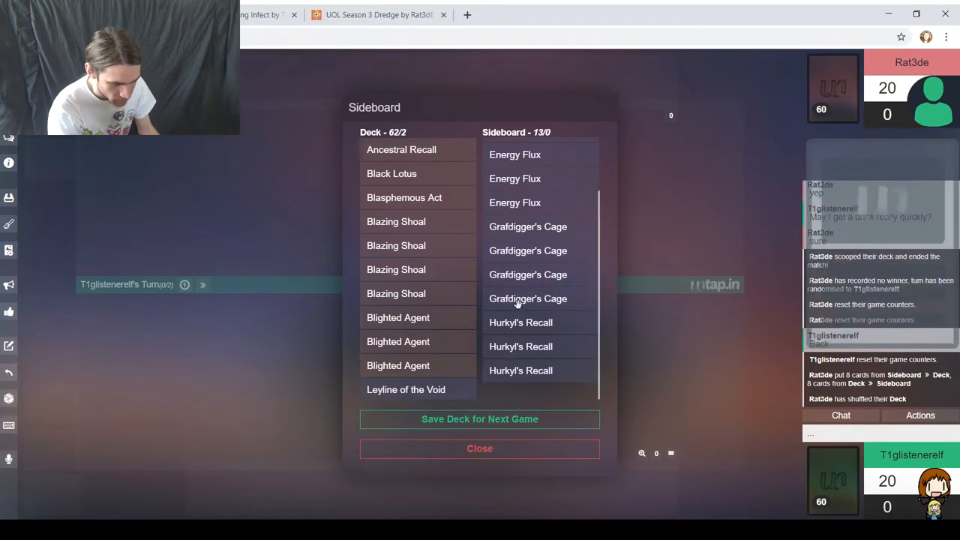
pyautogui.moveTo(528, 298)
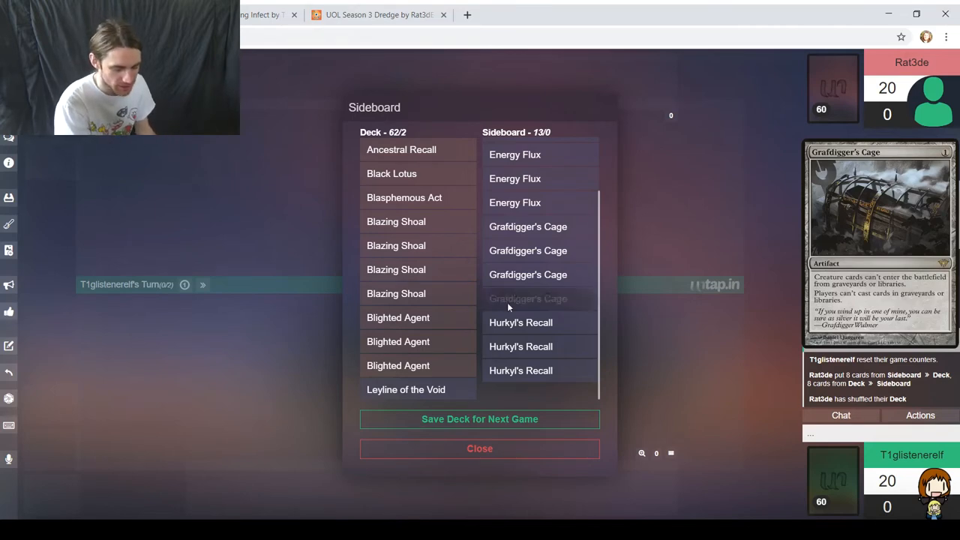
pyautogui.click(528, 298)
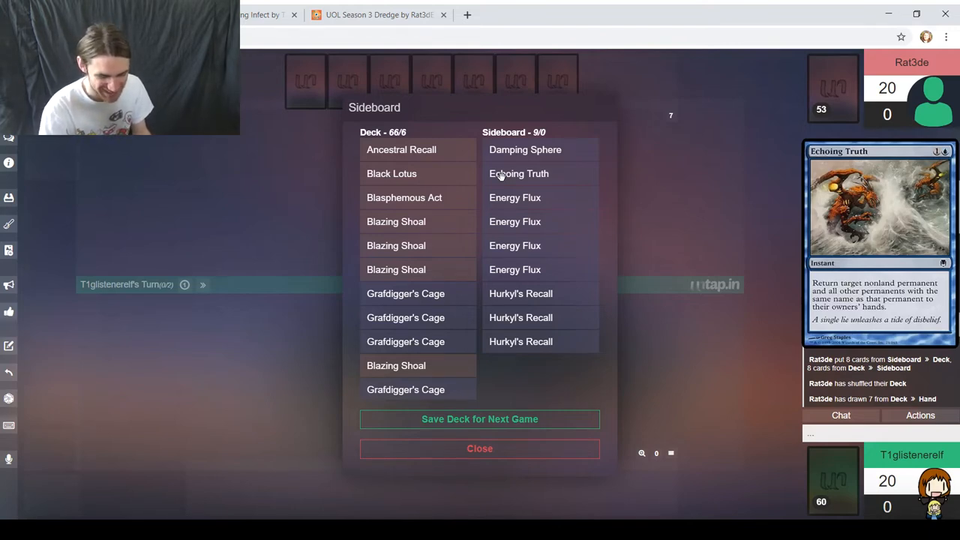
pyautogui.moveTo(445, 262)
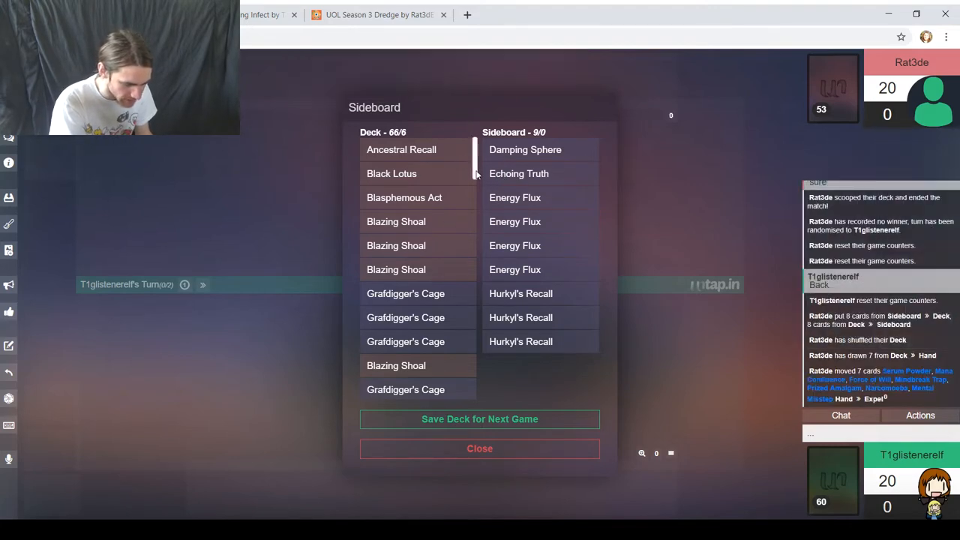
# Step: Find Hurkyl's Recall in the Deck list and move one copy to the sideboard
pyautogui.scroll(-3)
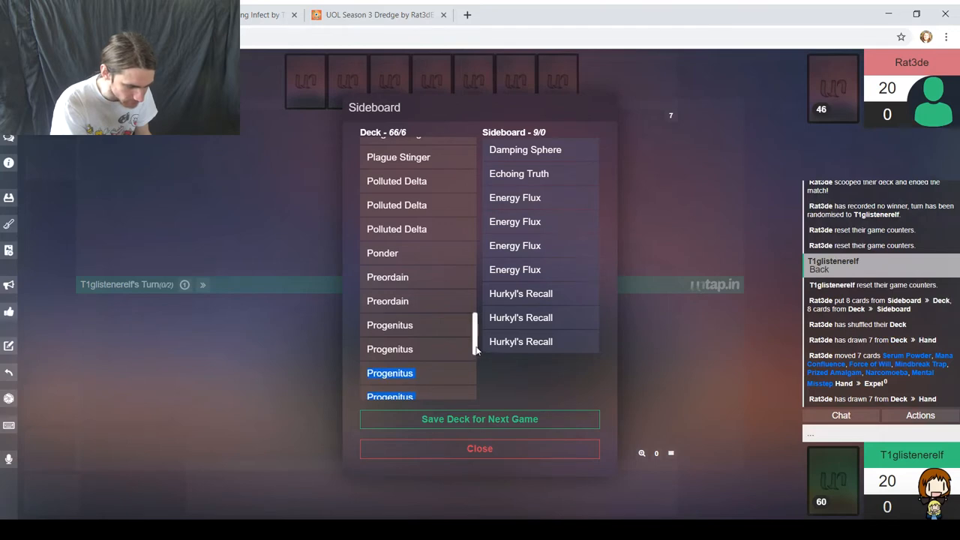
pyautogui.scroll(-3)
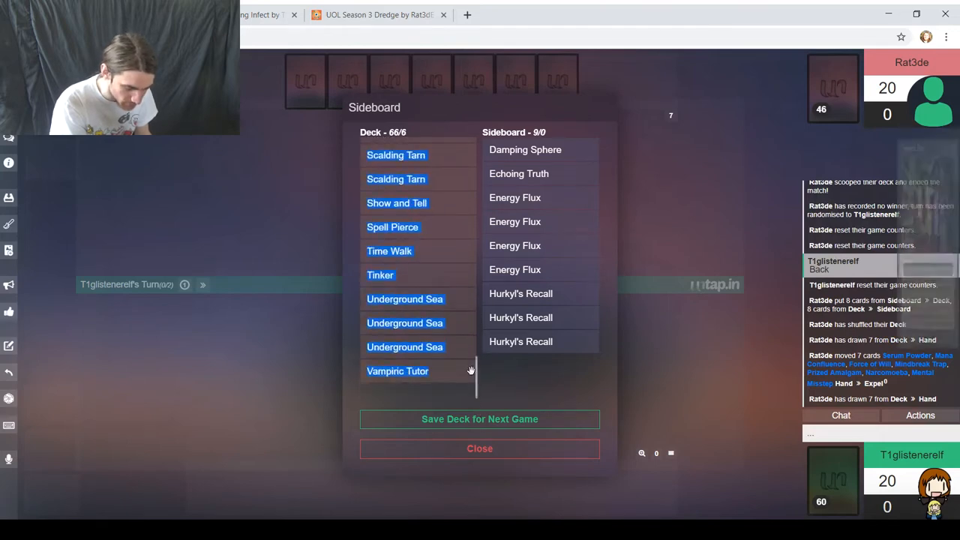
pyautogui.scroll(3)
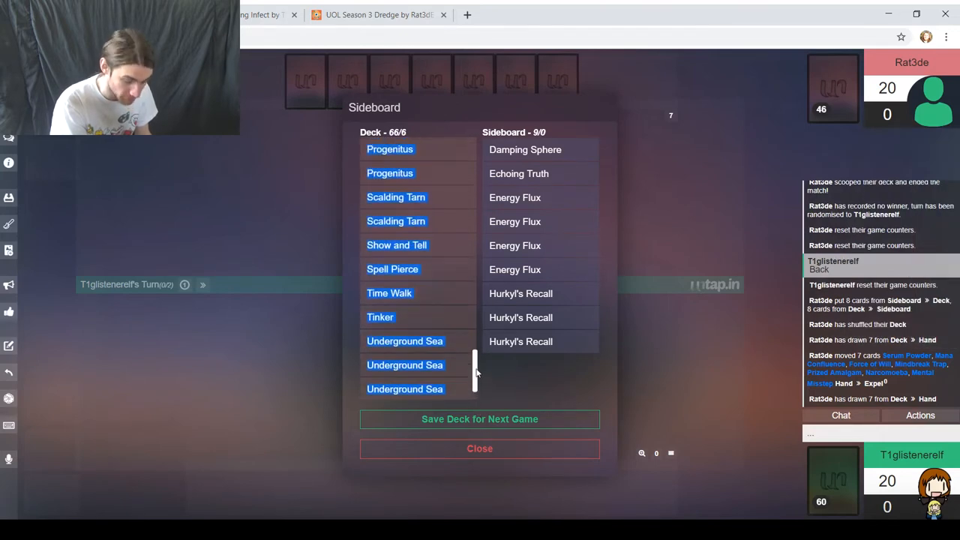
pyautogui.scroll(3)
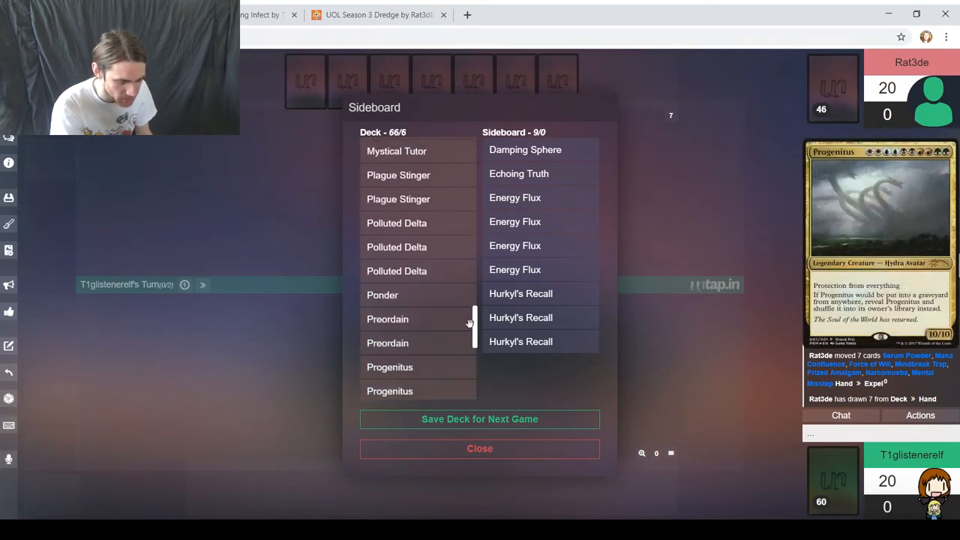
pyautogui.scroll(3)
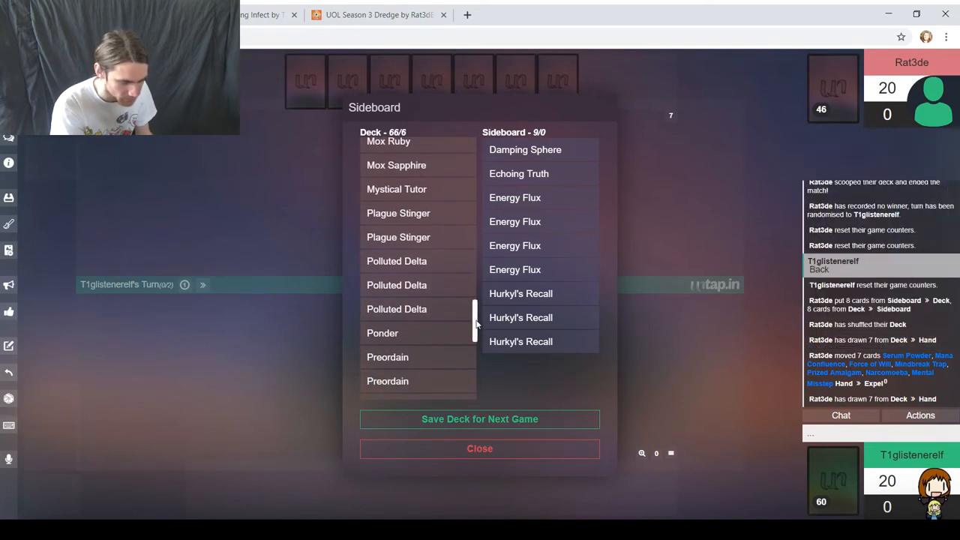
pyautogui.scroll(-3)
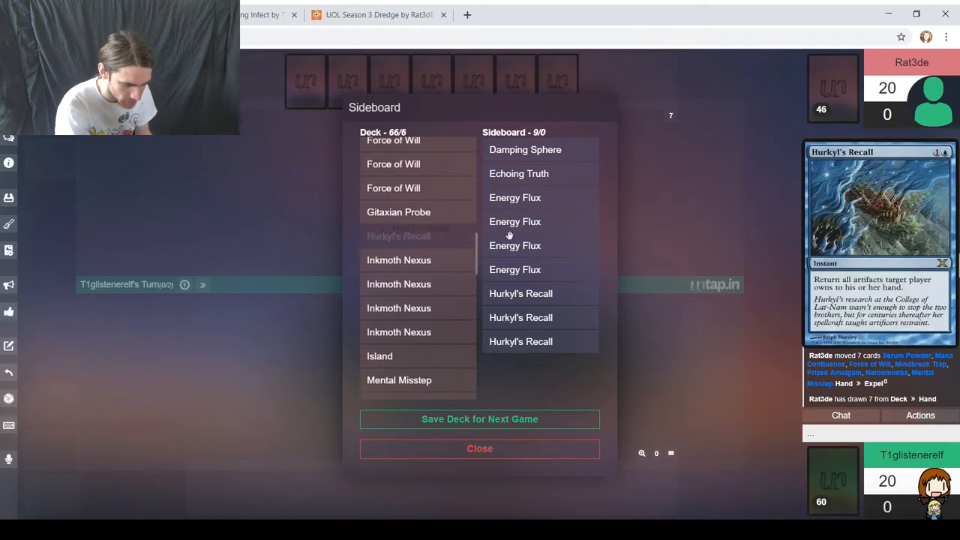
pyautogui.click(398, 235)
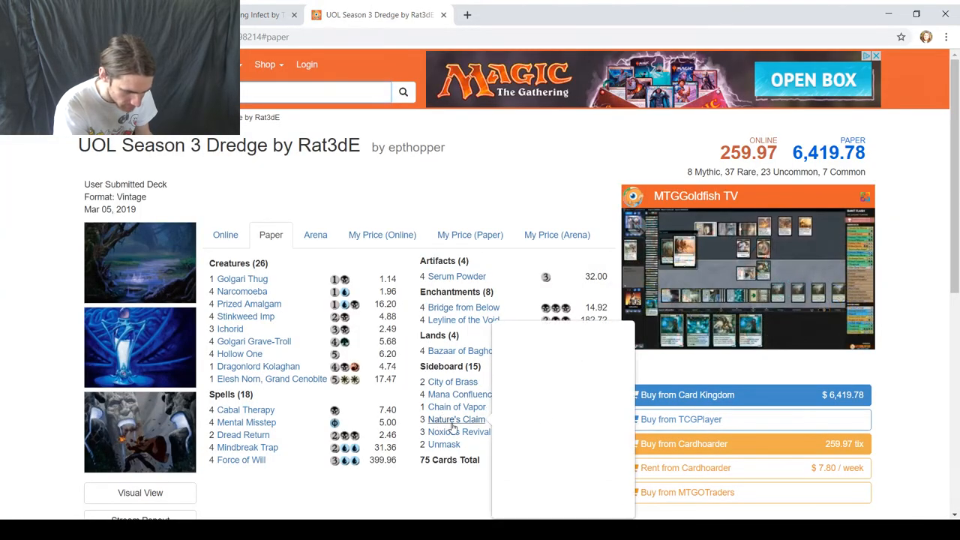
pyautogui.moveTo(462, 306)
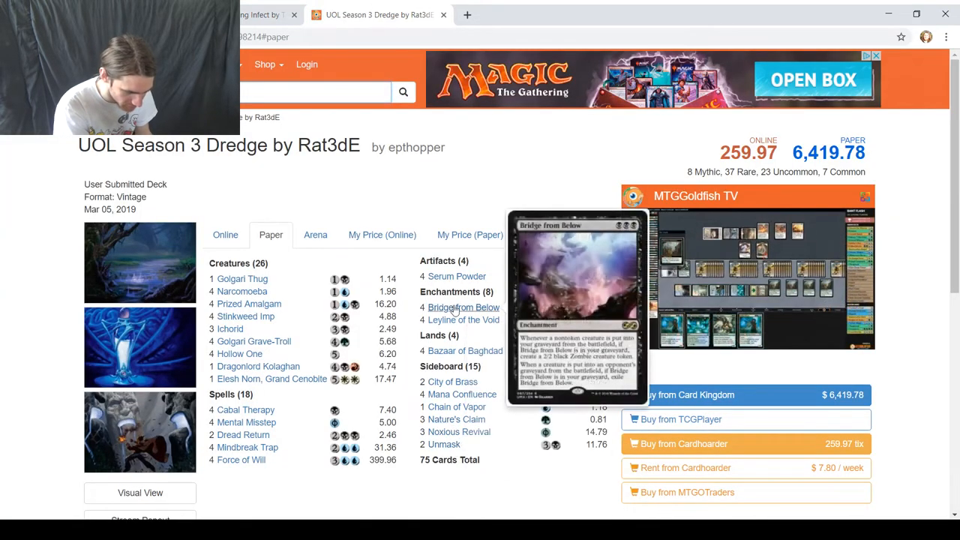
pyautogui.moveTo(456, 276)
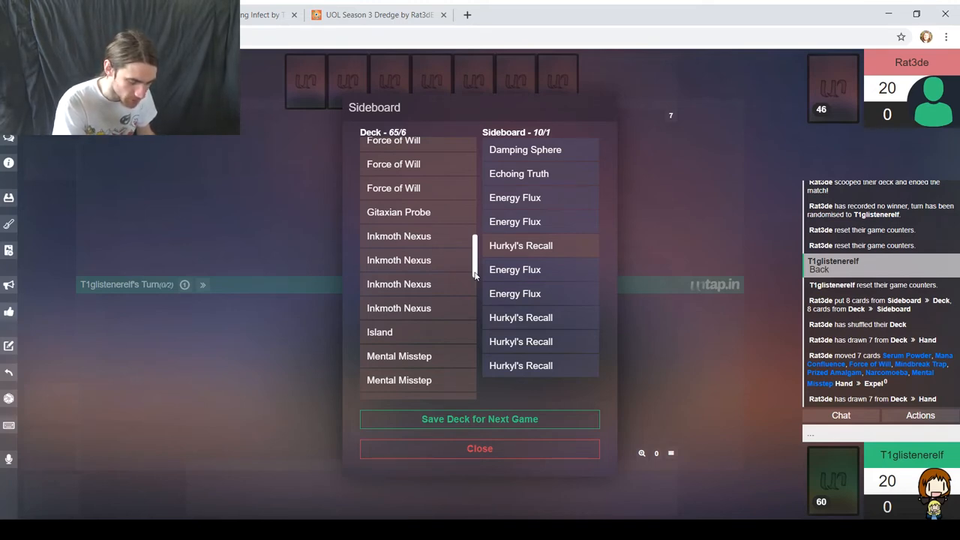
# Step: Scroll up through the Infect deck list on the sideboarding screen
pyautogui.scroll(3)
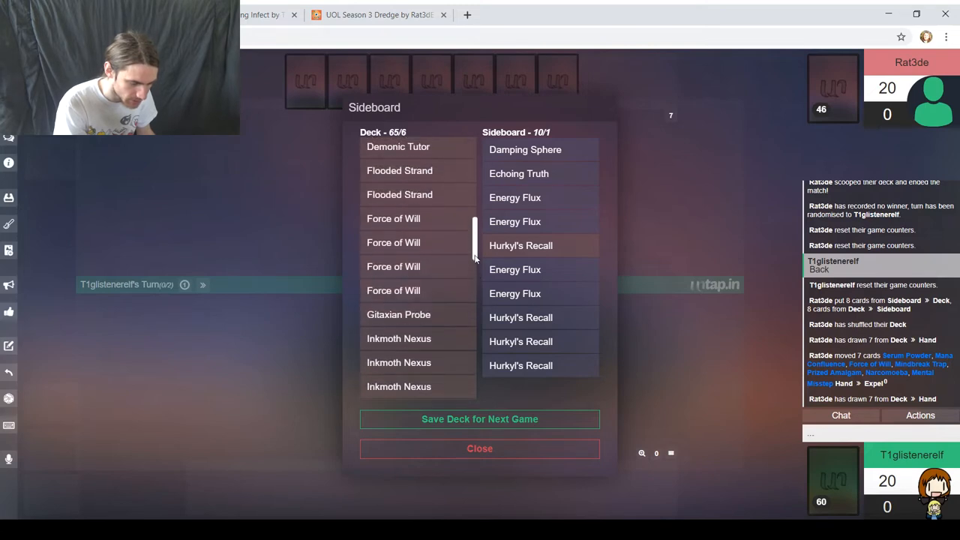
pyautogui.moveTo(393, 218)
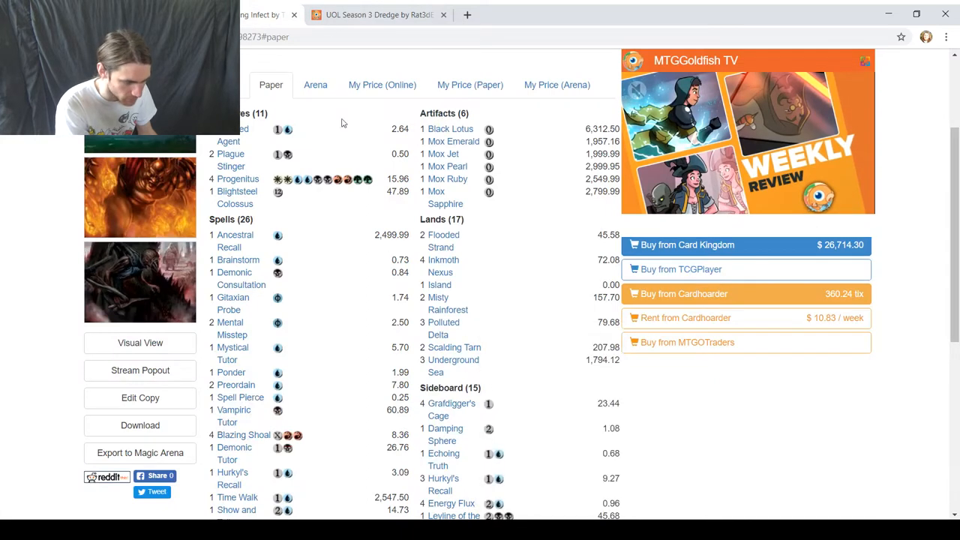
# Step: Review the deck list, move Spell Pierce to the sideboard, and save the 60-card deck
pyautogui.click(379, 14)
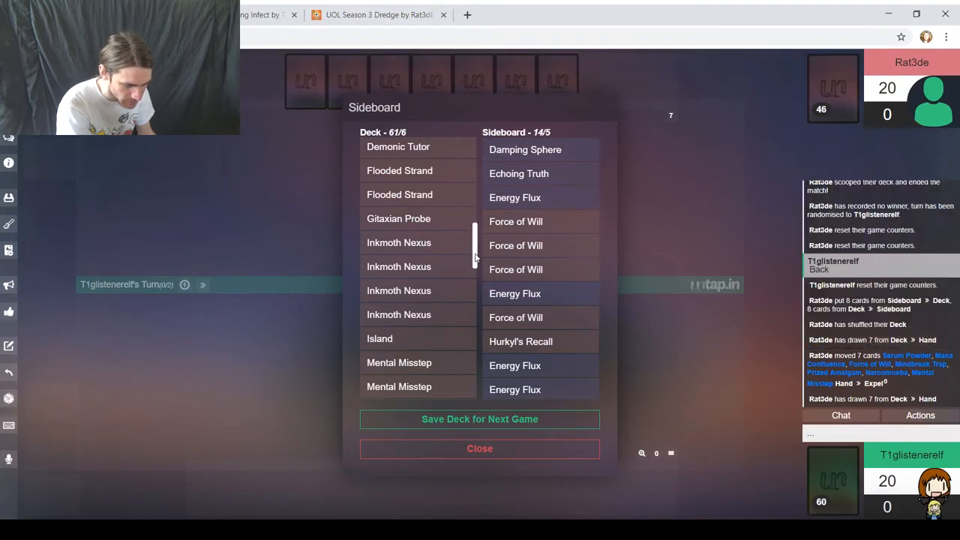
pyautogui.scroll(-3)
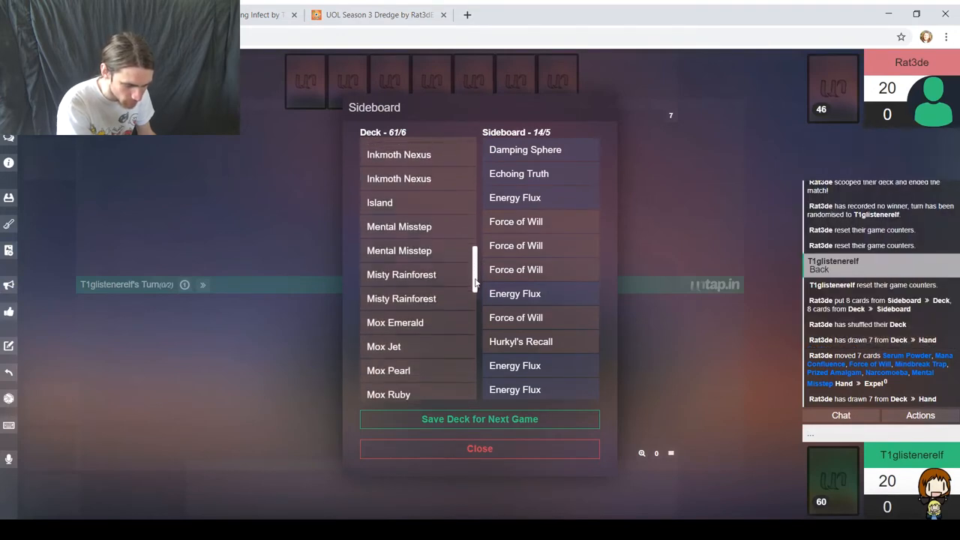
pyautogui.scroll(-3)
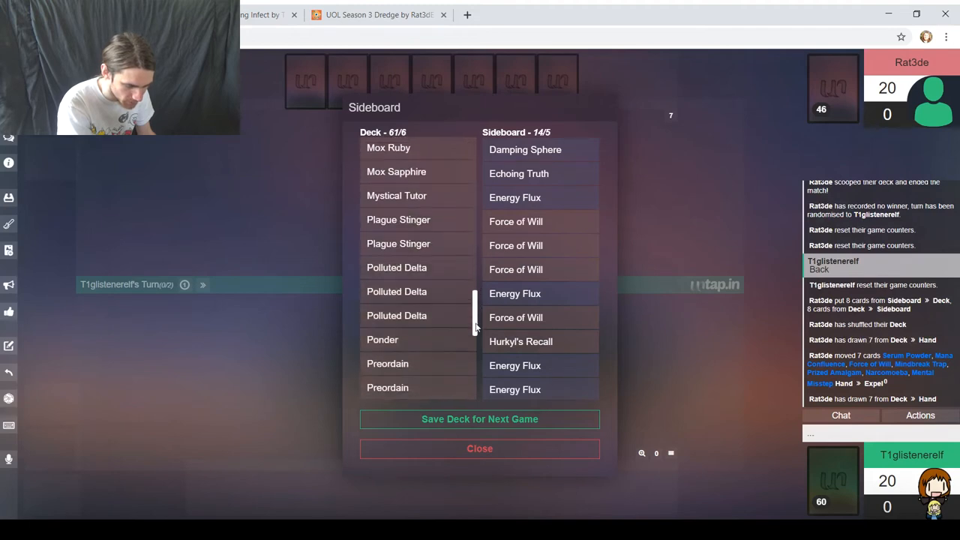
pyautogui.scroll(-3)
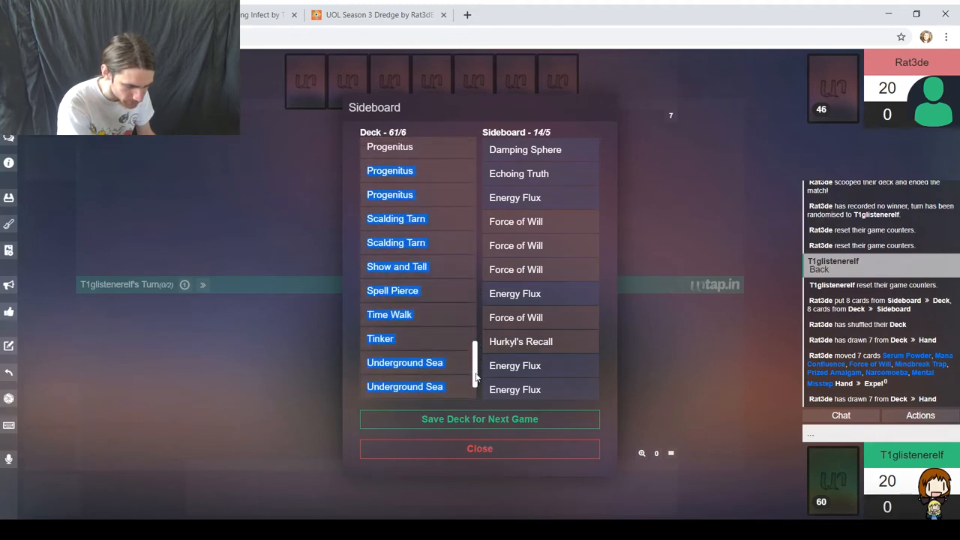
pyautogui.moveTo(392, 290)
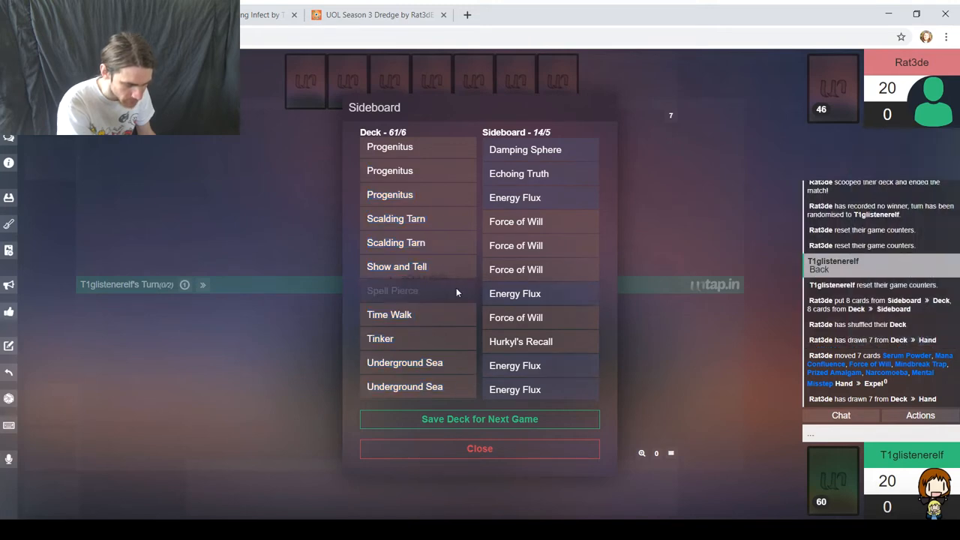
pyautogui.click(392, 290)
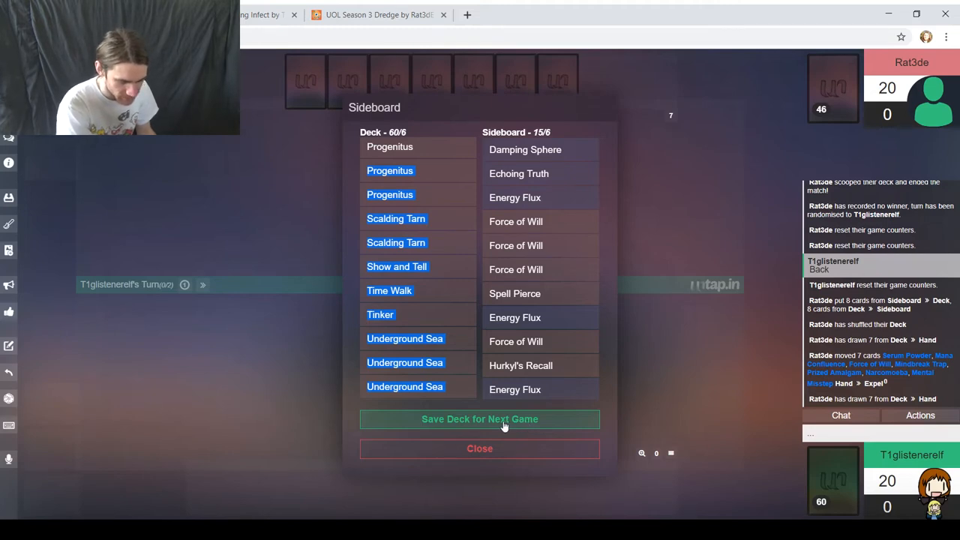
pyautogui.click(479, 418)
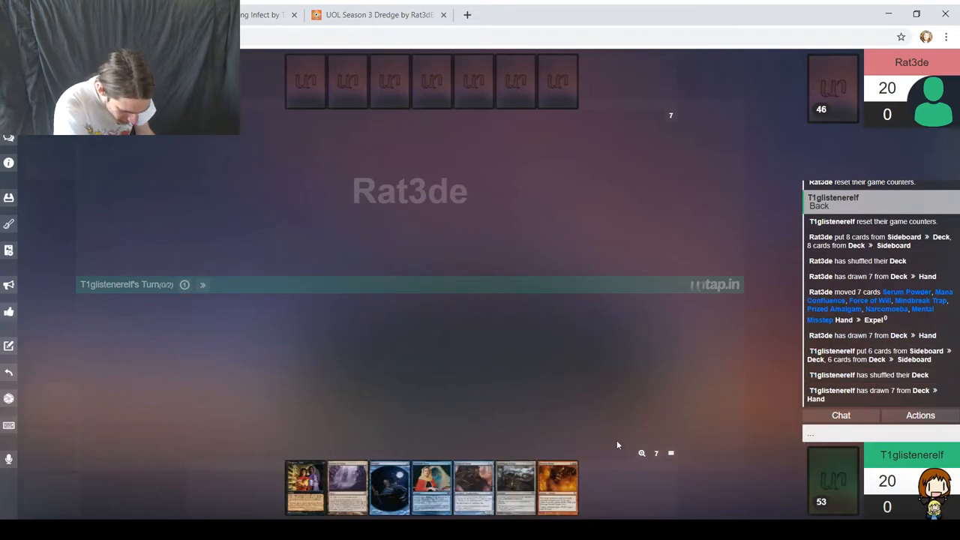
pyautogui.moveTo(354, 500)
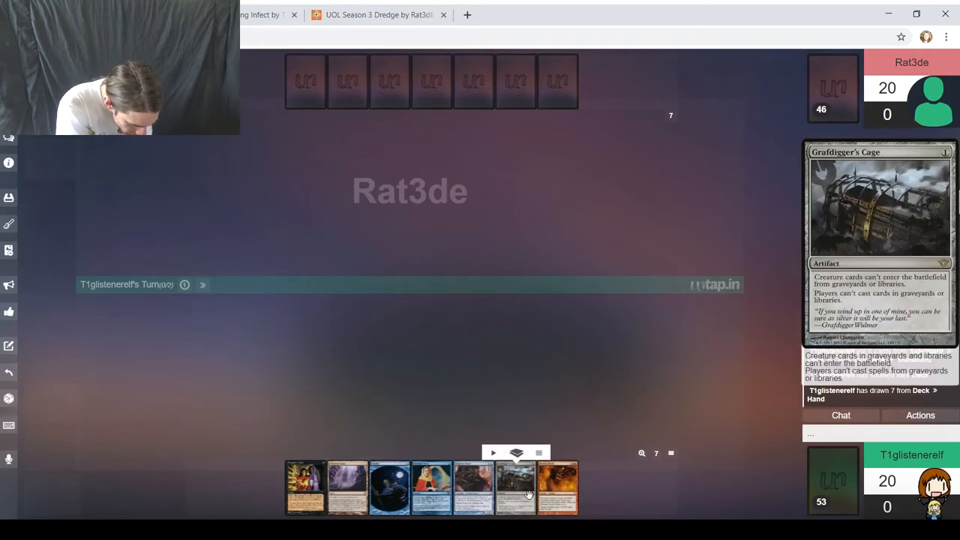
pyautogui.moveTo(529, 498)
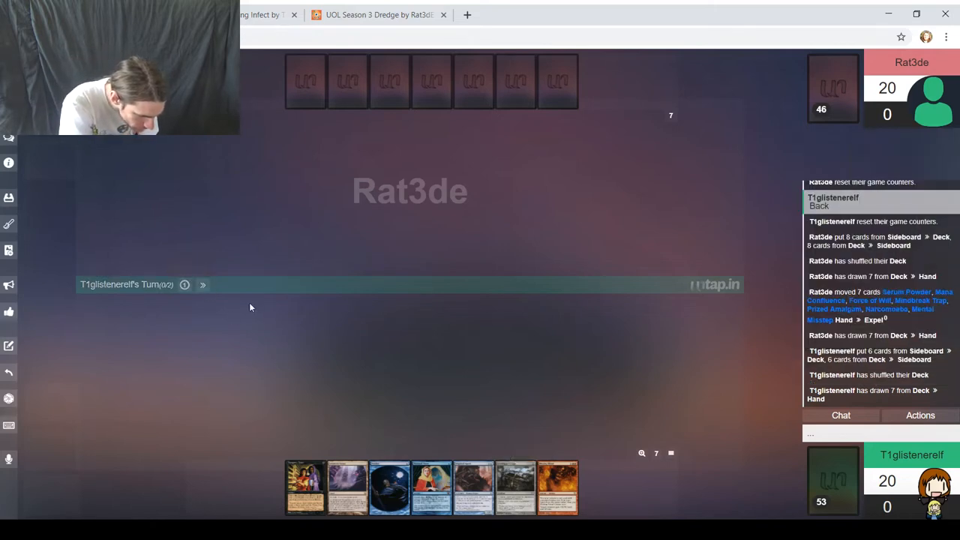
pyautogui.moveTo(202, 285)
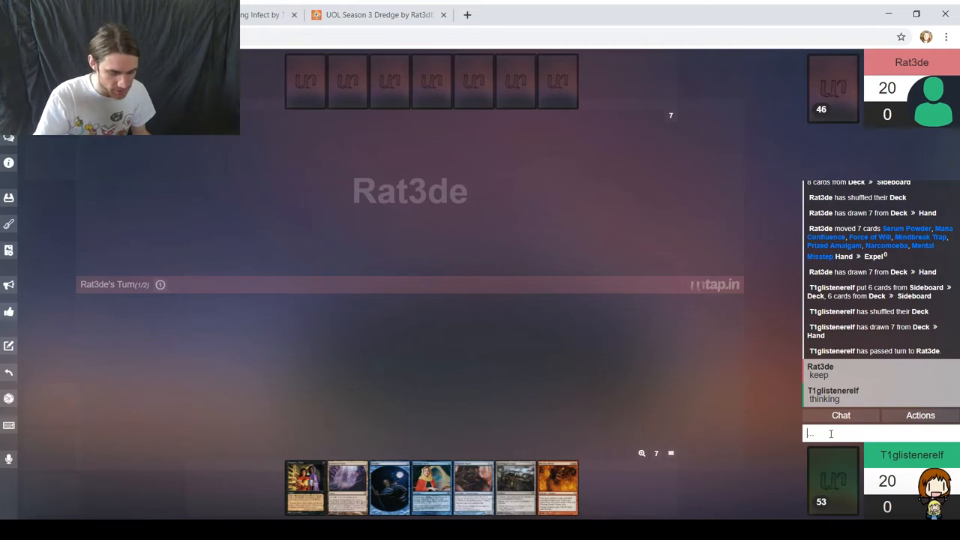
# Step: Type 'keep' in chat to keep the new seven-card hand
pyautogui.write('keep')
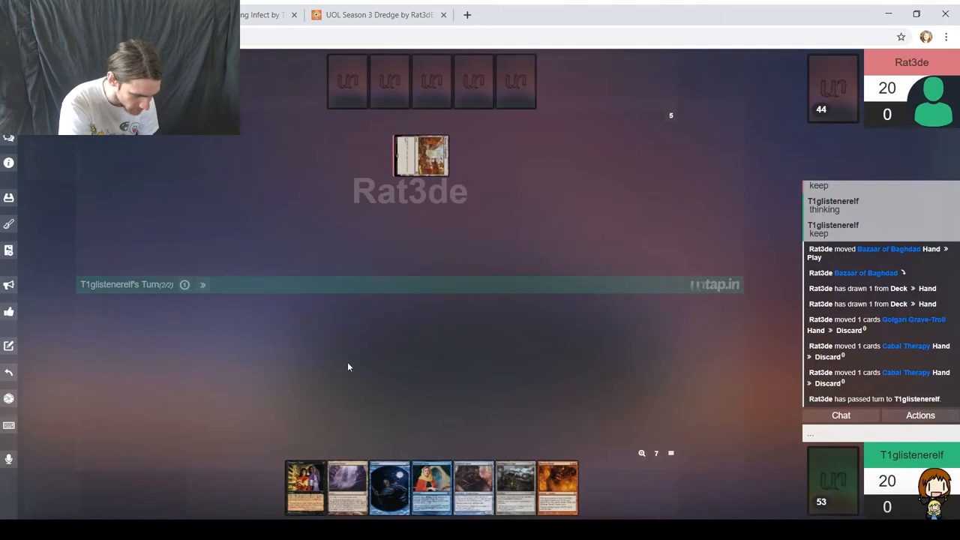
pyautogui.moveTo(361, 395)
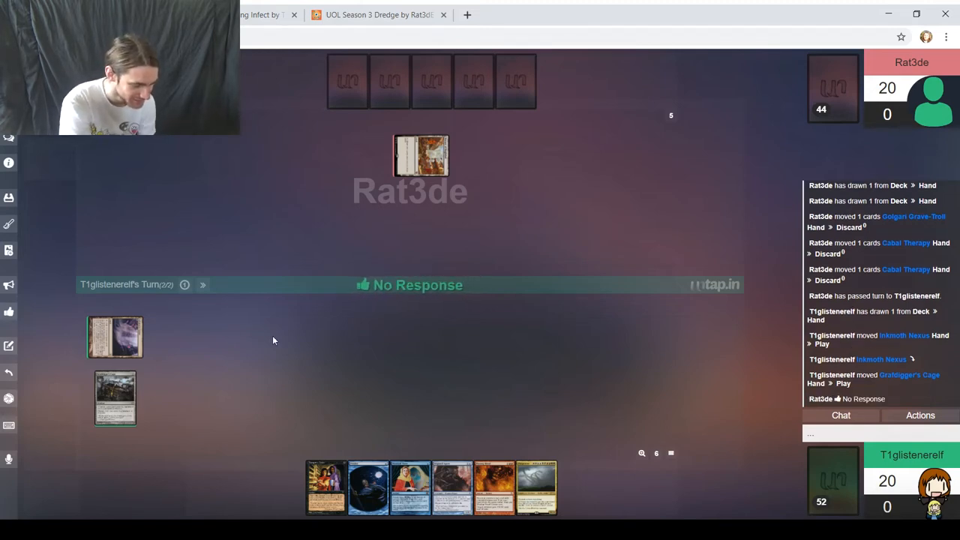
pyautogui.moveTo(214, 314)
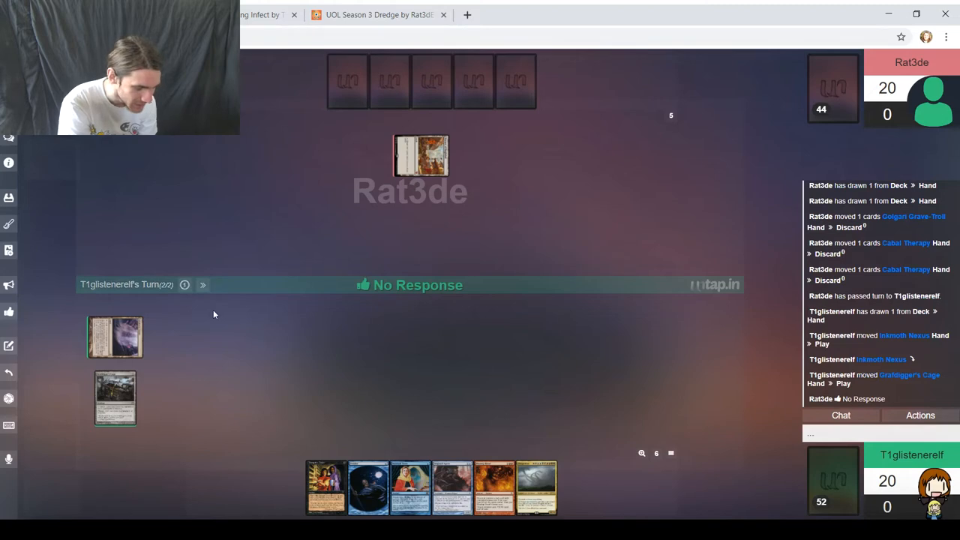
pyautogui.moveTo(202, 284)
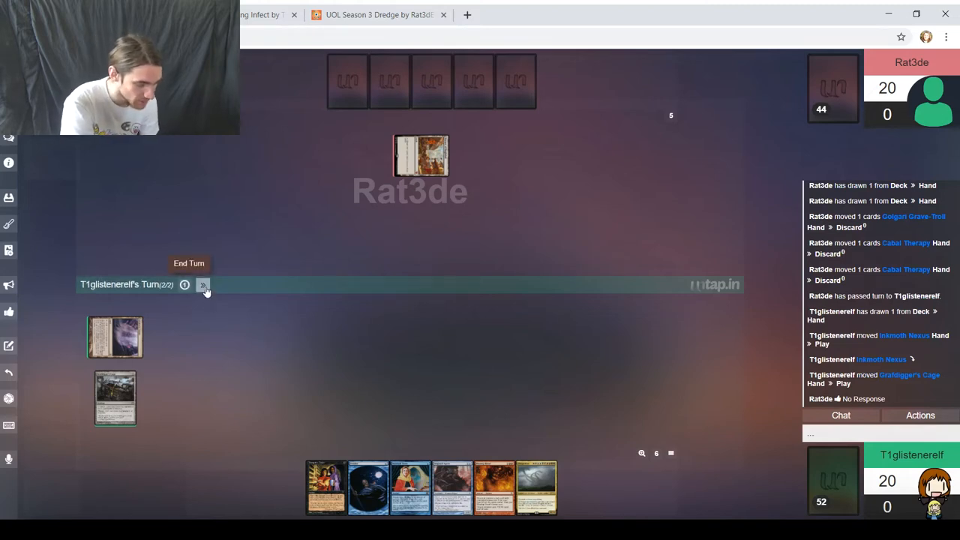
# Step: End the turn, then choose No Response so Rat3de's Hollow One resolves
pyautogui.click(202, 286)
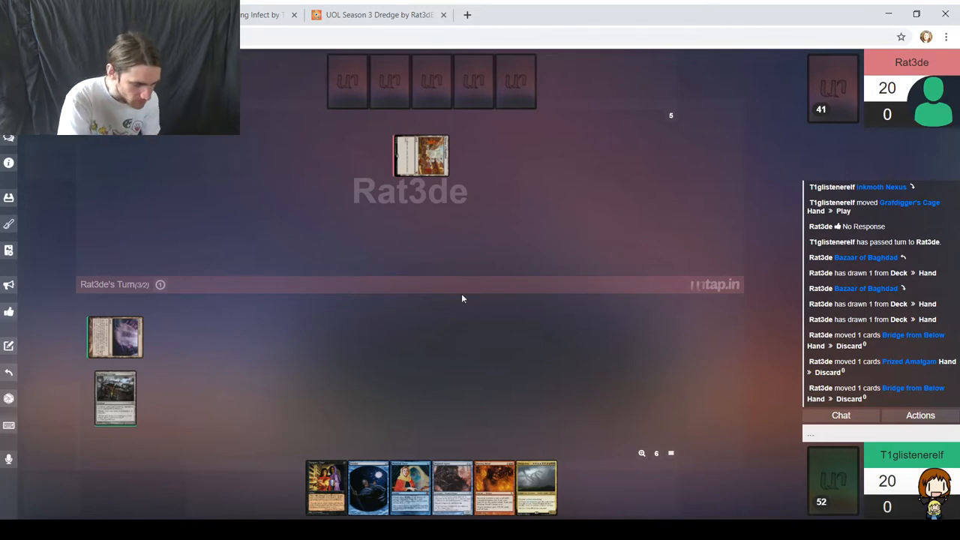
pyautogui.click(379, 14)
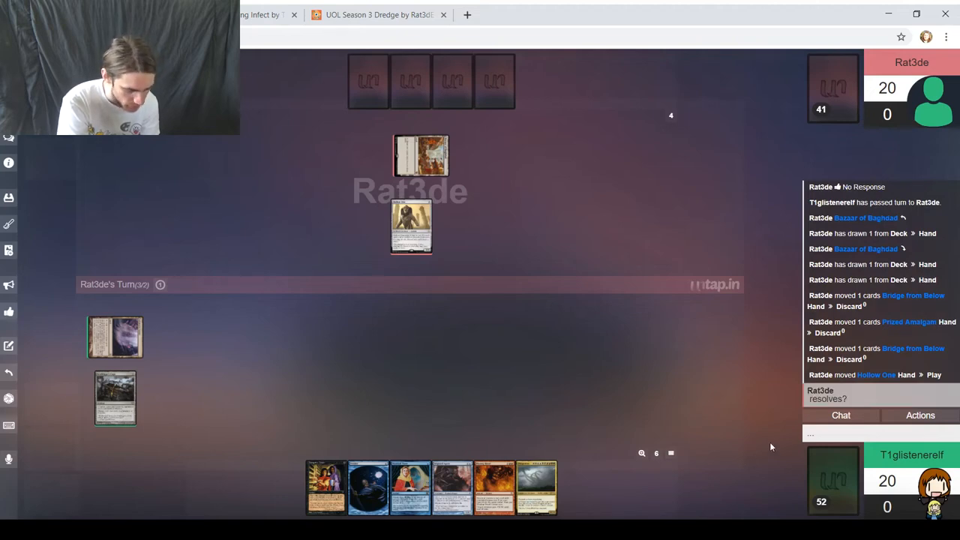
pyautogui.click(877, 430)
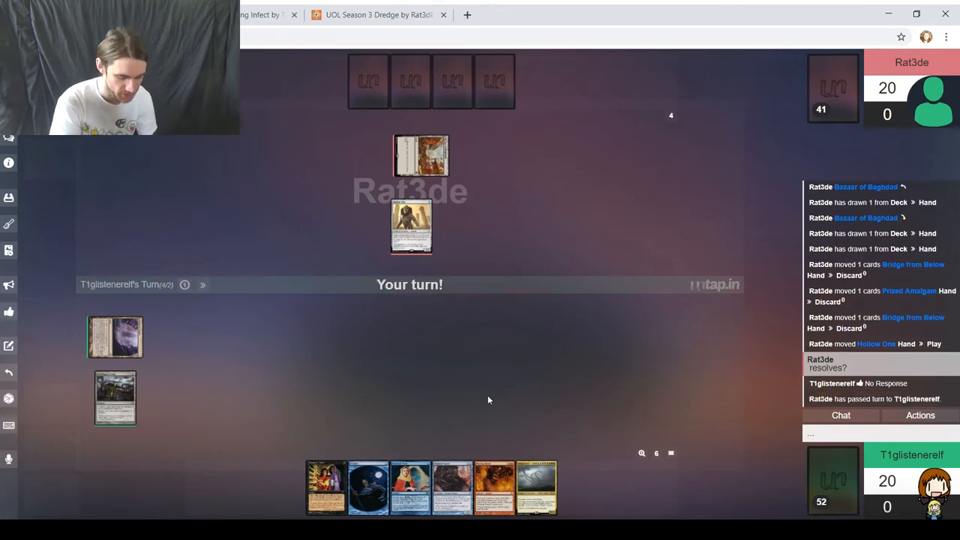
pyautogui.moveTo(416, 369)
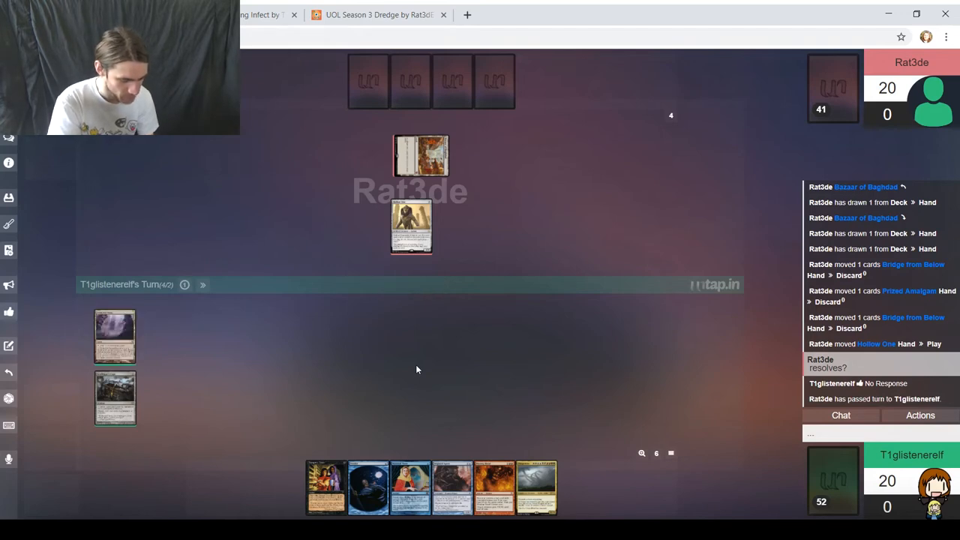
pyautogui.moveTo(569, 487)
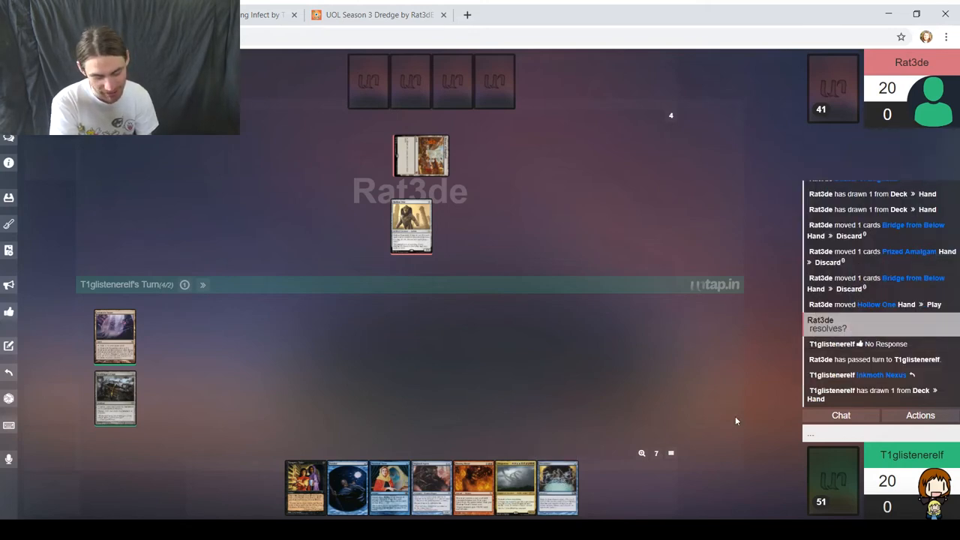
pyautogui.moveTo(236, 301)
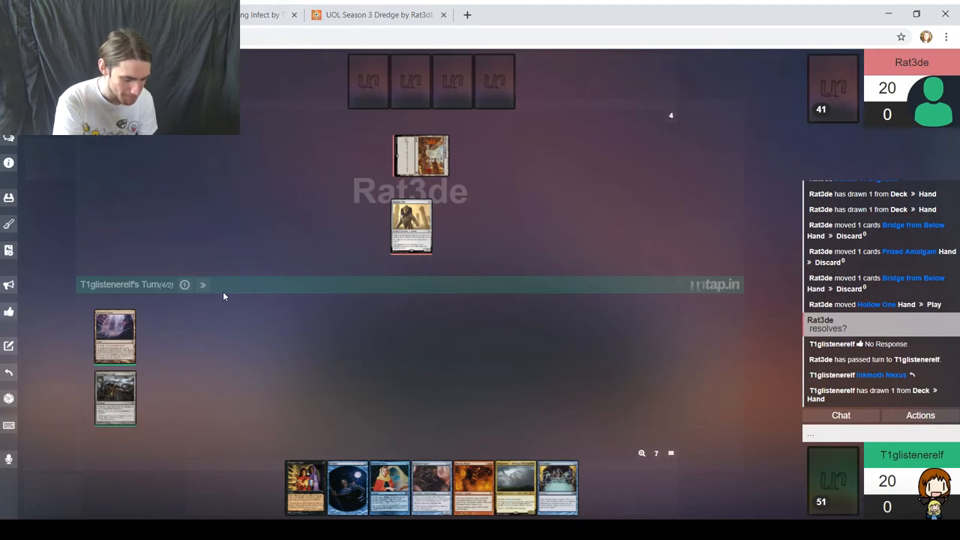
pyautogui.moveTo(203, 284)
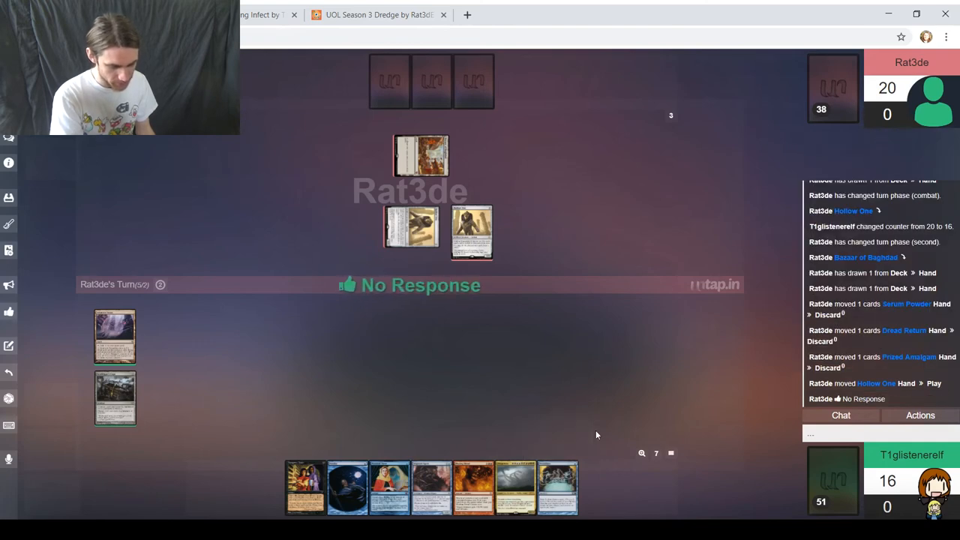
pyautogui.moveTo(528, 385)
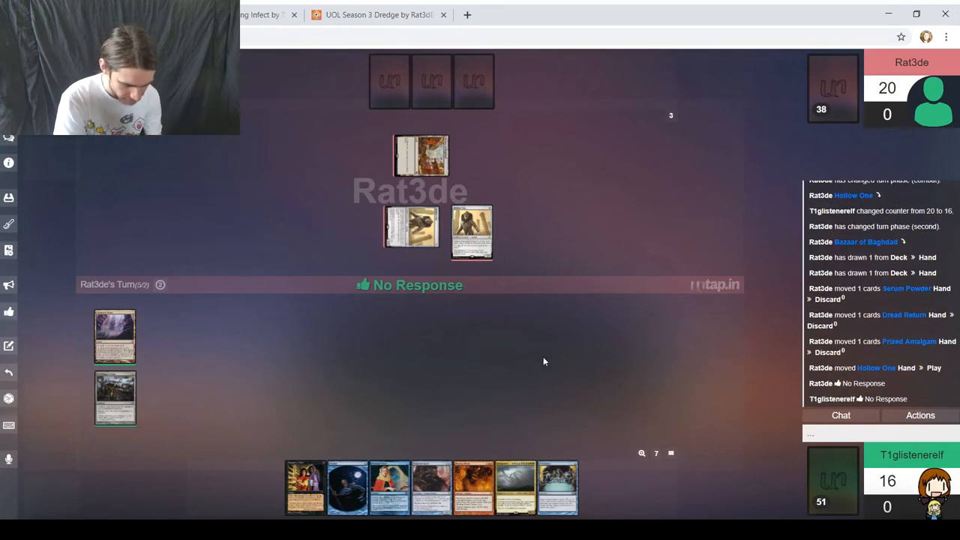
pyautogui.moveTo(567, 373)
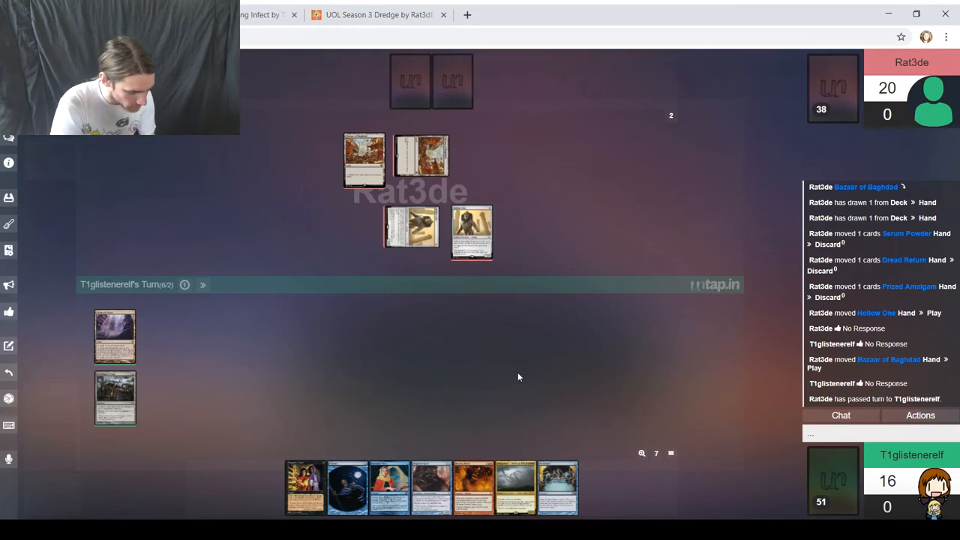
pyautogui.moveTo(551, 377)
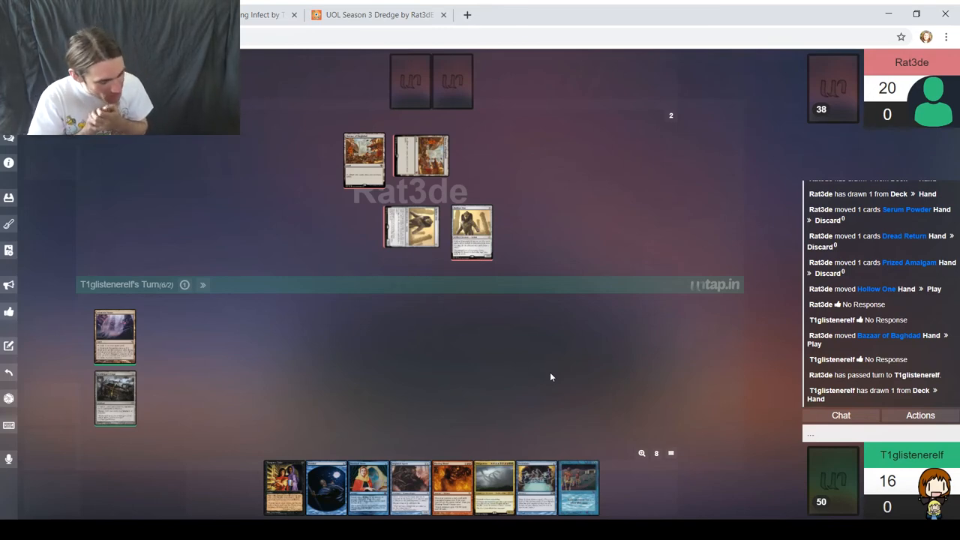
pyautogui.moveTo(502, 355)
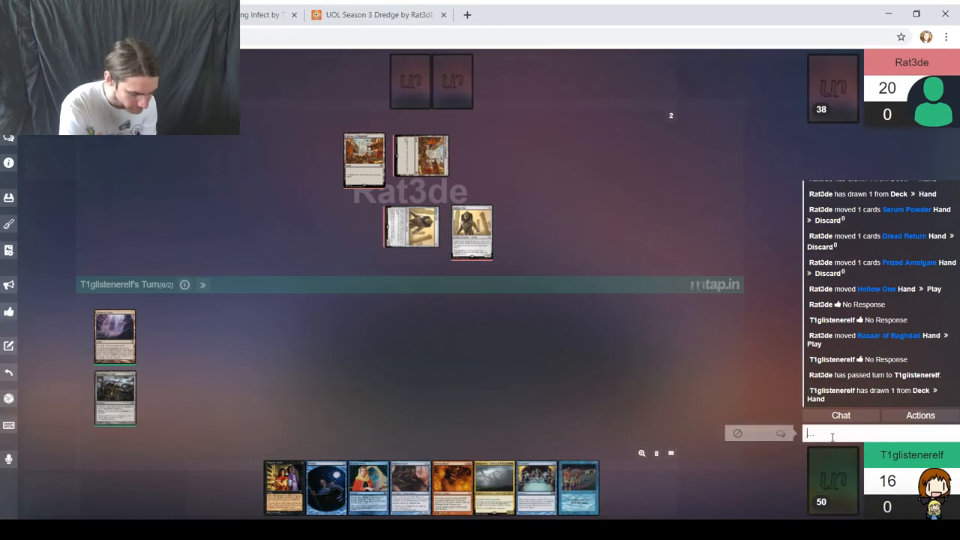
# Step: Send 'move to clean' in chat to propose moving to cleanup
pyautogui.write('move to clean')
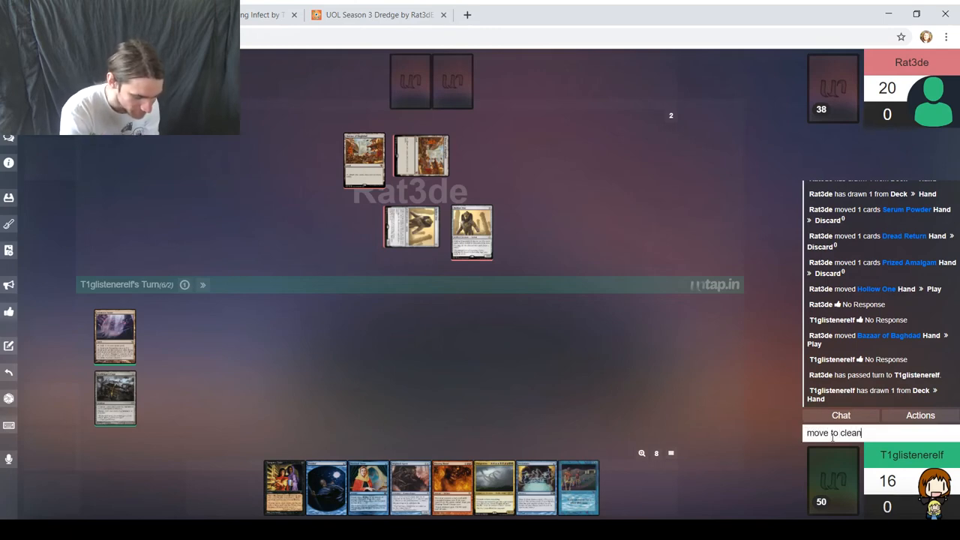
pyautogui.press('Return')
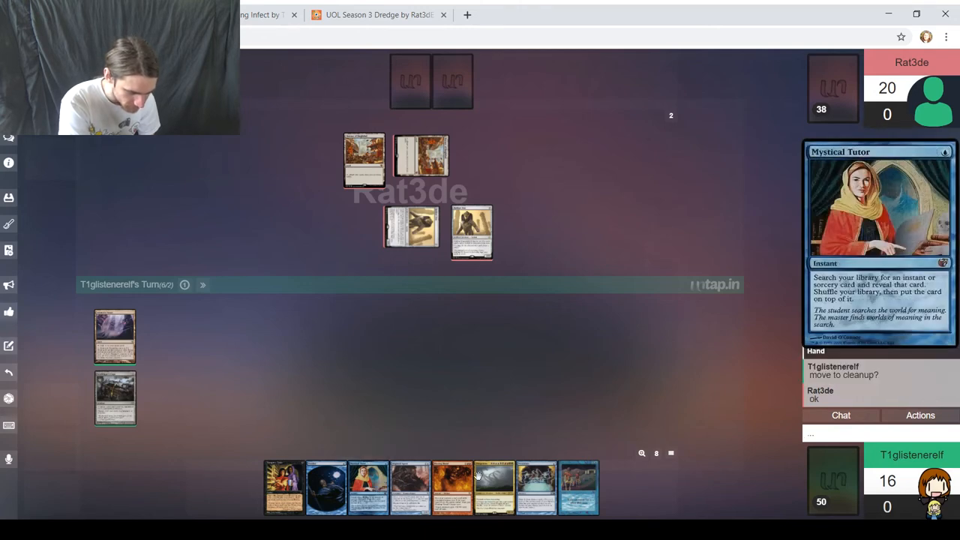
pyautogui.moveTo(535, 486)
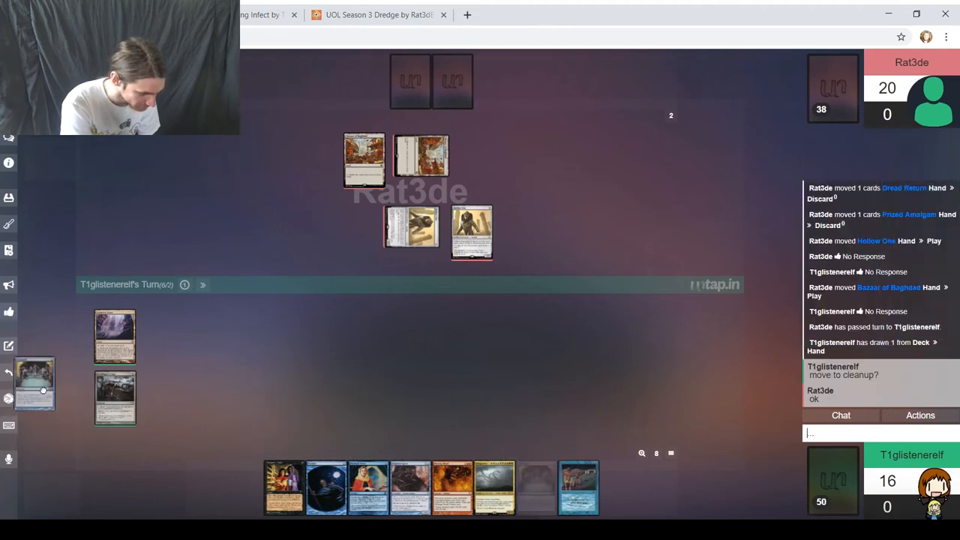
# Step: Discard Preordain to the graveyard and lower the life counter to 8
pyautogui.moveTo(34, 382); pyautogui.dragTo(57, 494)
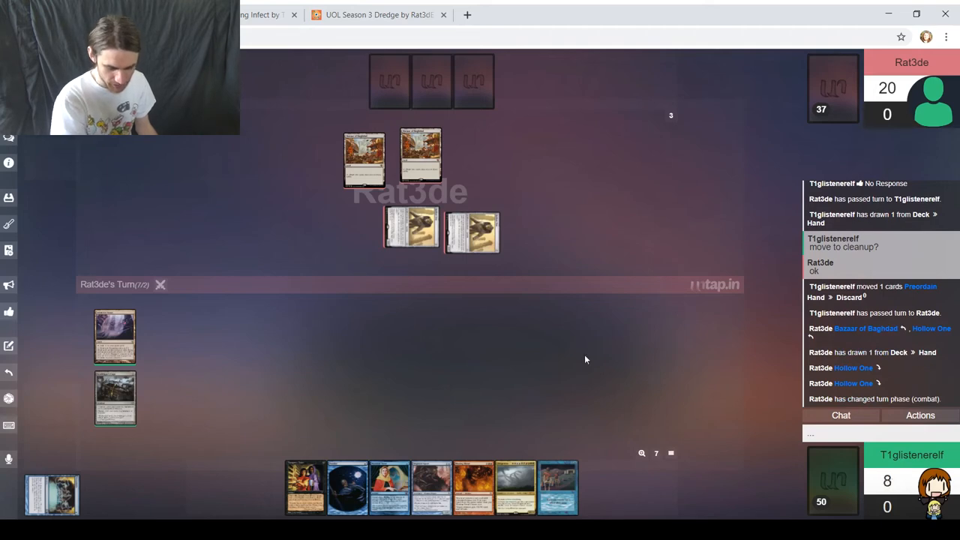
pyautogui.moveTo(614, 375)
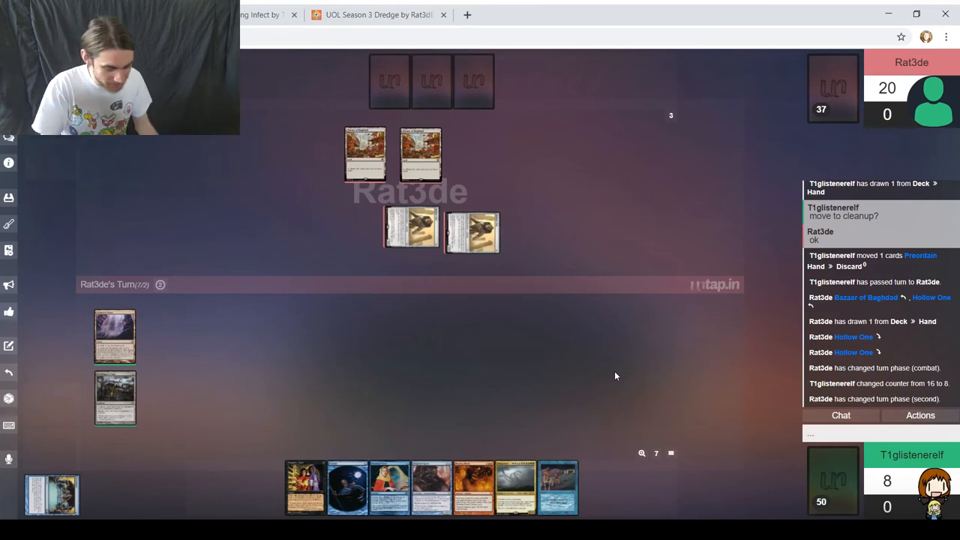
pyautogui.moveTo(420, 153); pyautogui.dragTo(452, 154)
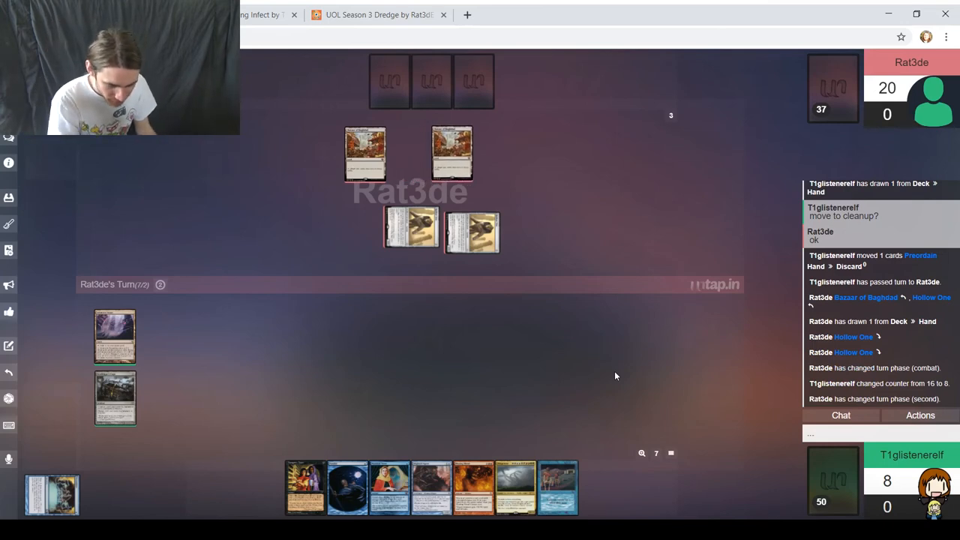
pyautogui.moveTo(587, 356)
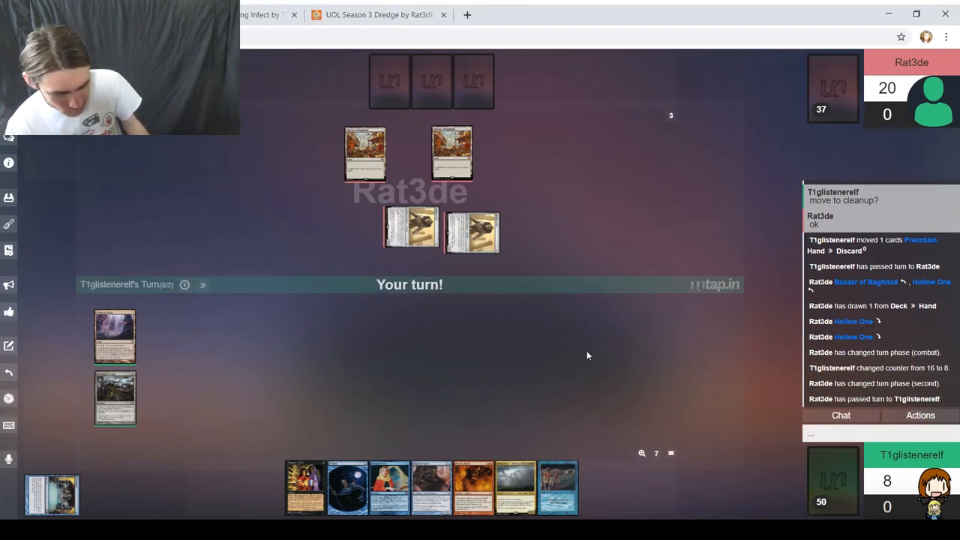
pyautogui.moveTo(600, 353)
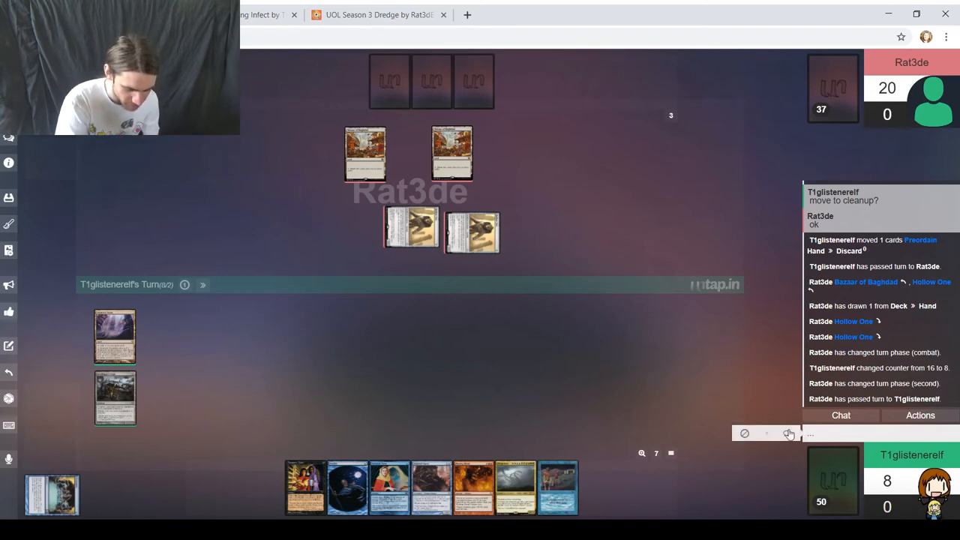
# Step: Start cracking Scalding Tarn to fetch Underground Sea at 7 life
pyautogui.click(840, 433)
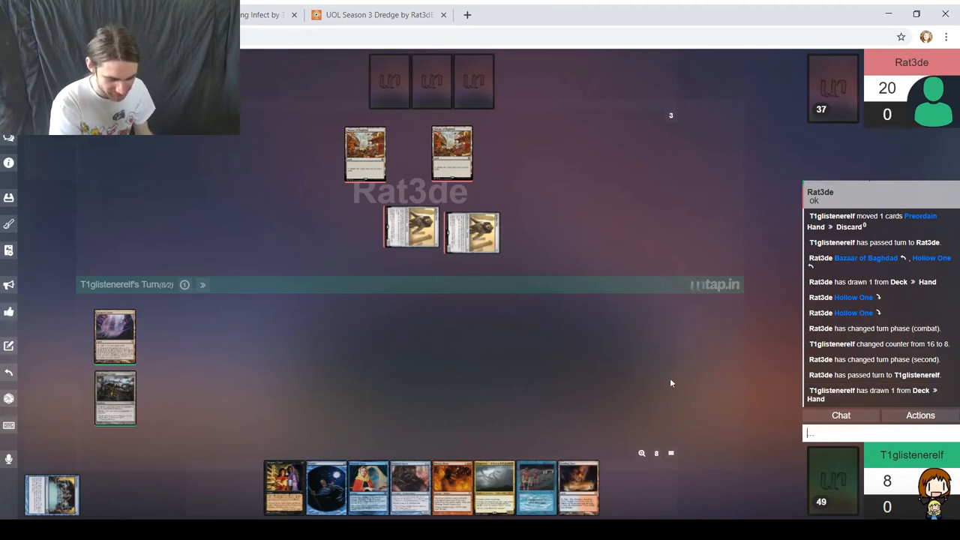
pyautogui.moveTo(578, 488)
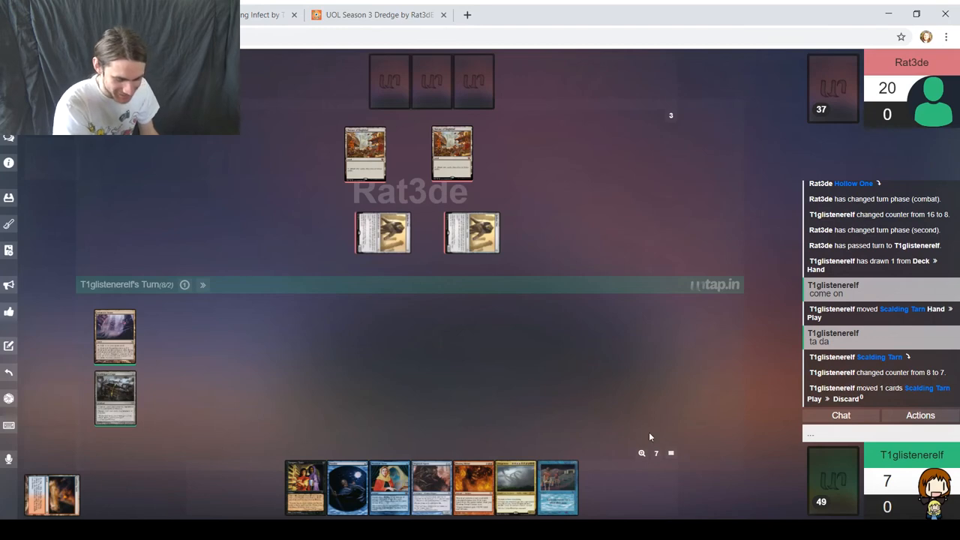
pyautogui.moveTo(676, 388)
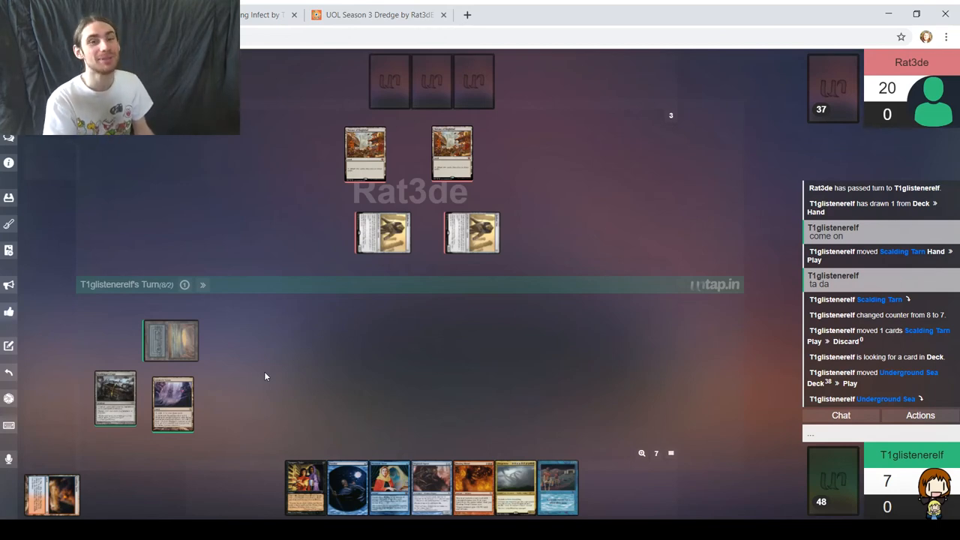
pyautogui.moveTo(256, 352)
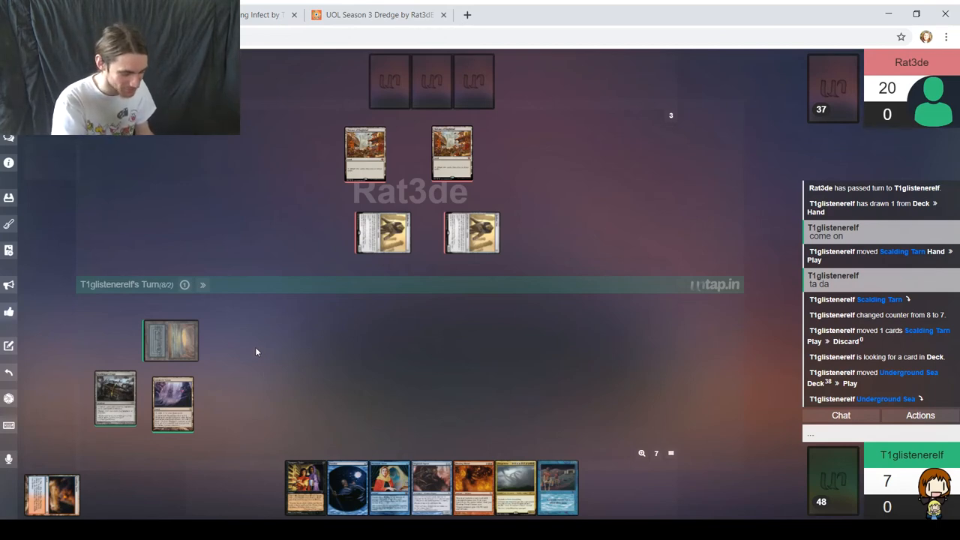
# Step: Advance the turn to combat, then type 's1' and 'response?' in chat
pyautogui.click(184, 284)
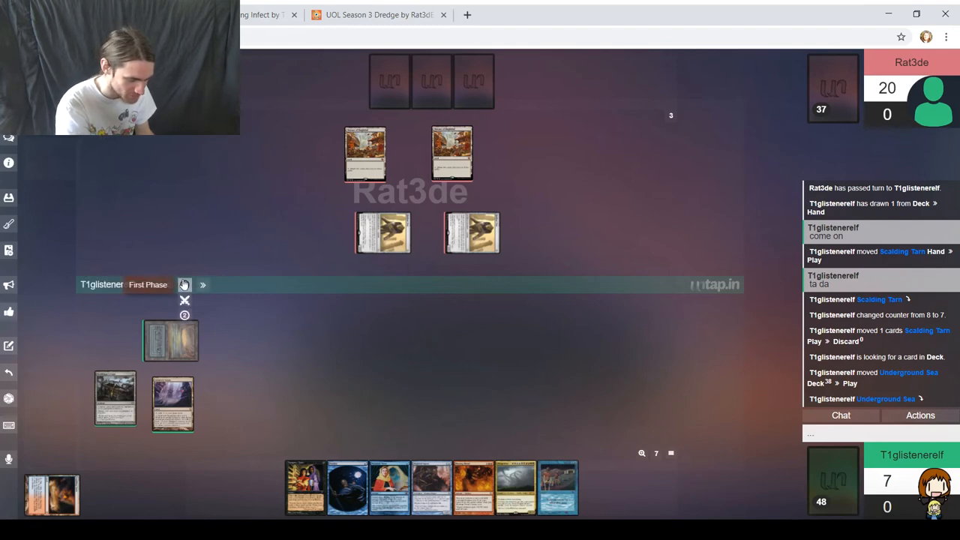
pyautogui.click(185, 284)
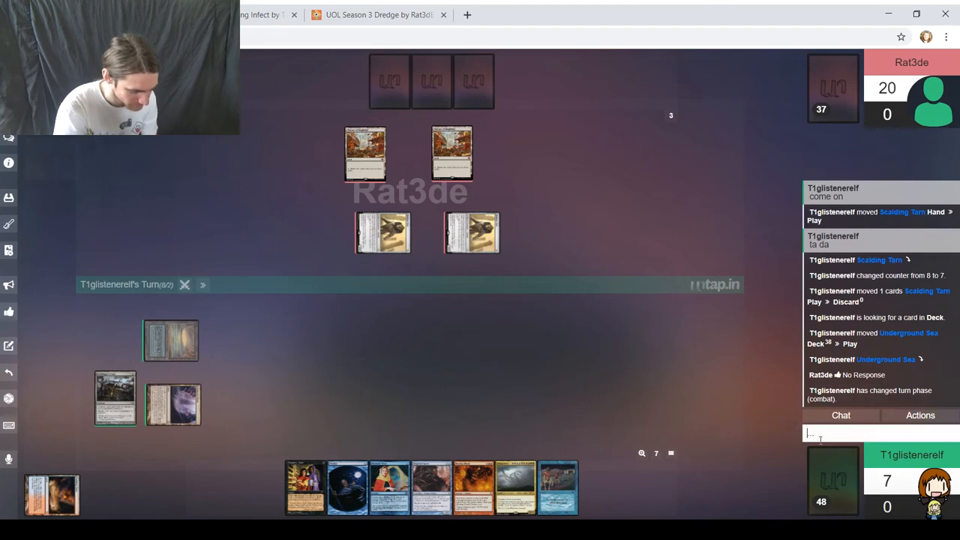
pyautogui.write('s1')
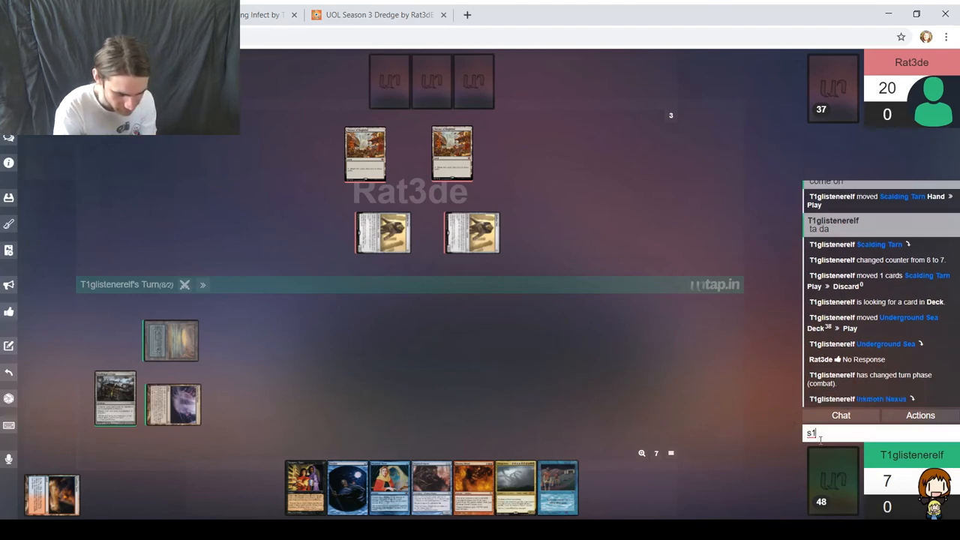
pyautogui.write('respon')
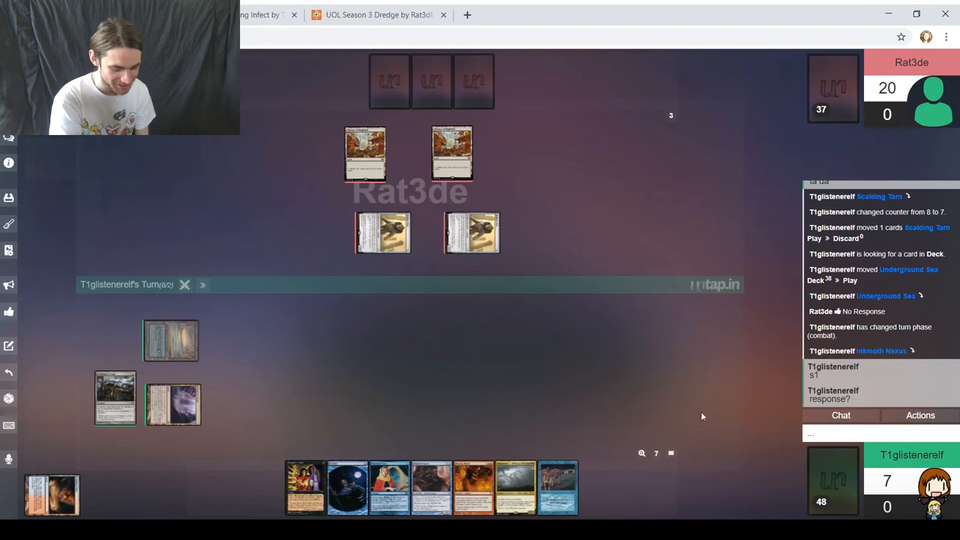
pyautogui.moveTo(681, 398)
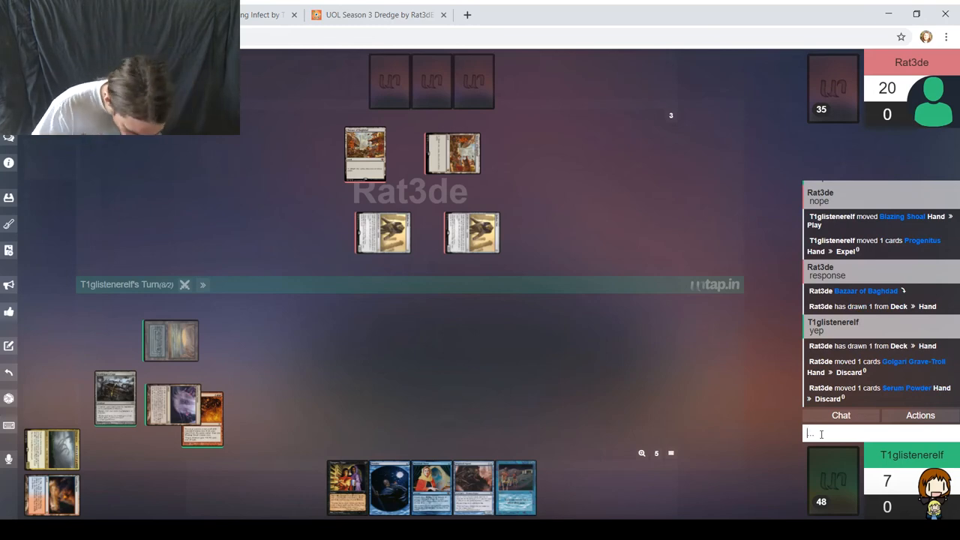
pyautogui.moveTo(159, 140)
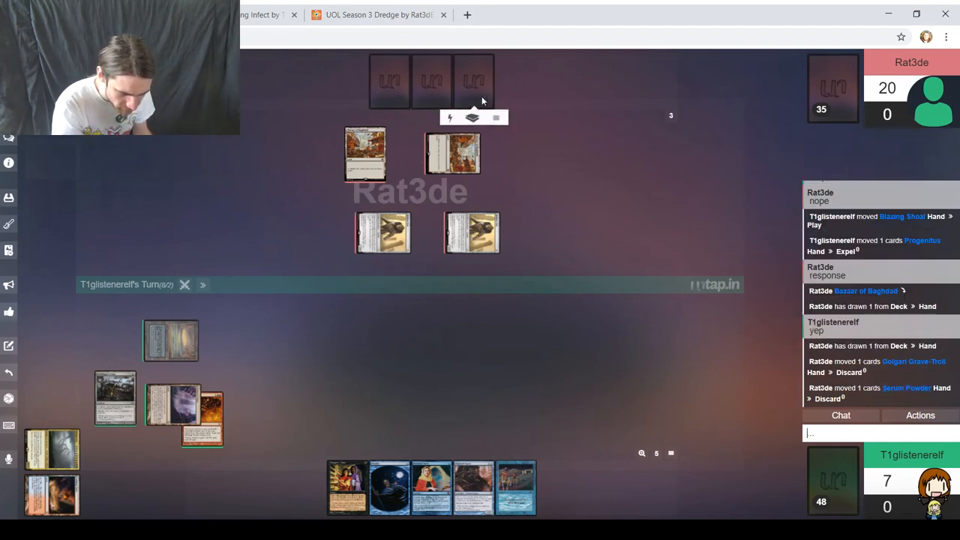
pyautogui.moveTo(375, 101)
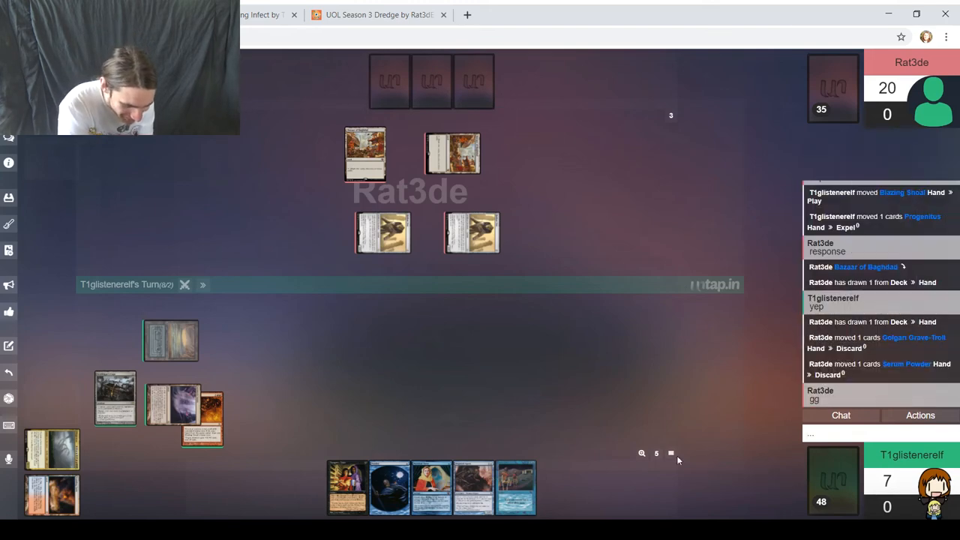
# Step: Reveal the whole hand once to all players, then view Rat3de's Dredge deck list
pyautogui.click(670, 439)
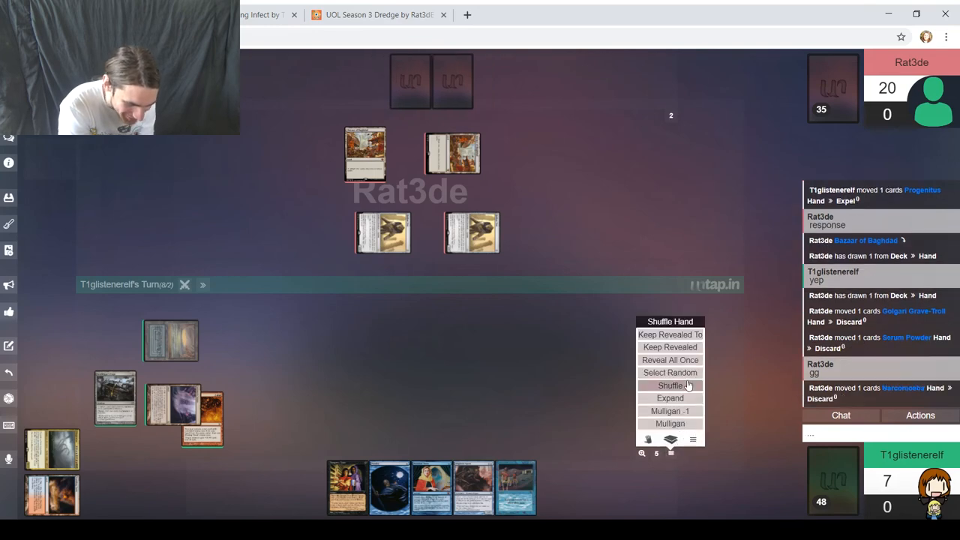
pyautogui.click(668, 385)
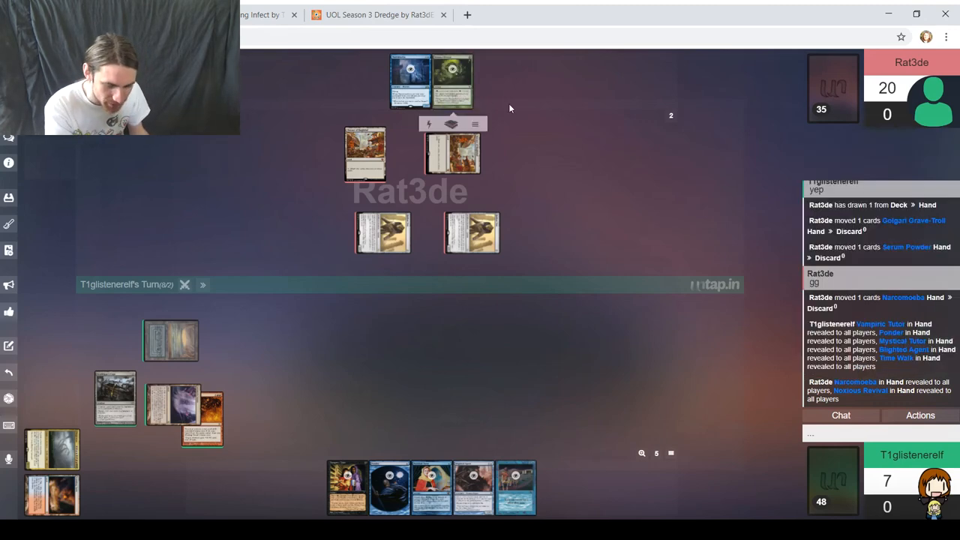
pyautogui.click(375, 14)
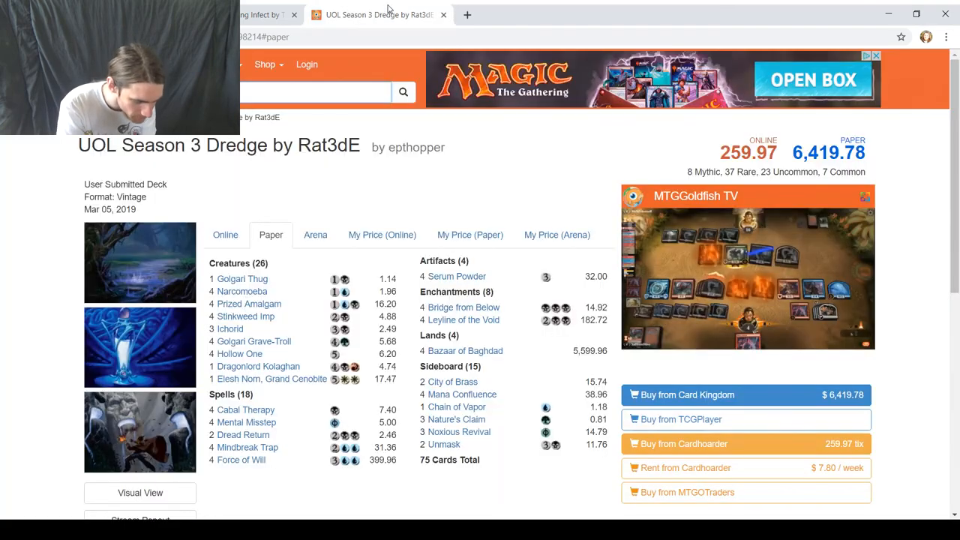
pyautogui.moveTo(458, 431)
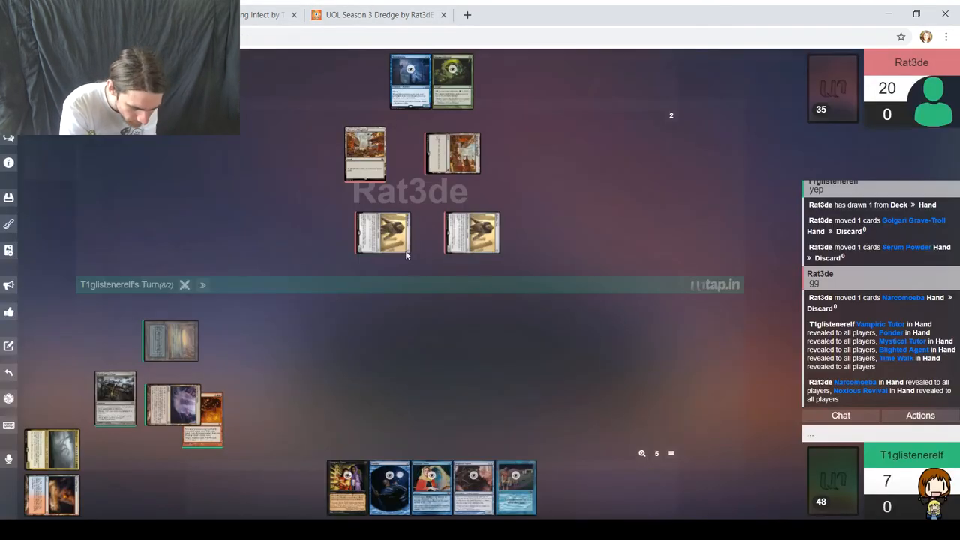
# Step: Type 'If you don't mind my asking, why Nox…' in chat about Noxious Revival
pyautogui.click(878, 433)
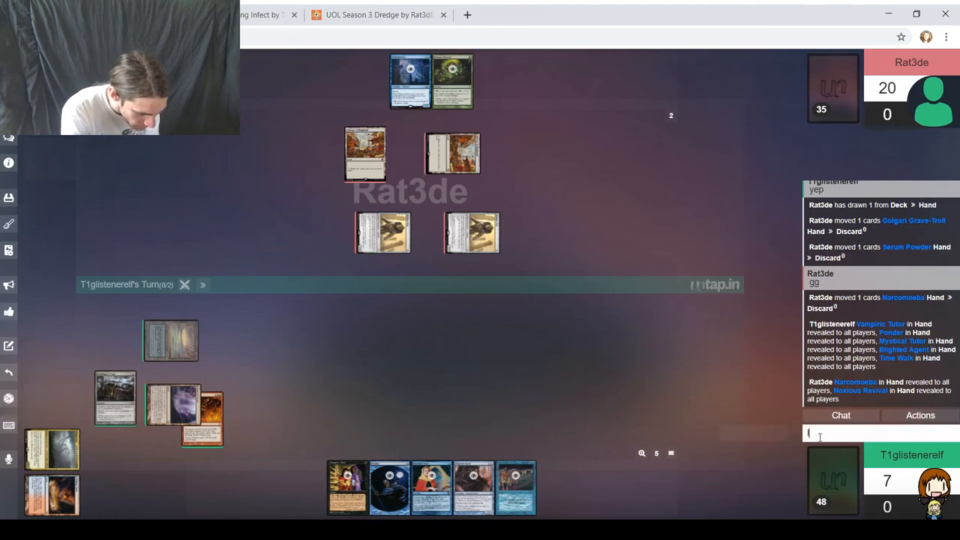
pyautogui.write("If you don't mind")
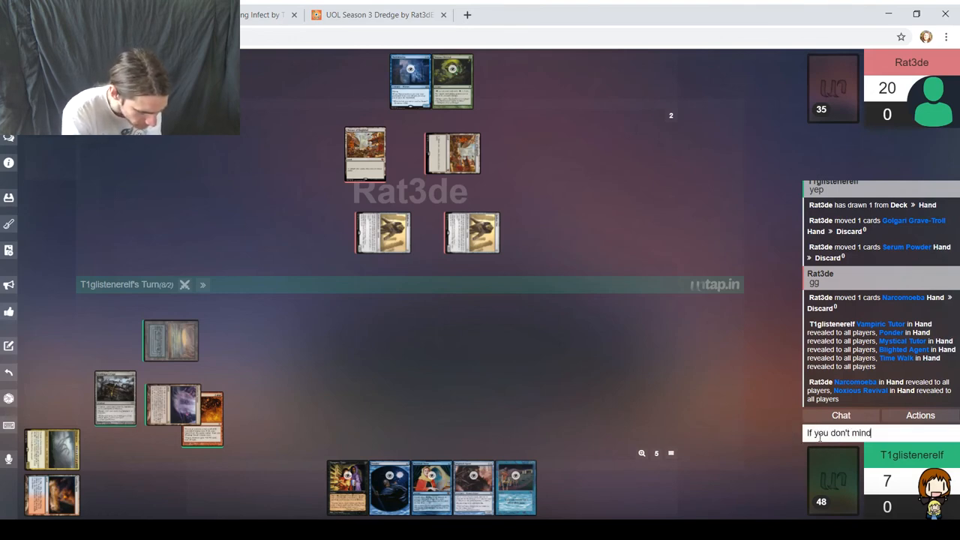
pyautogui.write('my askin')
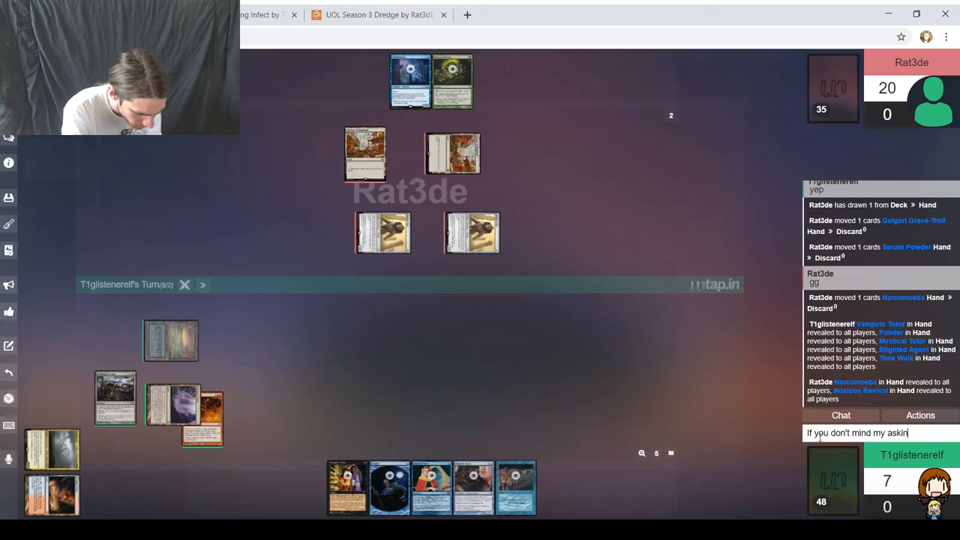
pyautogui.write('g, why Nox')
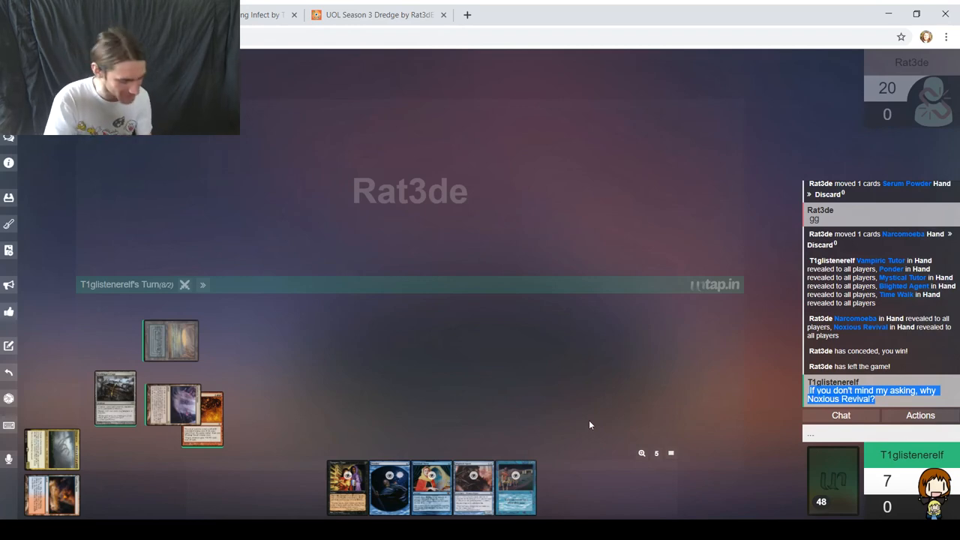
pyautogui.click(379, 15)
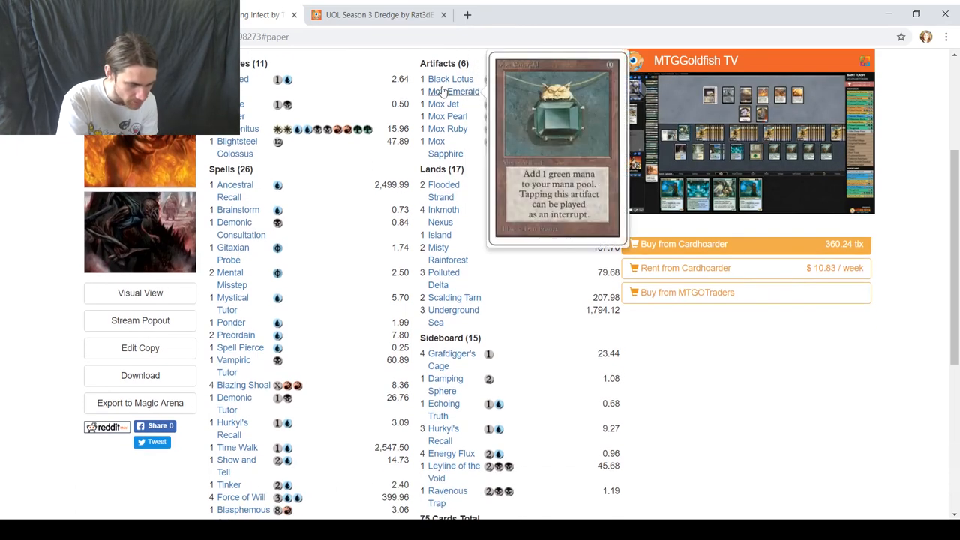
pyautogui.moveTo(450, 79)
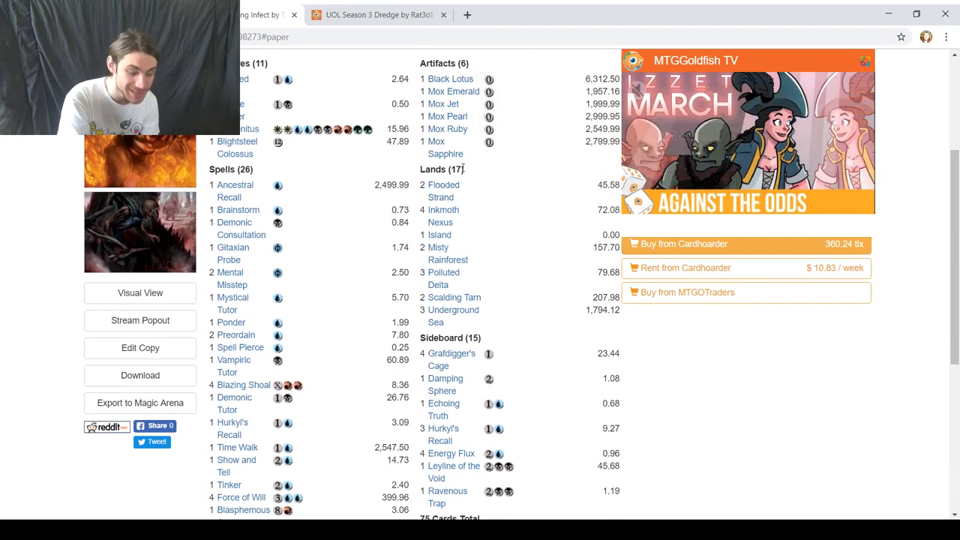
pyautogui.moveTo(443, 210)
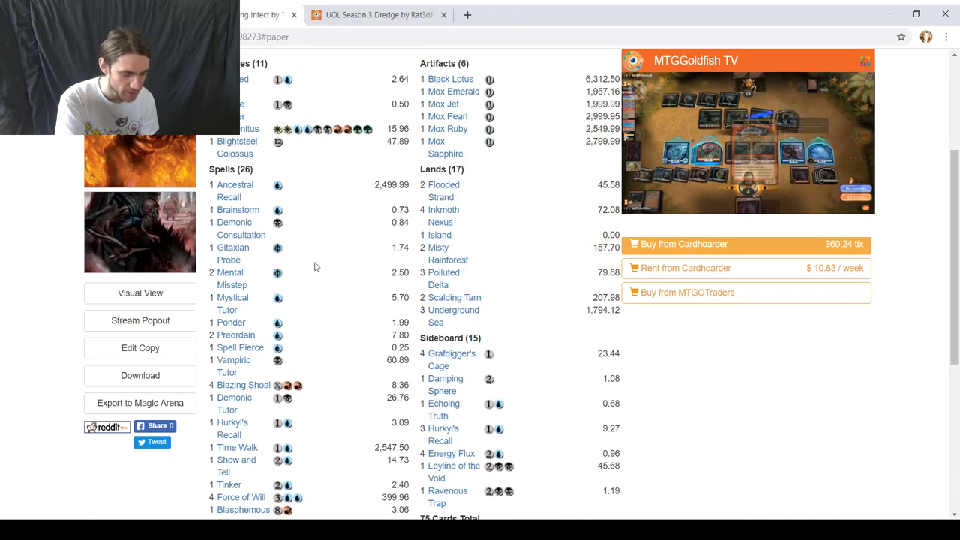
pyautogui.moveTo(324, 273)
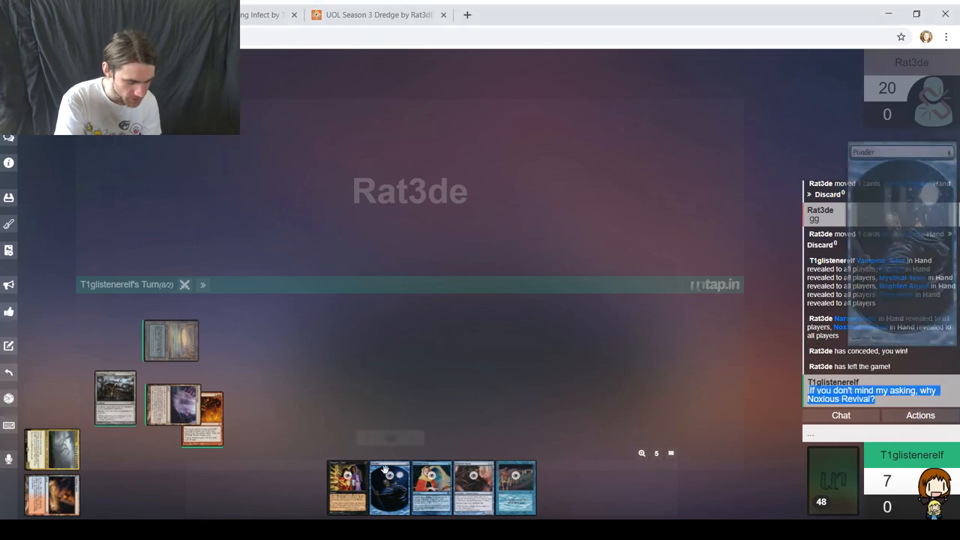
pyautogui.moveTo(659, 242)
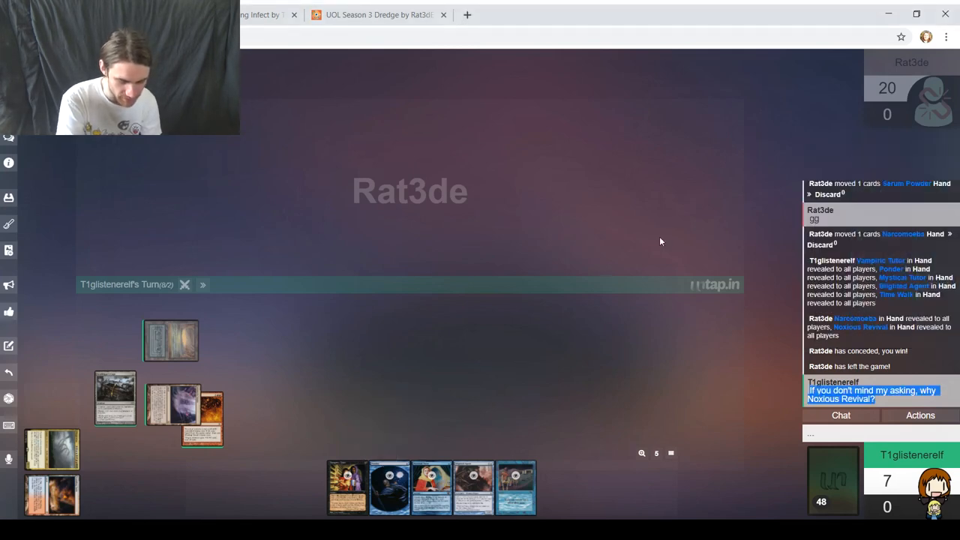
pyautogui.moveTo(767, 337)
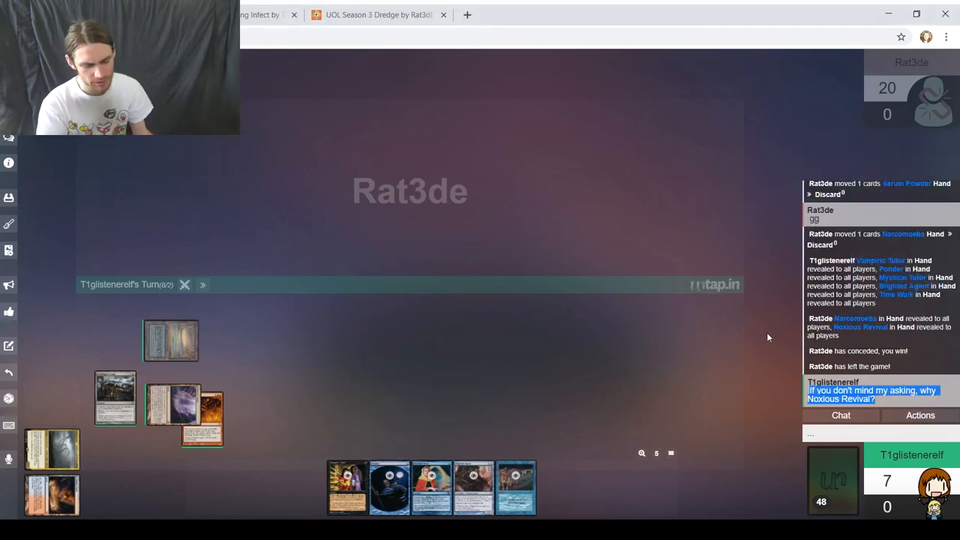